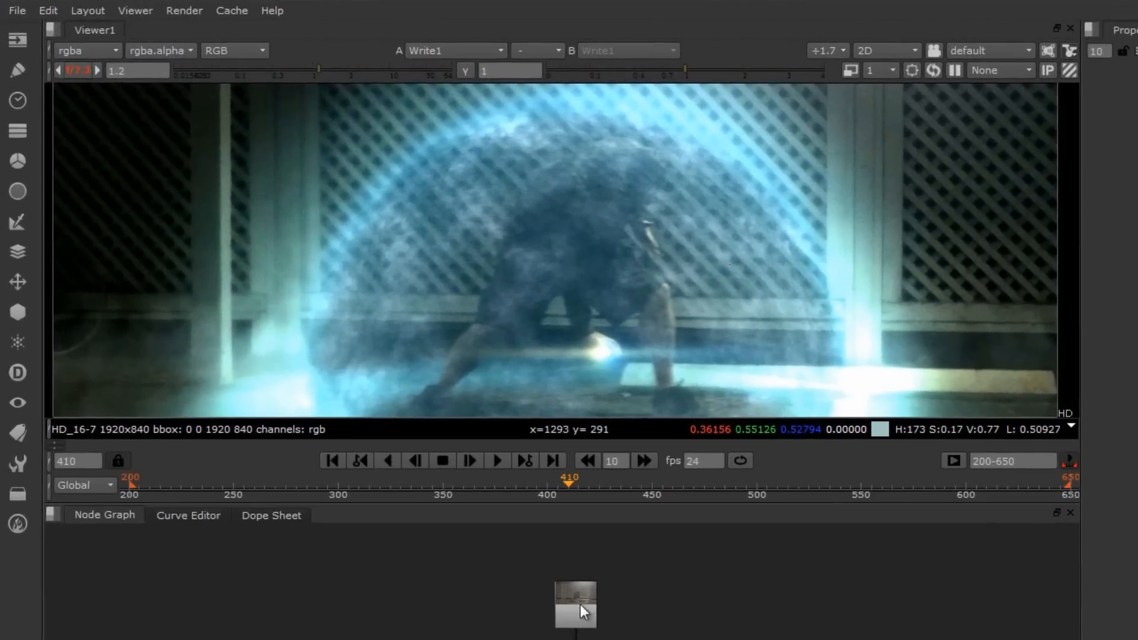
- Compare the raw Read5 footage against the finished composite in the viewer
{"action": "left_click", "coordinate": [575, 609]}
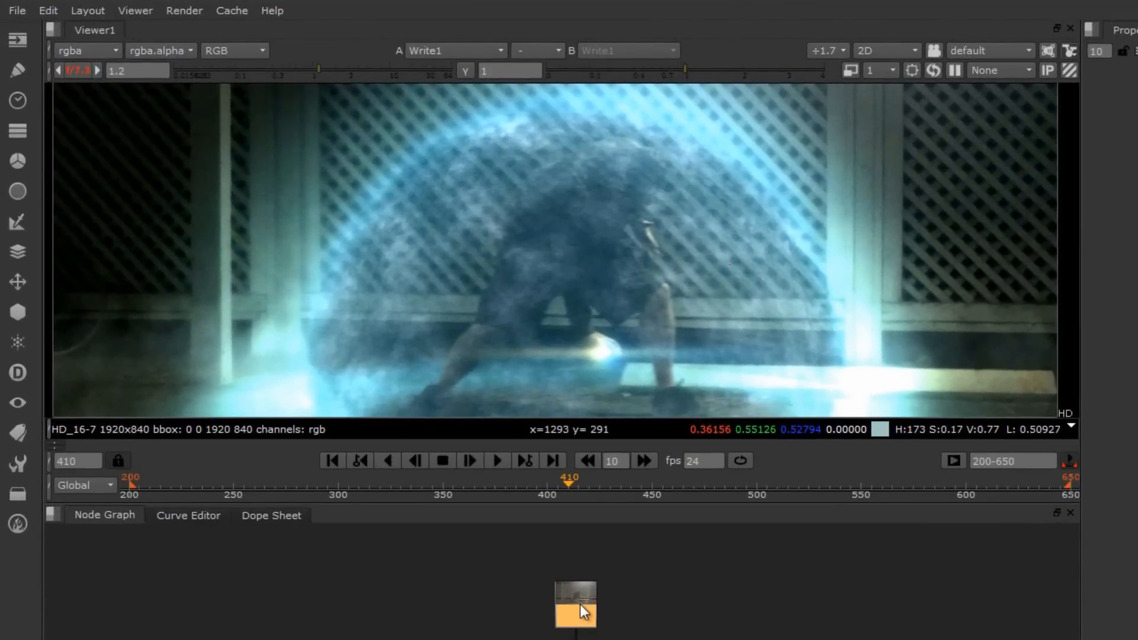
{"action": "left_click", "coordinate": [454, 50]}
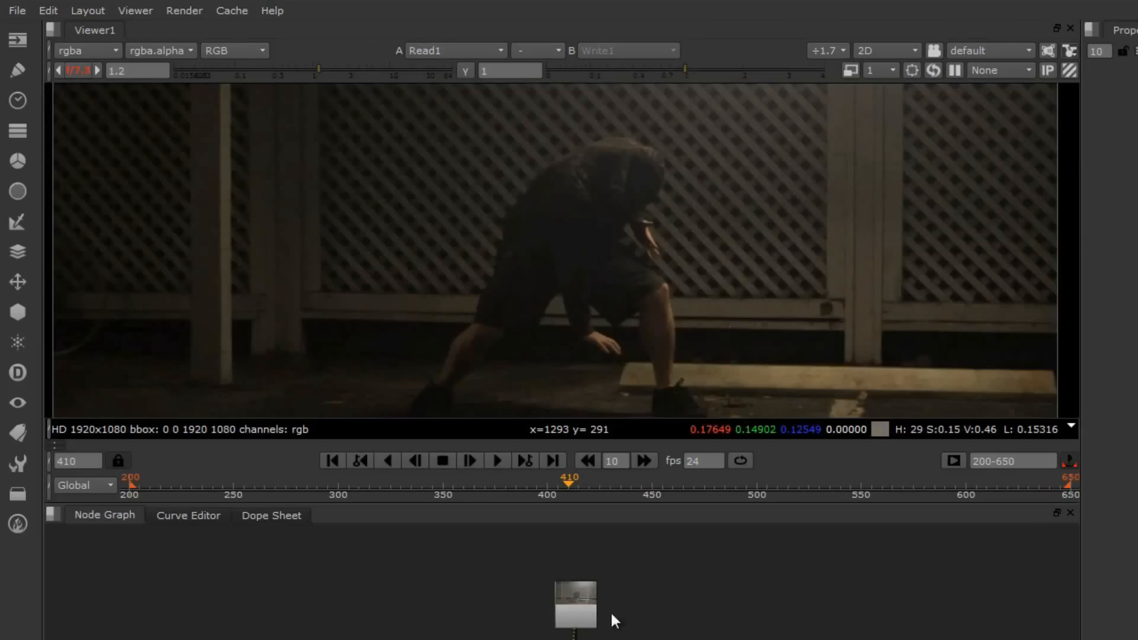
{"action": "mouse_move", "coordinate": [666, 632]}
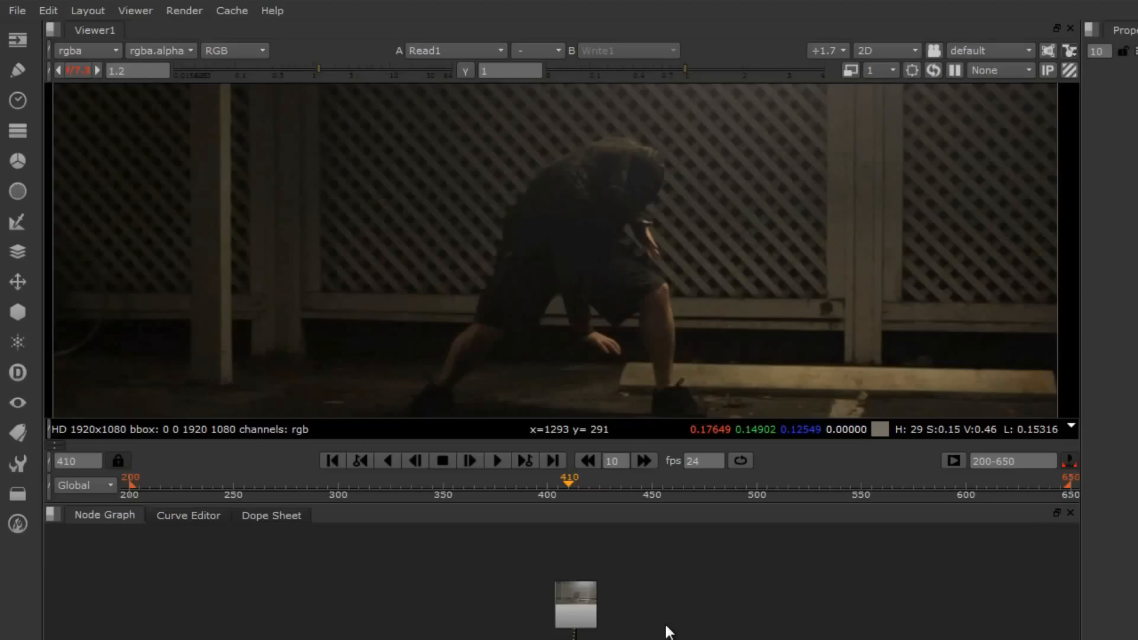
{"action": "mouse_move", "coordinate": [678, 635]}
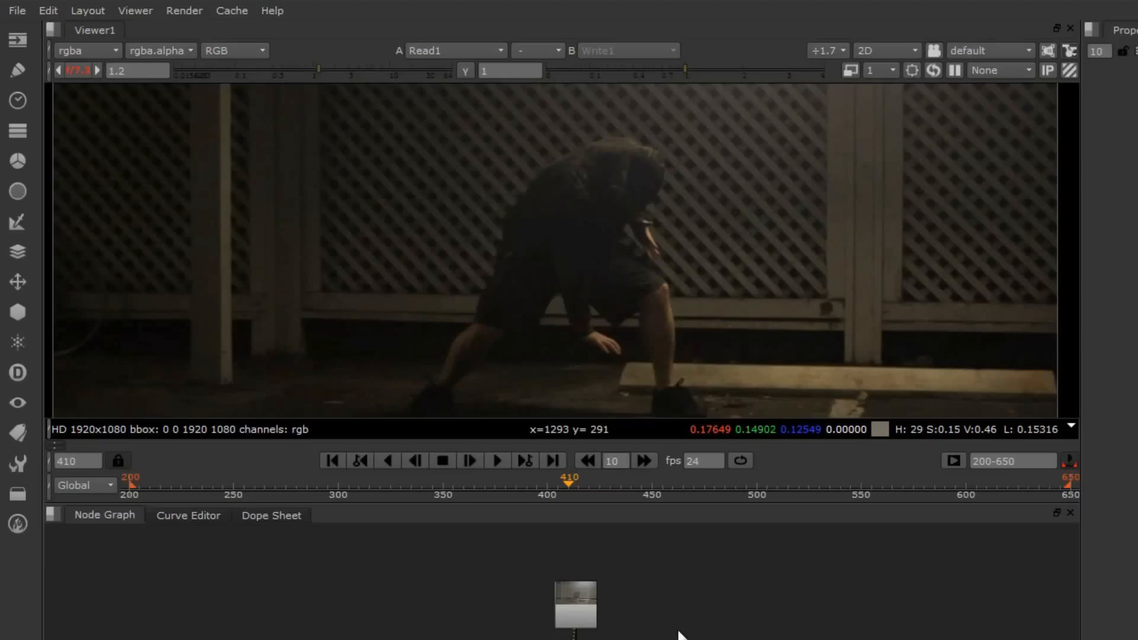
{"action": "mouse_move", "coordinate": [675, 622]}
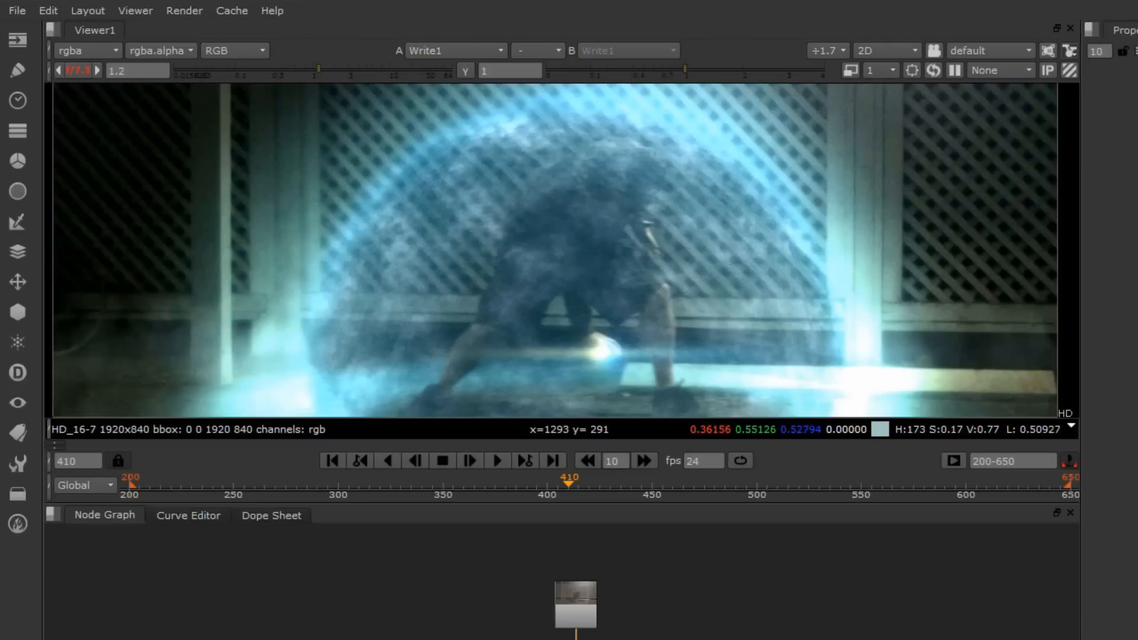
{"action": "left_click", "coordinate": [455, 51]}
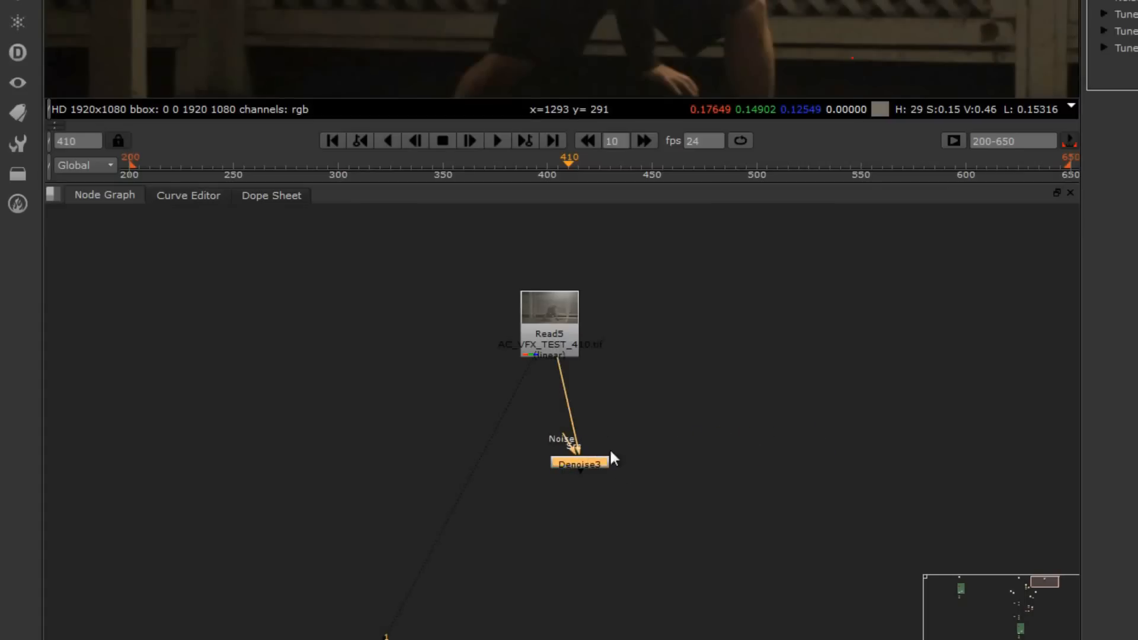
- Attach a Denoise node under the footage and set its amount to 0.8
{"action": "left_click_drag", "start_coordinate": [580, 464], "coordinate": [548, 435]}
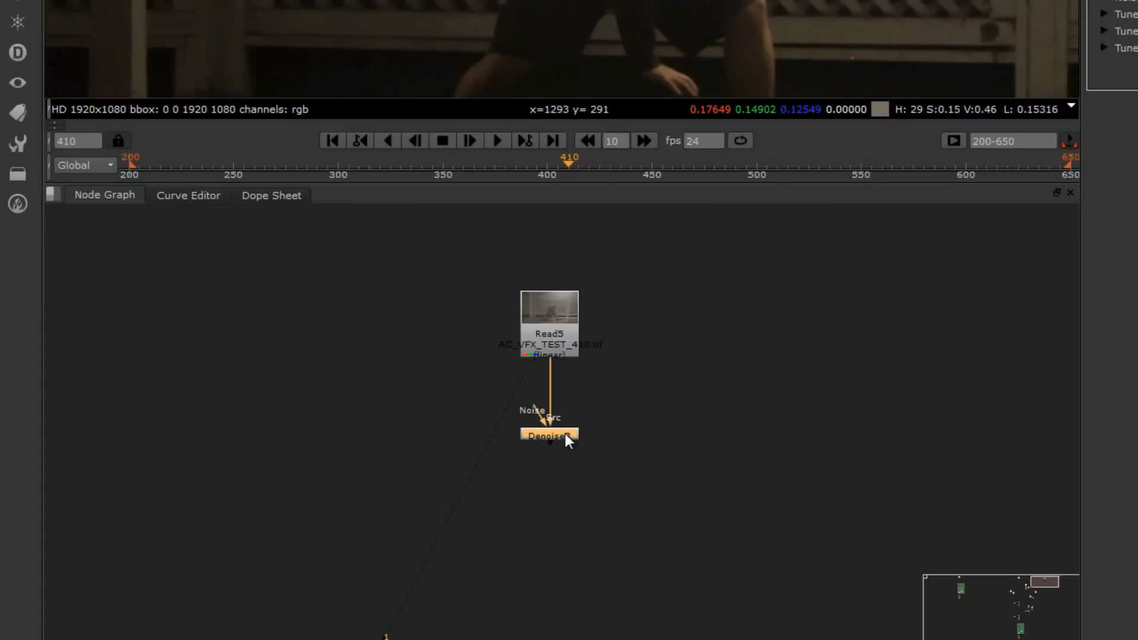
{"action": "double_click", "coordinate": [547, 435]}
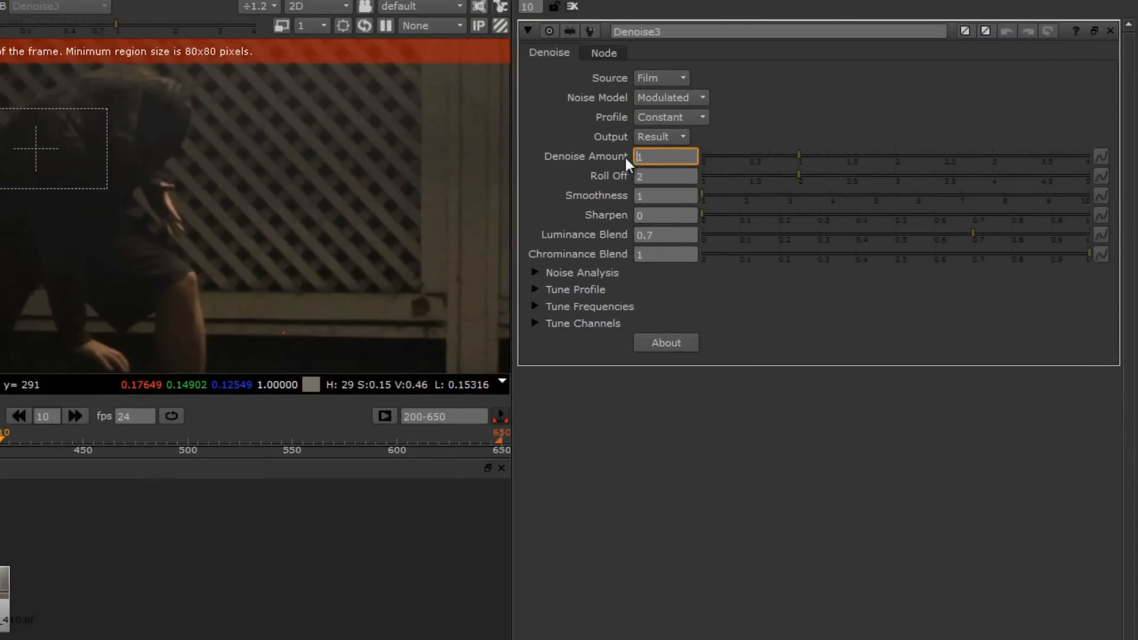
{"action": "left_click", "coordinate": [664, 156]}
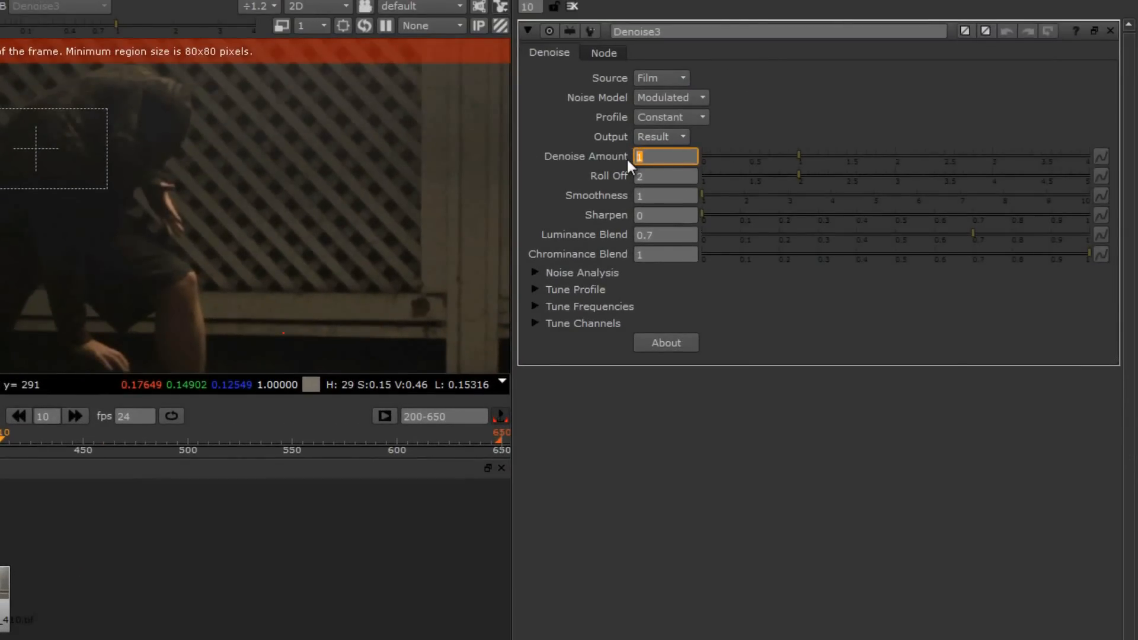
{"action": "type", "text": "0.8"}
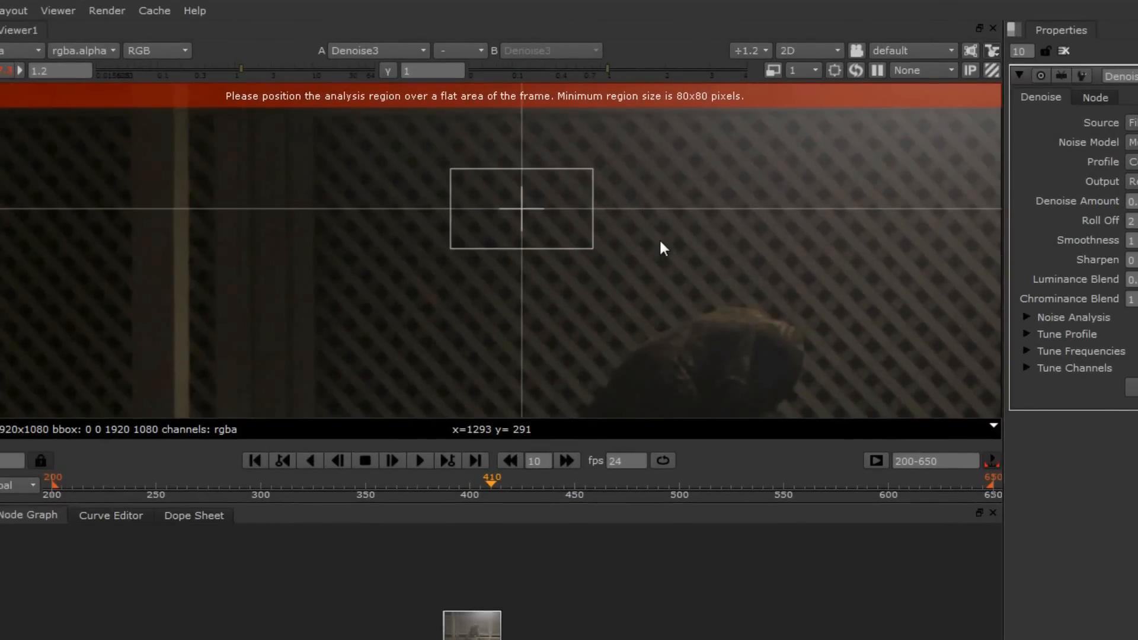
- Place and widen the noise sample area over the flat dark region at the top of frame
{"action": "left_click_drag", "start_coordinate": [522, 209], "coordinate": [576, 304]}
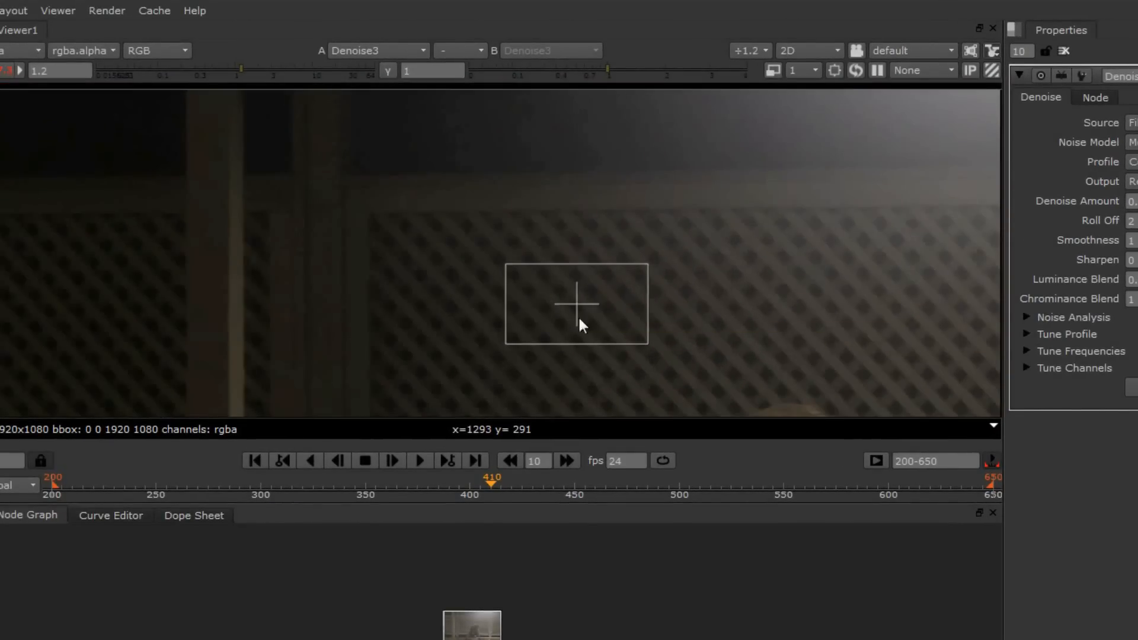
{"action": "left_click_drag", "start_coordinate": [577, 302], "coordinate": [438, 138]}
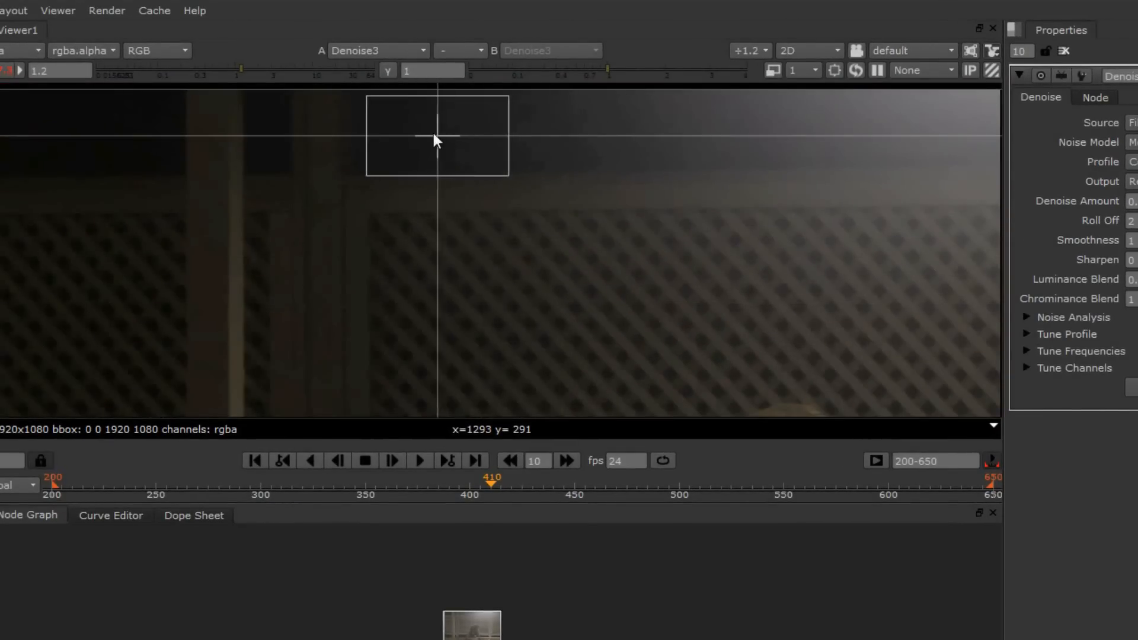
{"action": "left_click_drag", "start_coordinate": [435, 135], "coordinate": [503, 131]}
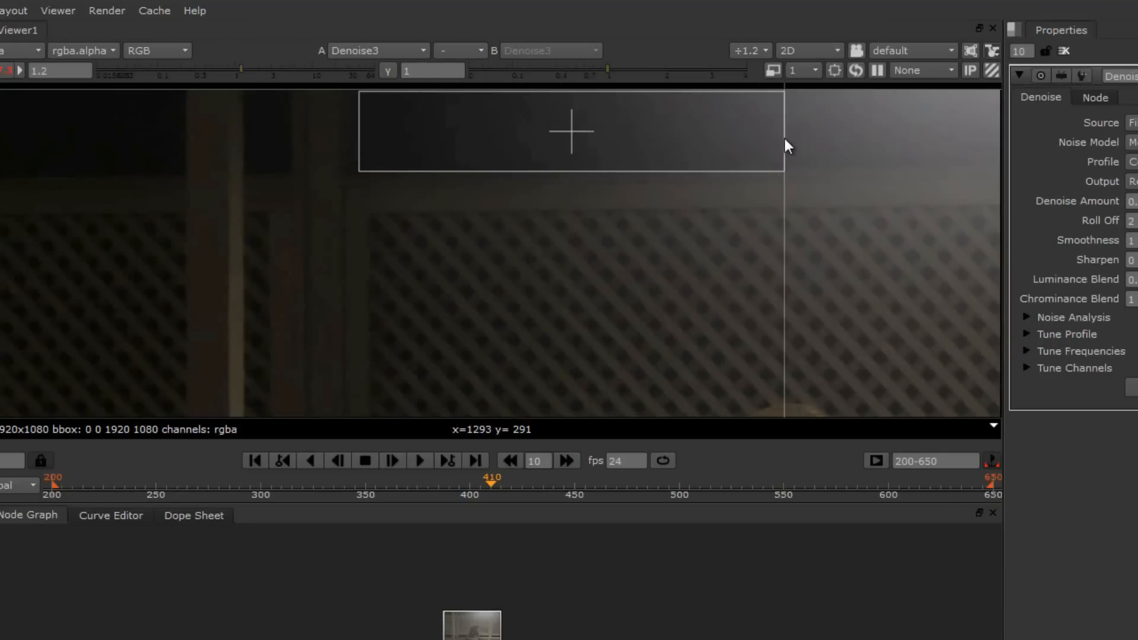
{"action": "mouse_move", "coordinate": [571, 180]}
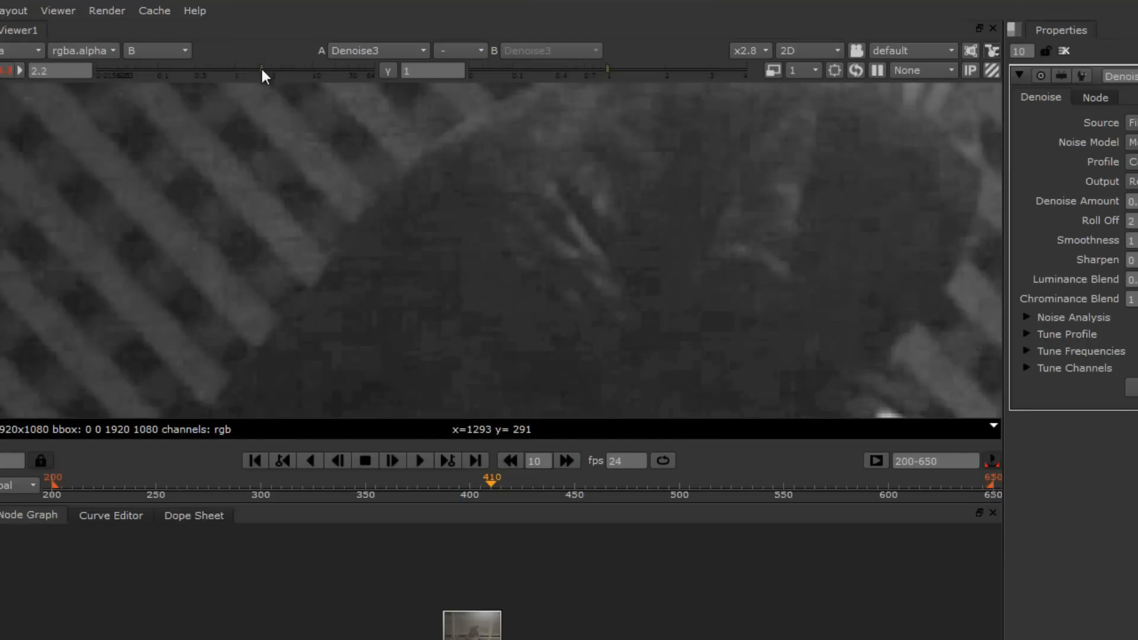
{"action": "mouse_move", "coordinate": [472, 321]}
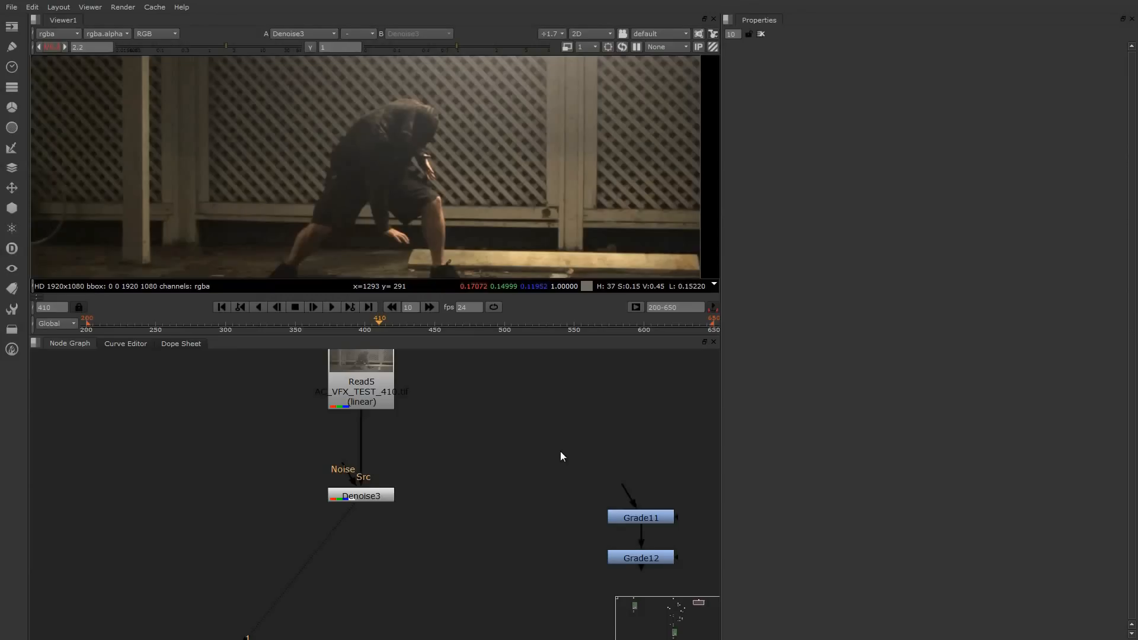
{"action": "mouse_move", "coordinate": [500, 483]}
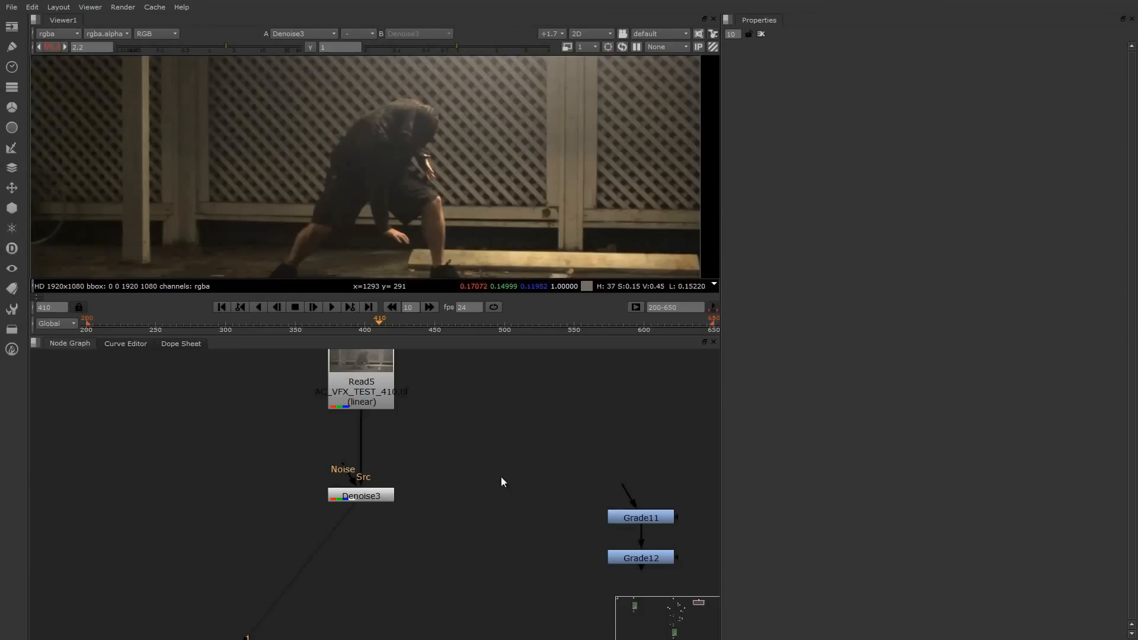
- Add a Grade node after the Denoise and split its gain into separate colour channels
{"action": "type", "text": "grl"}
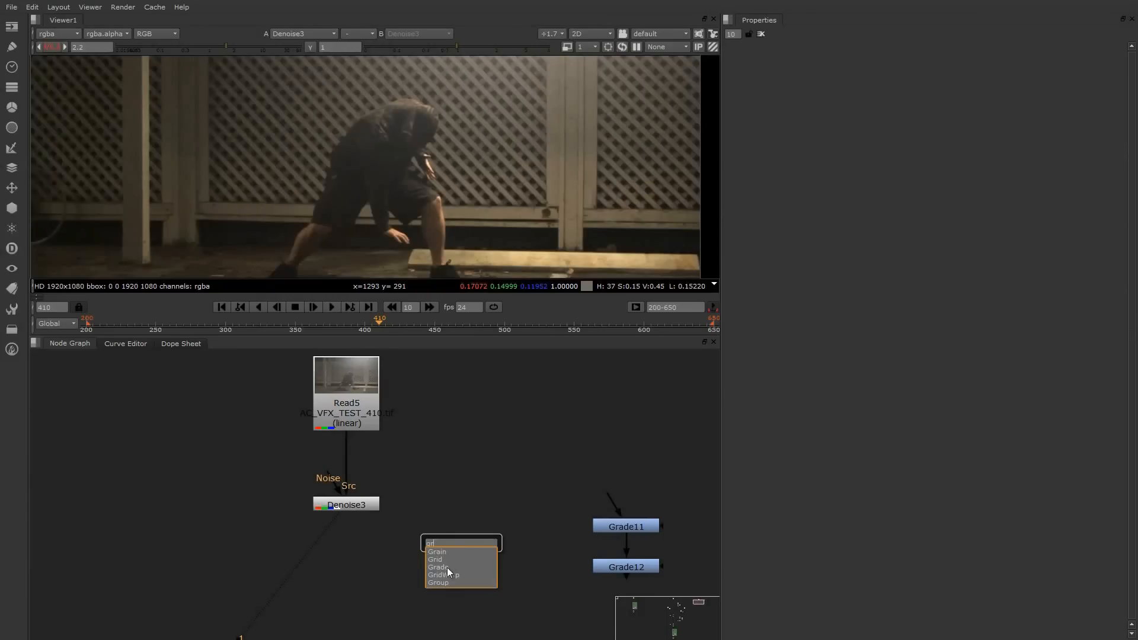
{"action": "left_click", "coordinate": [439, 567]}
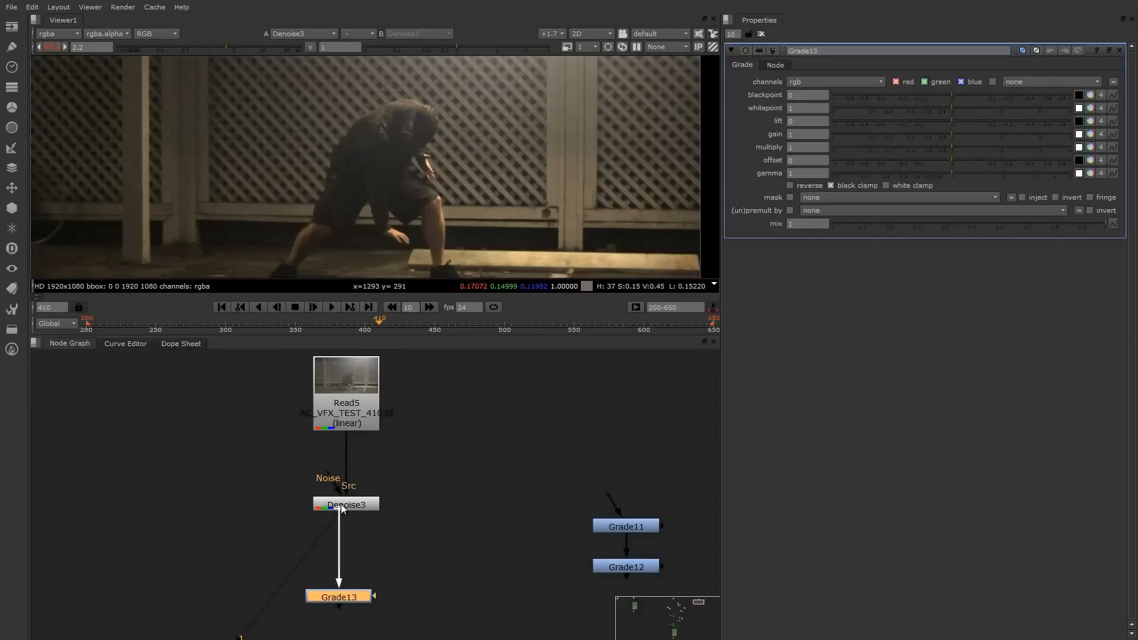
{"action": "left_click", "coordinate": [346, 597]}
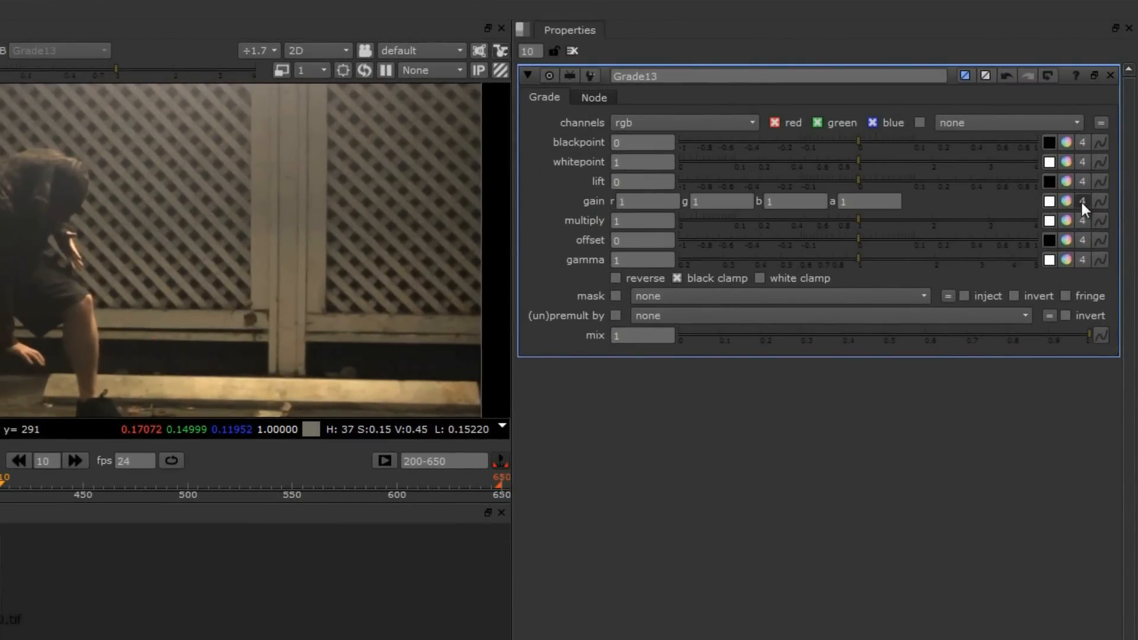
- Set the gain to 0.9 red and 1.1 green, then move on to the blue gain
{"action": "left_click", "coordinate": [646, 202]}
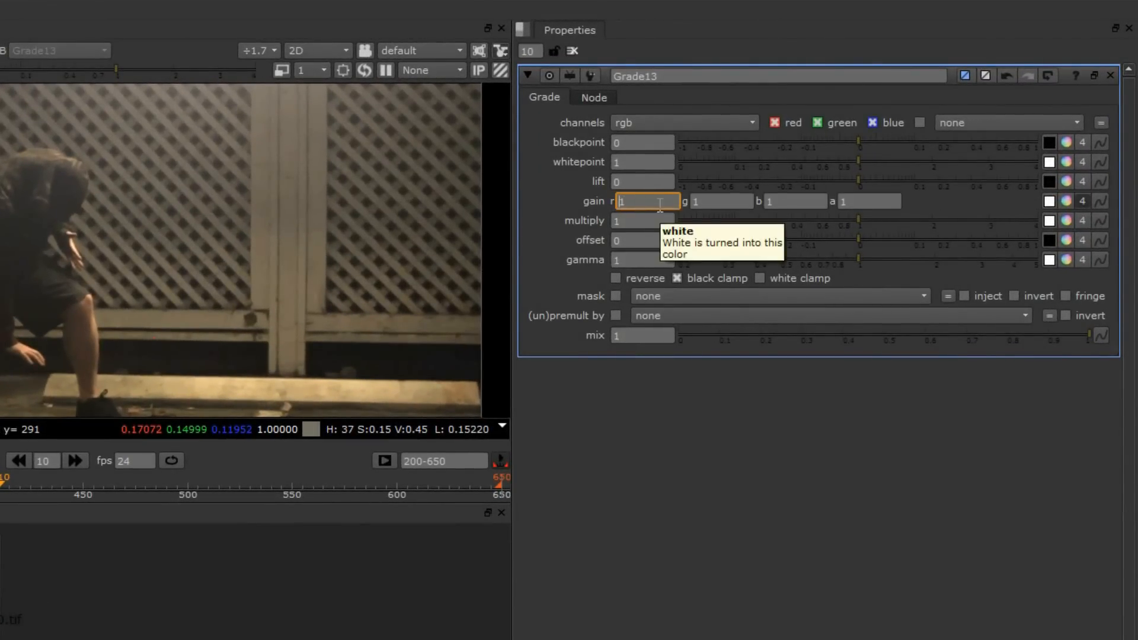
{"action": "type", "text": ".9"}
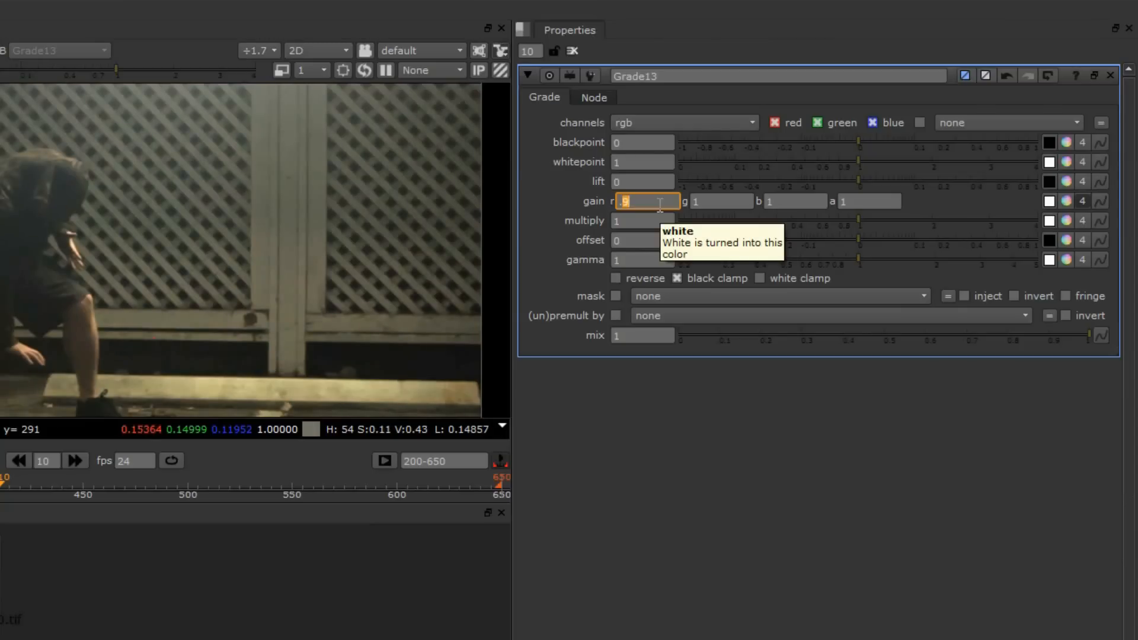
{"action": "key", "text": "Tab"}
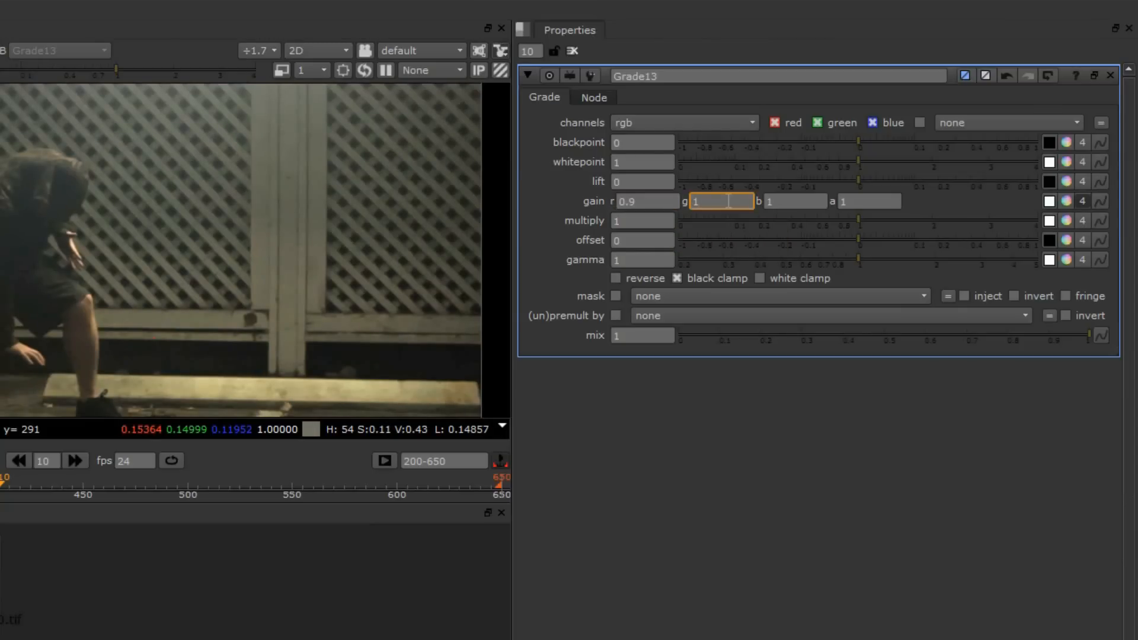
{"action": "type", "text": "1.1"}
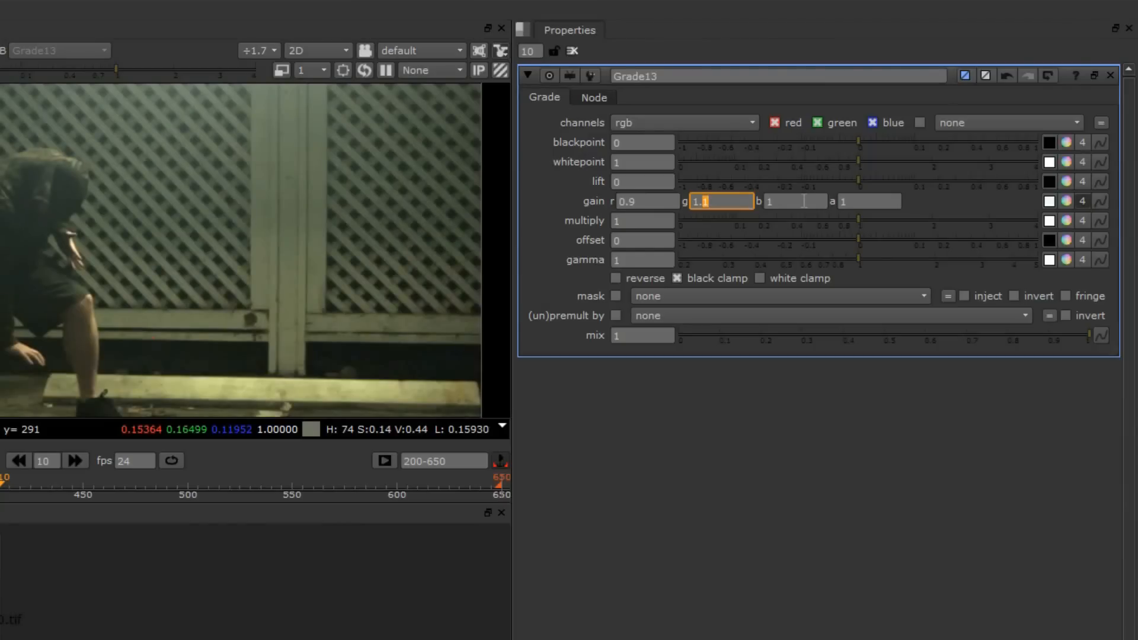
{"action": "left_click", "coordinate": [794, 202]}
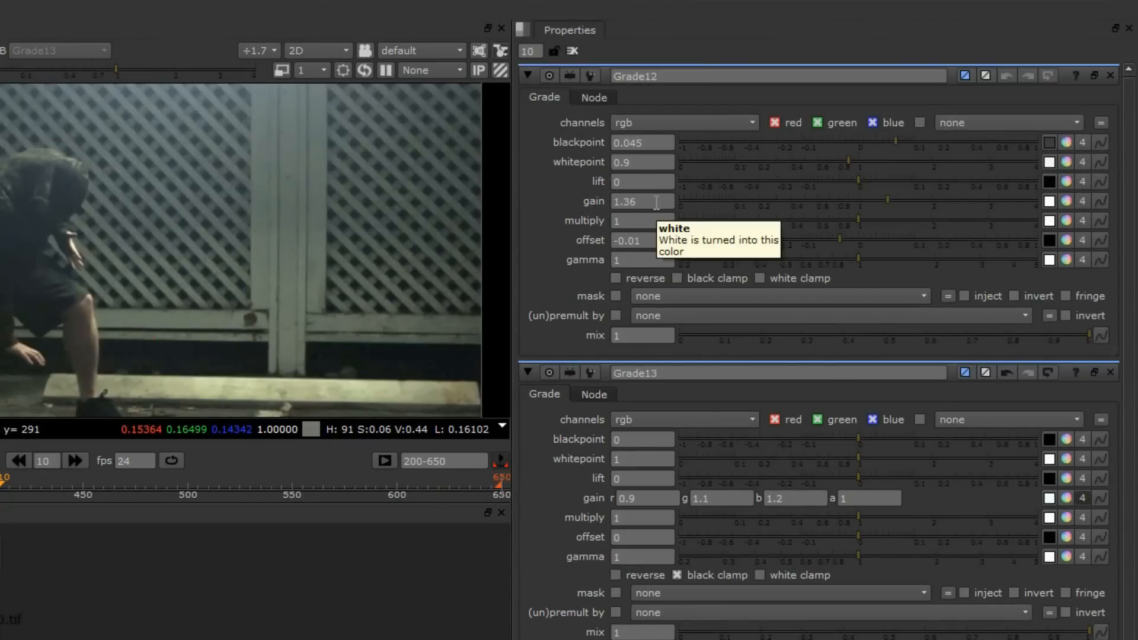
{"action": "mouse_move", "coordinate": [642, 142]}
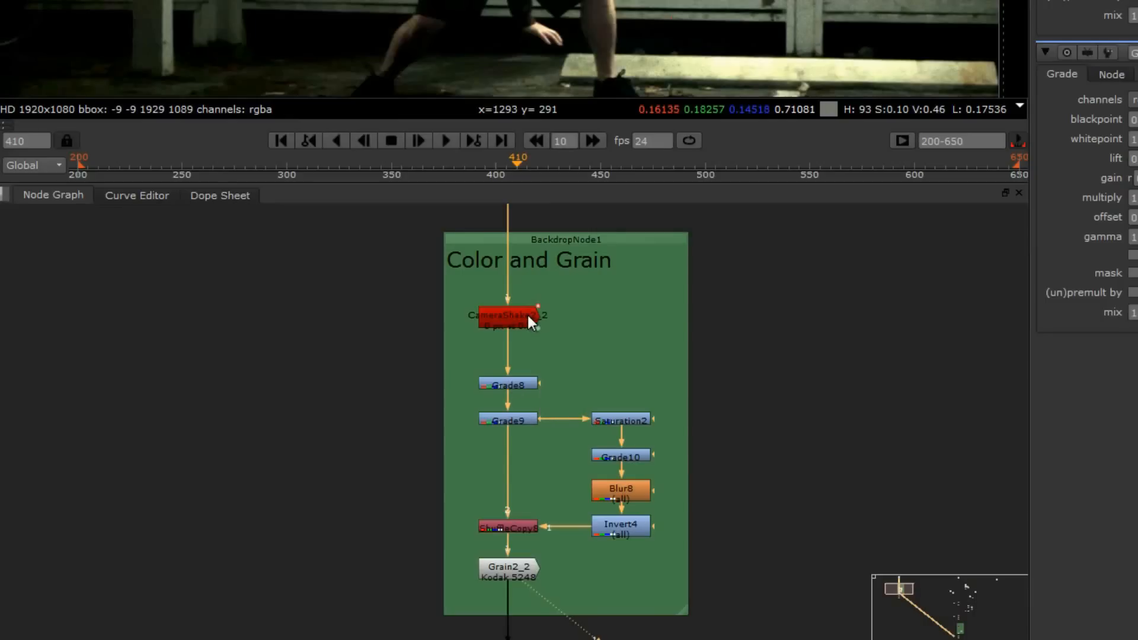
{"action": "mouse_move", "coordinate": [522, 297]}
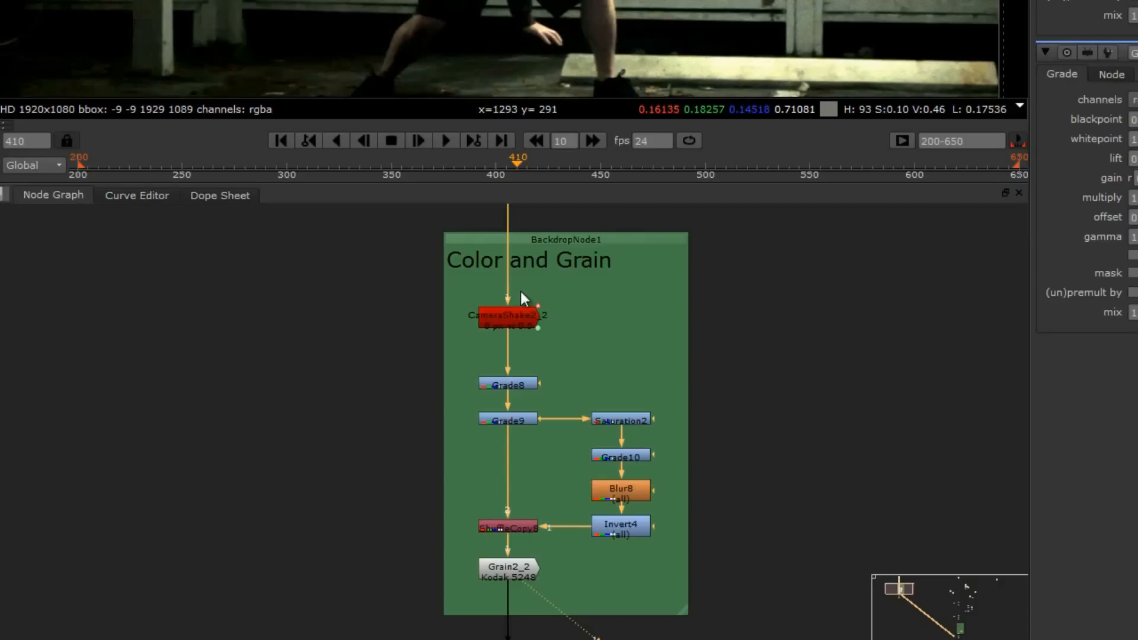
{"action": "mouse_move", "coordinate": [537, 365]}
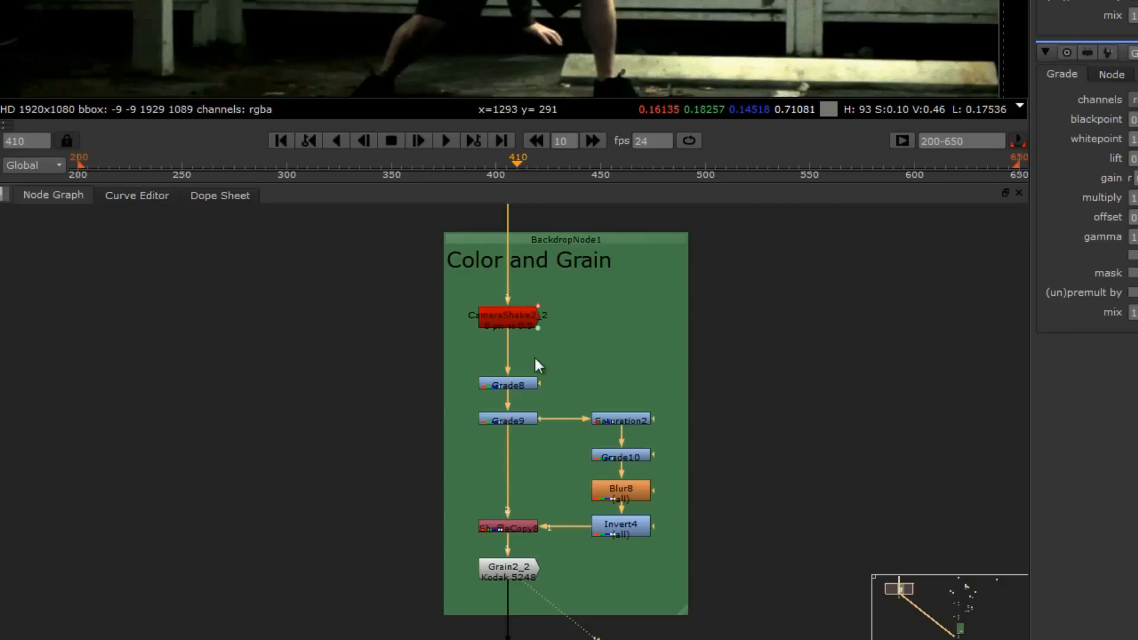
{"action": "mouse_move", "coordinate": [512, 472]}
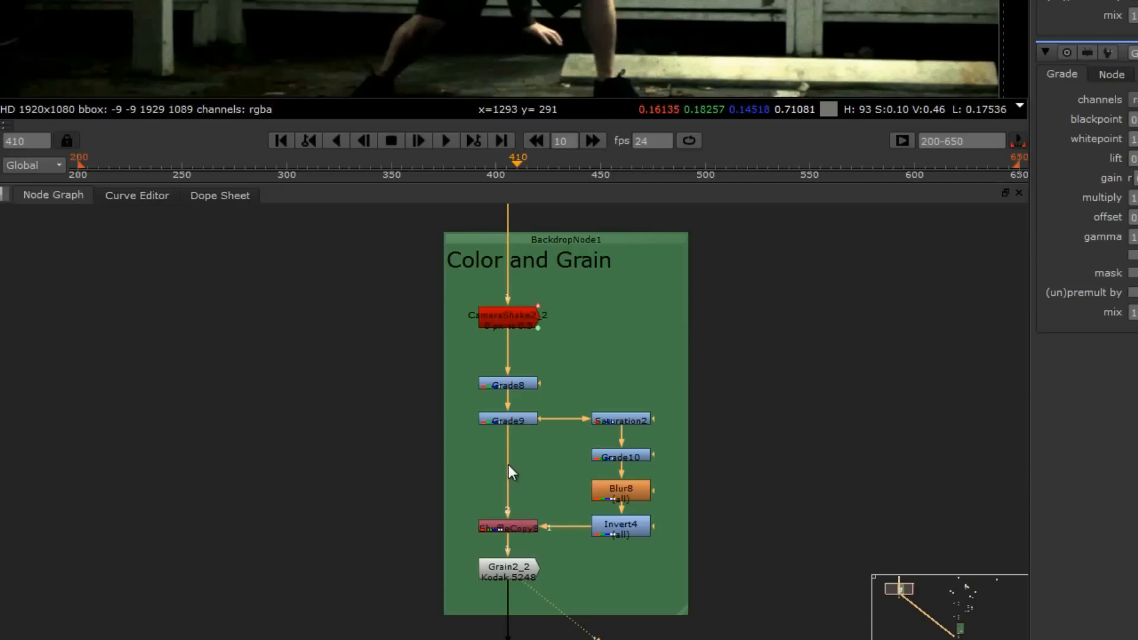
{"action": "mouse_move", "coordinate": [516, 576]}
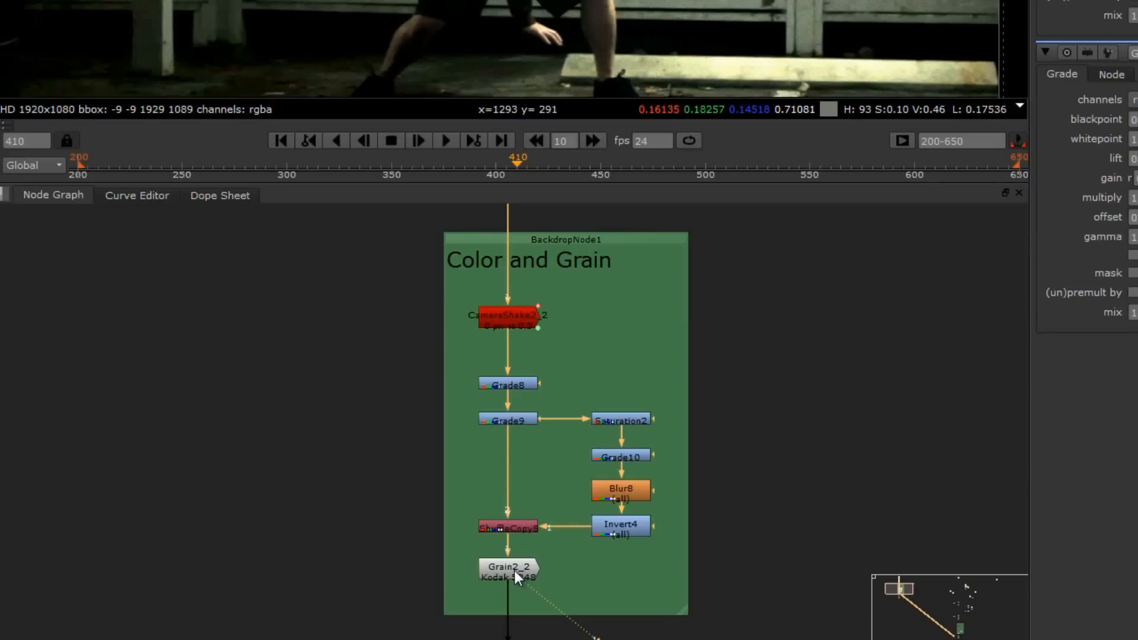
{"action": "mouse_move", "coordinate": [522, 529]}
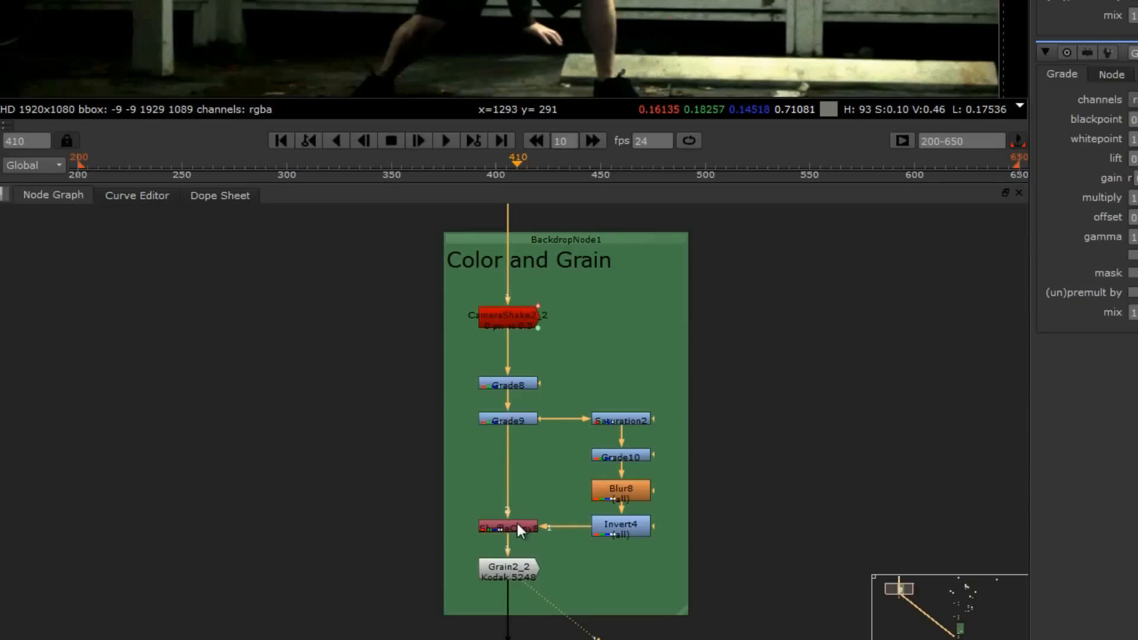
- Show ShuffleCopy8's channel settings in the properties panel
{"action": "double_click", "coordinate": [507, 527]}
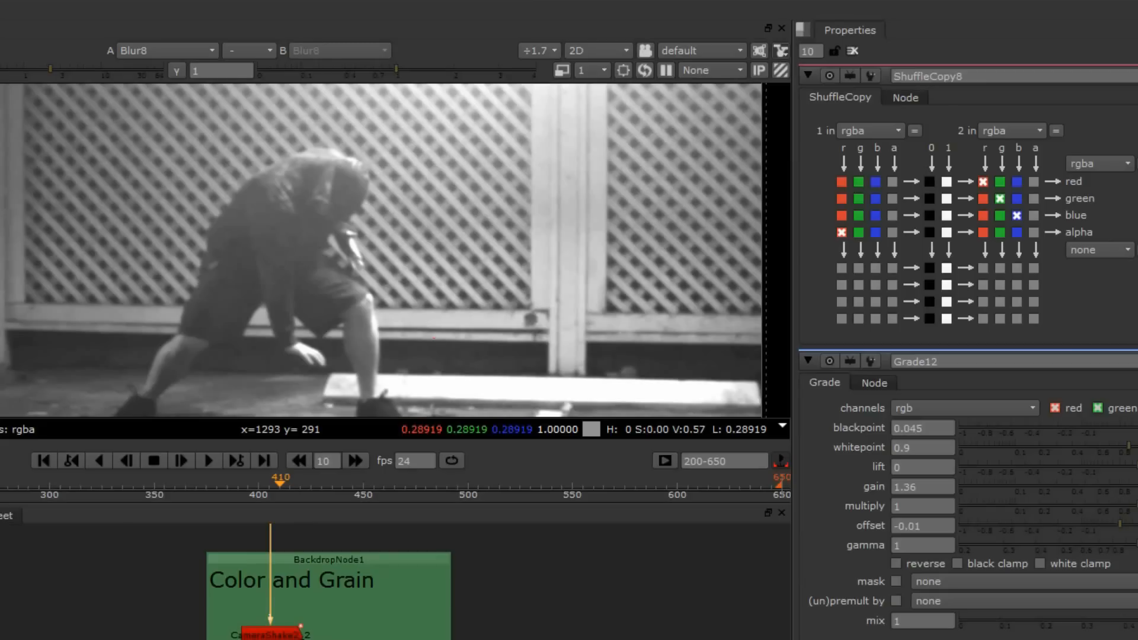
- Inspect Invert4's inverted matte output in the viewer
{"action": "left_click", "coordinate": [165, 50]}
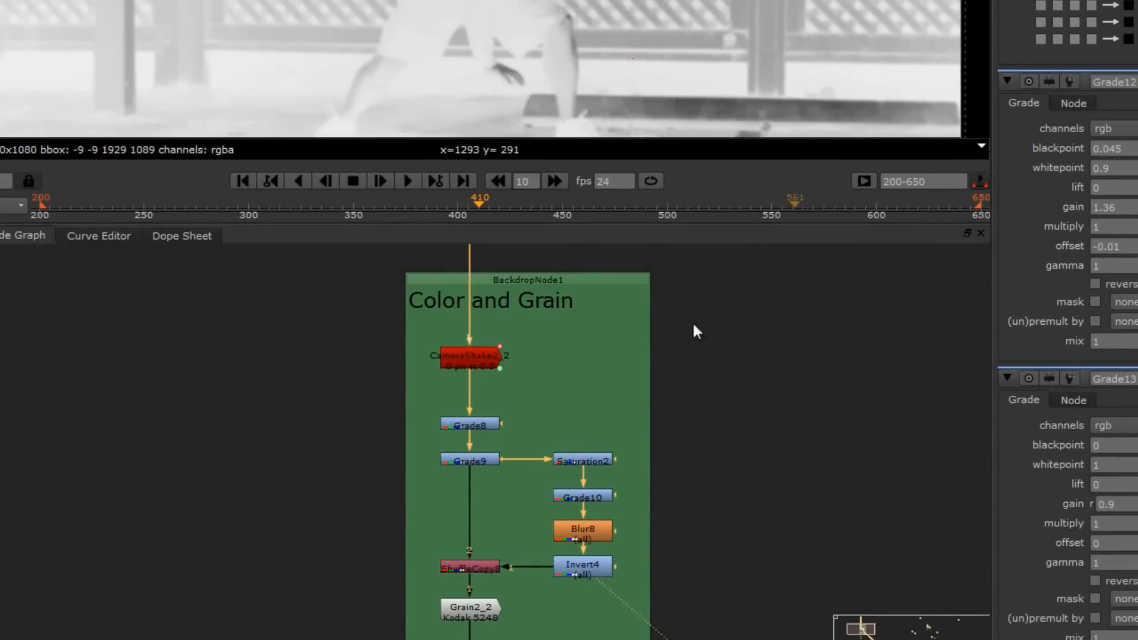
{"action": "mouse_move", "coordinate": [568, 581]}
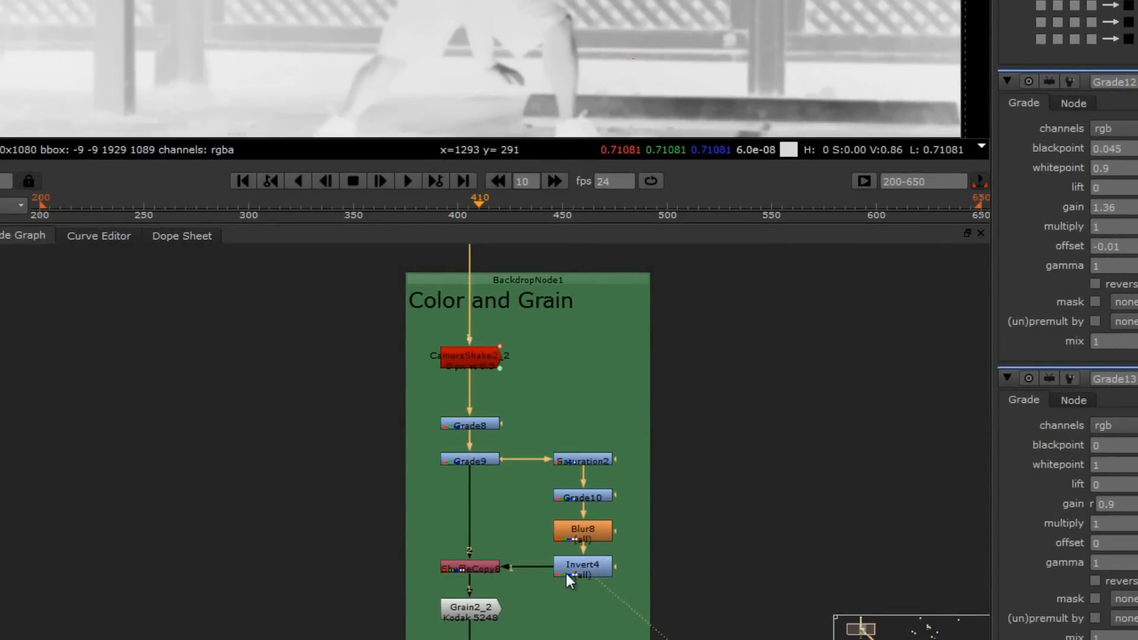
{"action": "left_click", "coordinate": [470, 611]}
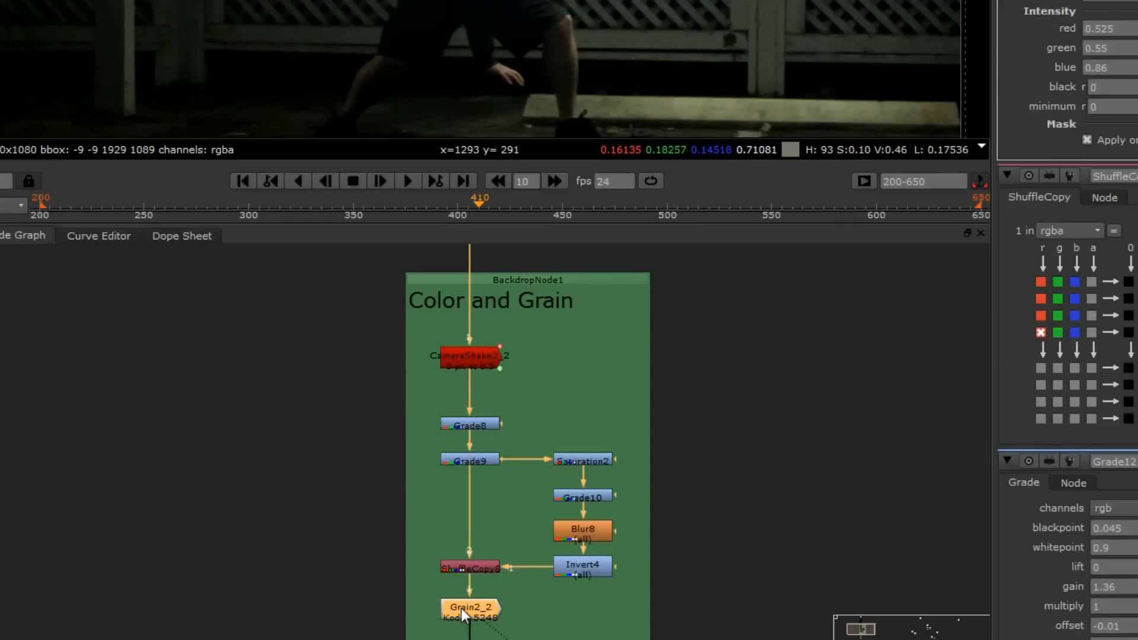
{"action": "mouse_move", "coordinate": [670, 562]}
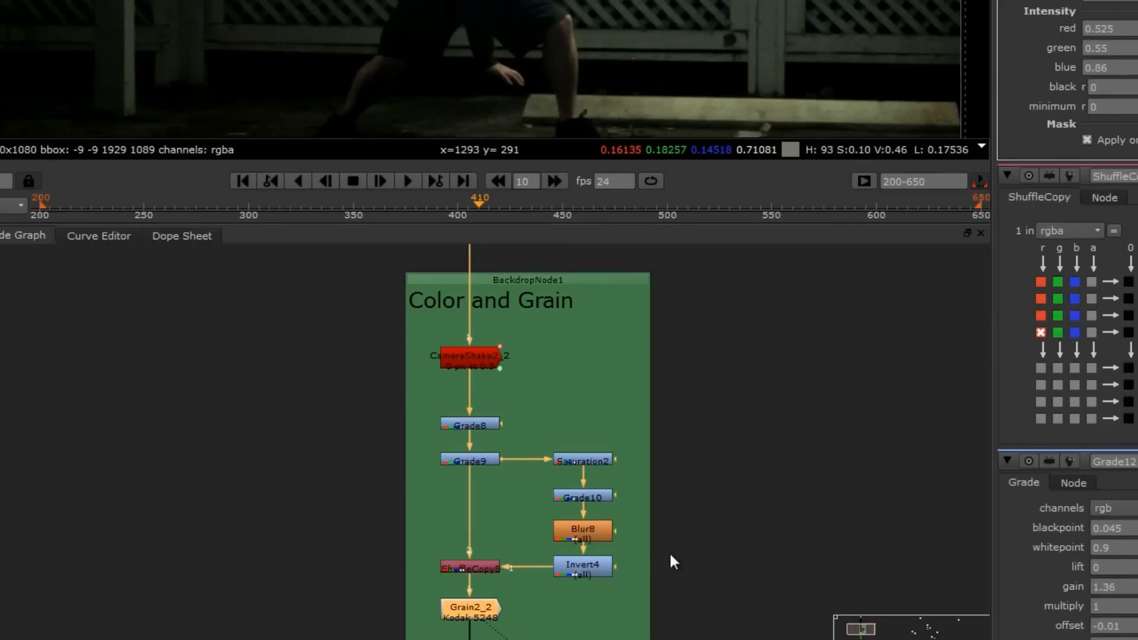
{"action": "mouse_move", "coordinate": [686, 513]}
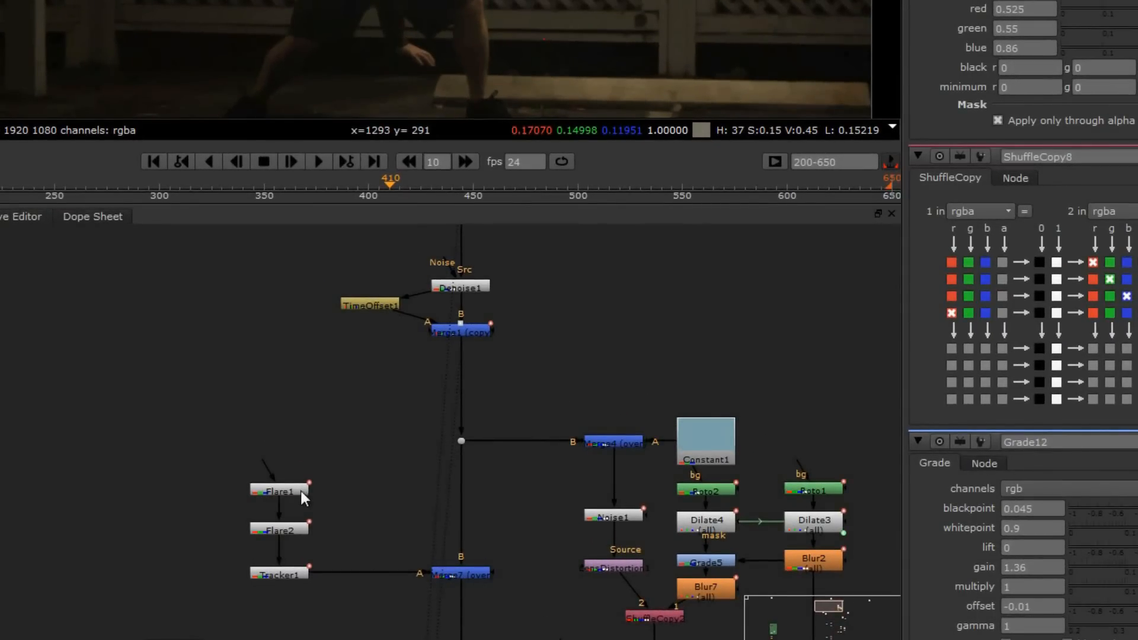
{"action": "mouse_move", "coordinate": [293, 532]}
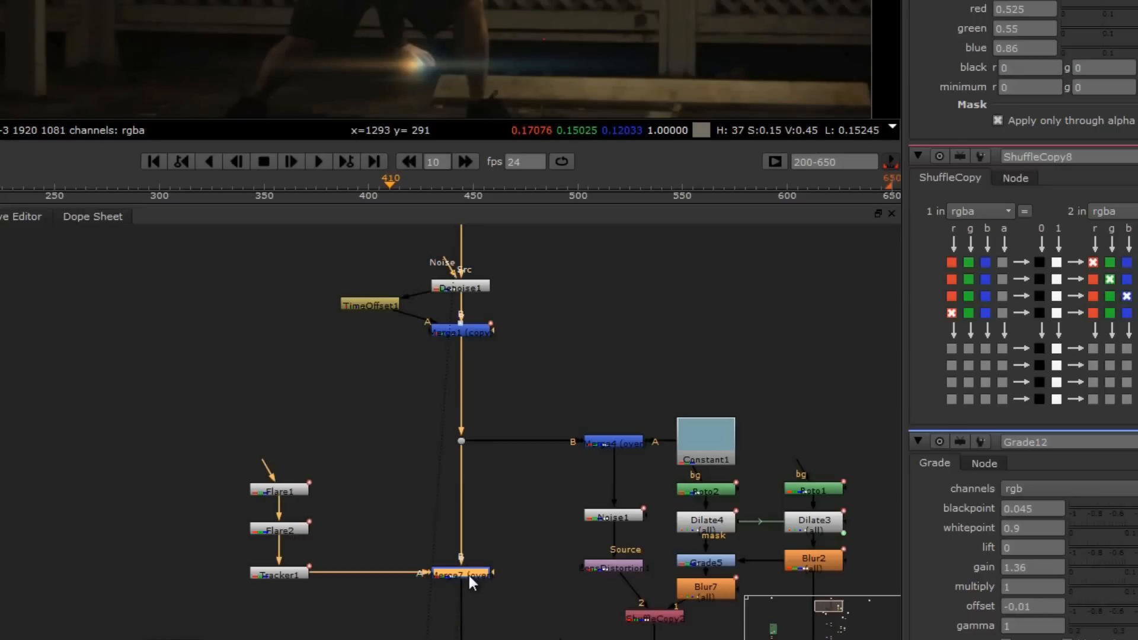
{"action": "mouse_move", "coordinate": [352, 530]}
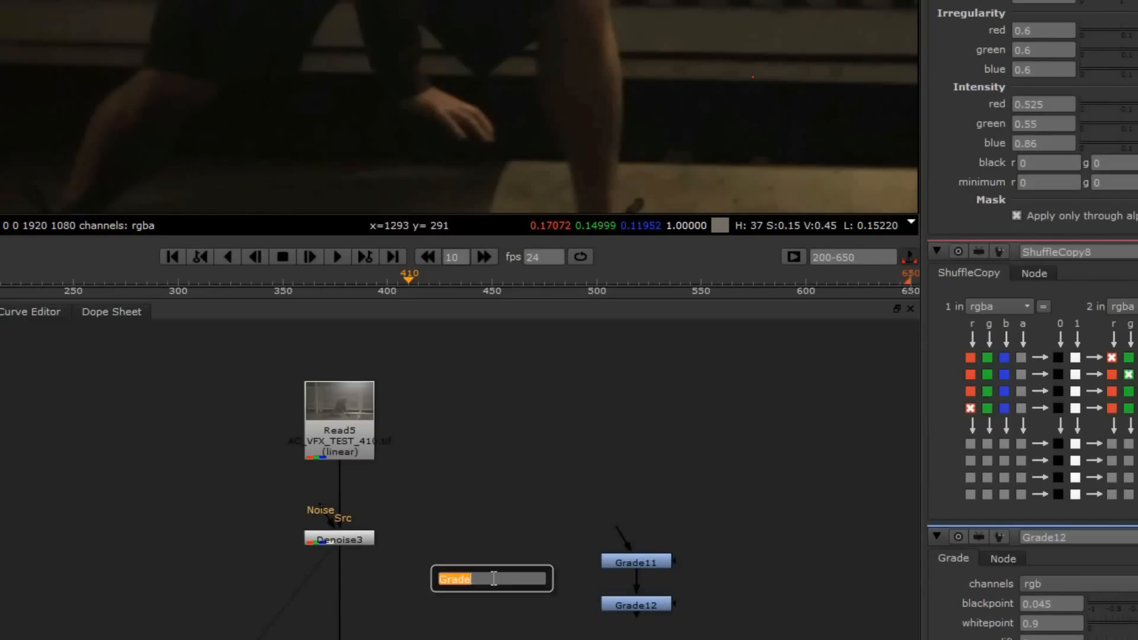
- Create a Tracker node and track its first track forward over frames 411–650
{"action": "type", "text": "tr"}
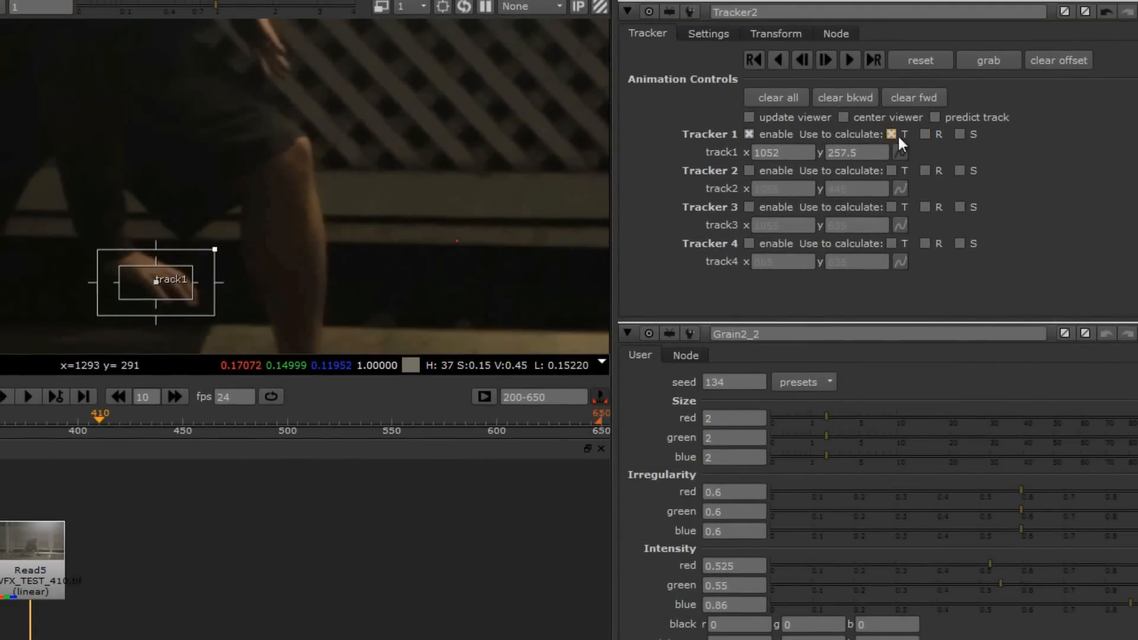
{"action": "mouse_move", "coordinate": [903, 141]}
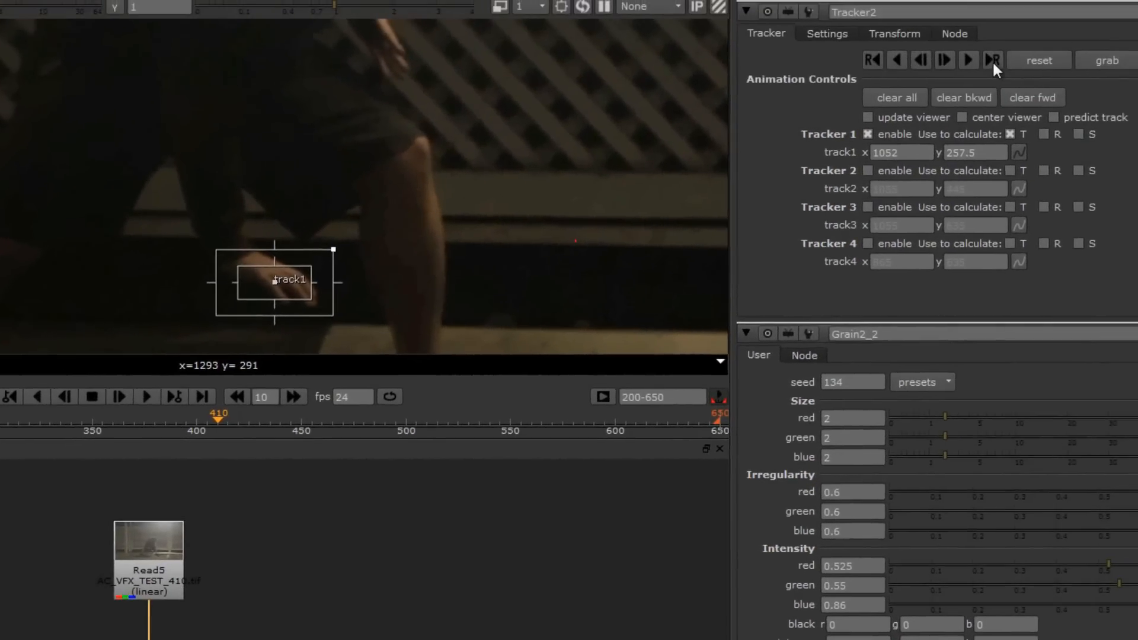
{"action": "mouse_move", "coordinate": [993, 61]}
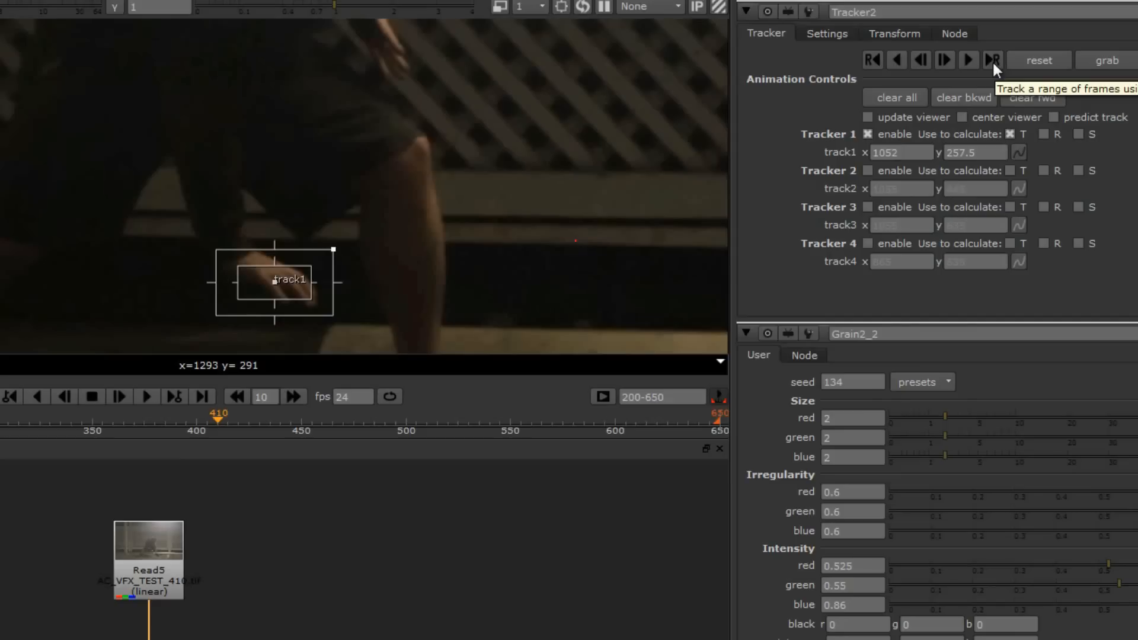
{"action": "left_click", "coordinate": [993, 60]}
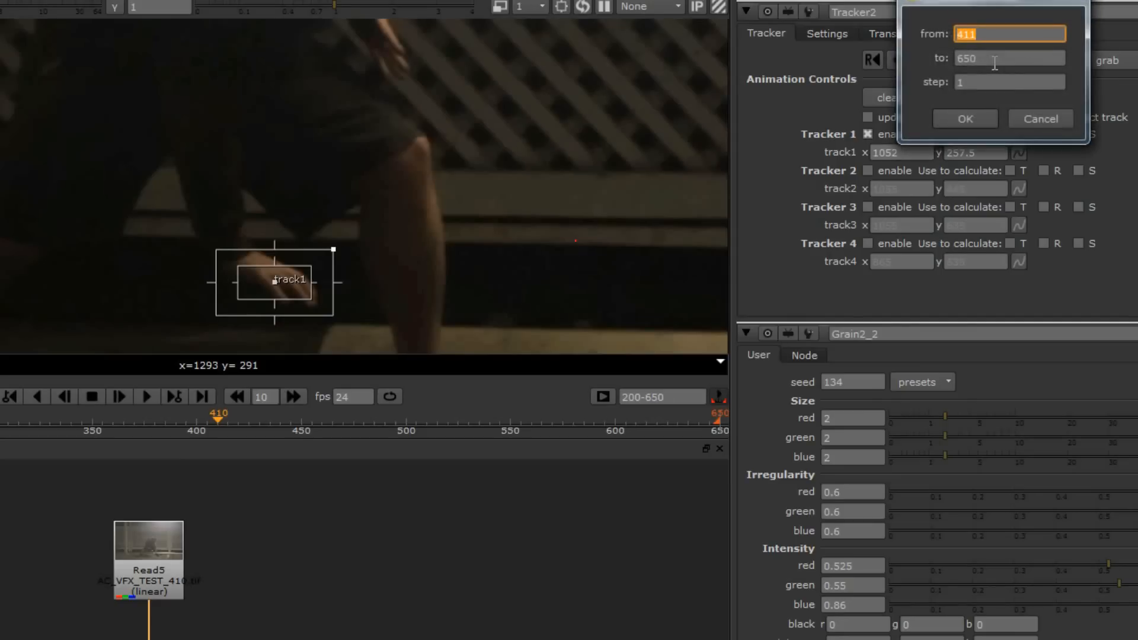
{"action": "left_click", "coordinate": [964, 118]}
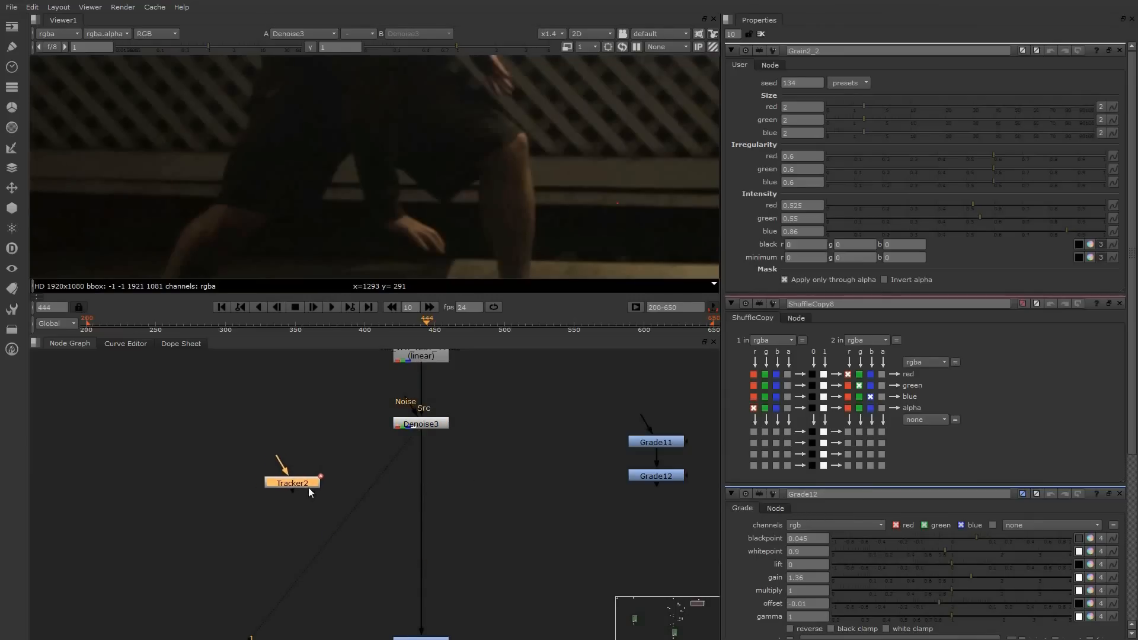
- Add Flare3 and Flare4 nodes and connect Flare3's output into Flare4
{"action": "left_click_drag", "start_coordinate": [291, 482], "coordinate": [299, 491]}
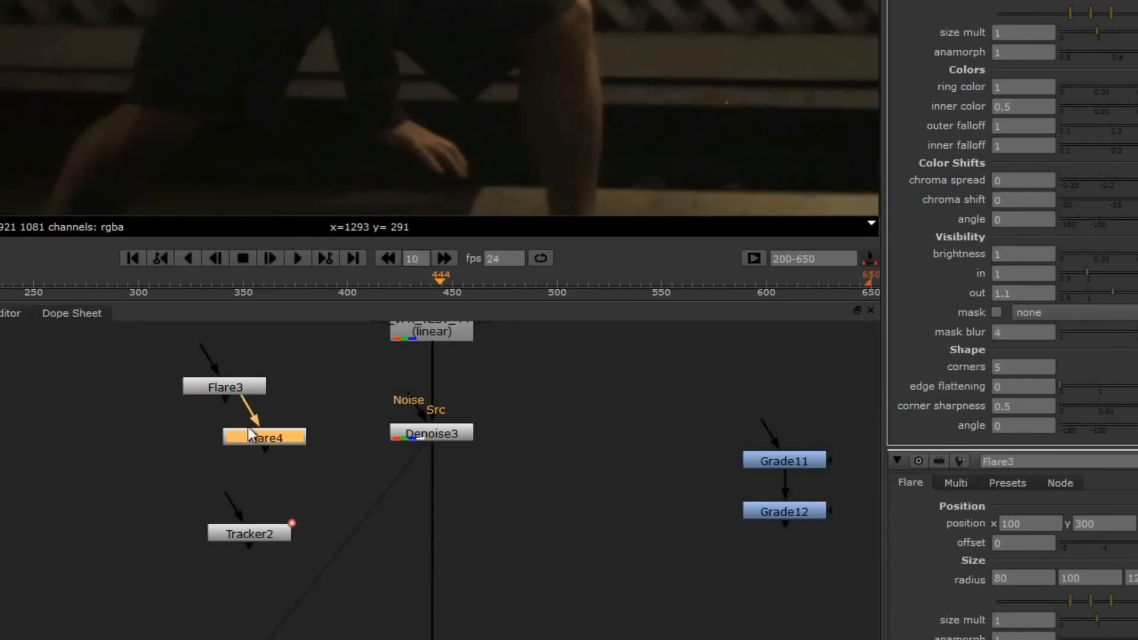
{"action": "left_click_drag", "start_coordinate": [263, 436], "coordinate": [244, 460]}
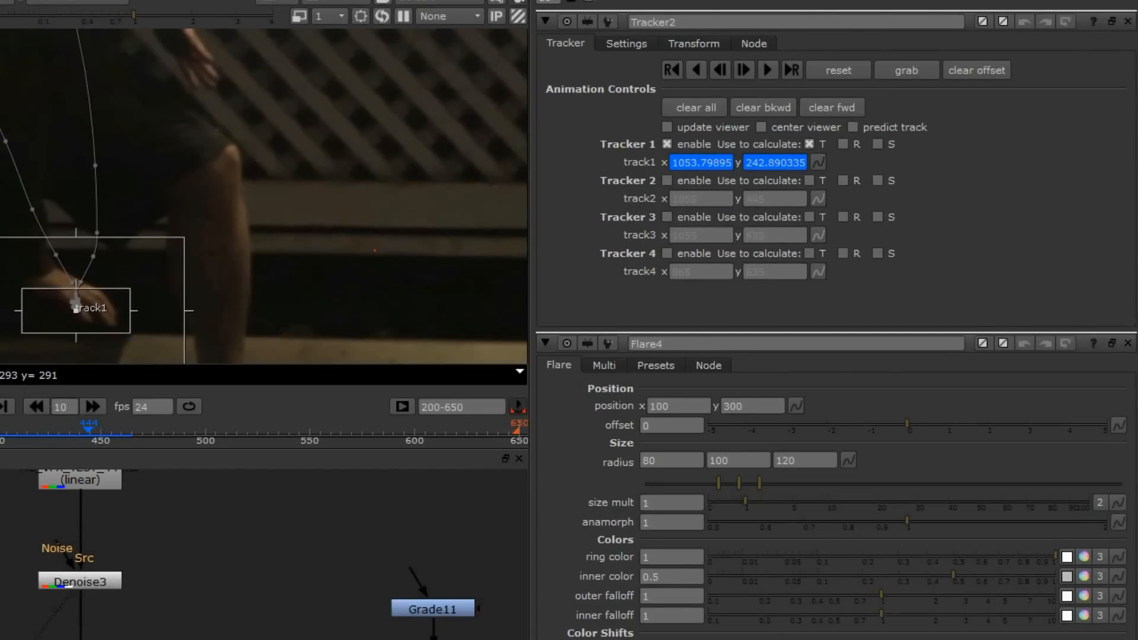
{"action": "mouse_move", "coordinate": [695, 50]}
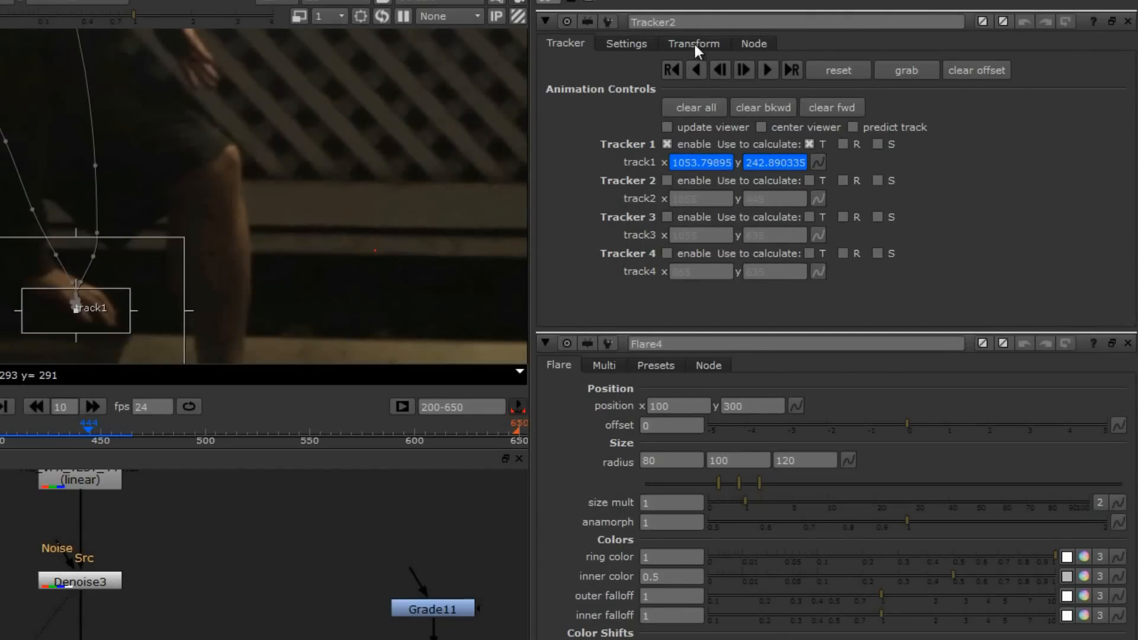
{"action": "mouse_move", "coordinate": [414, 302]}
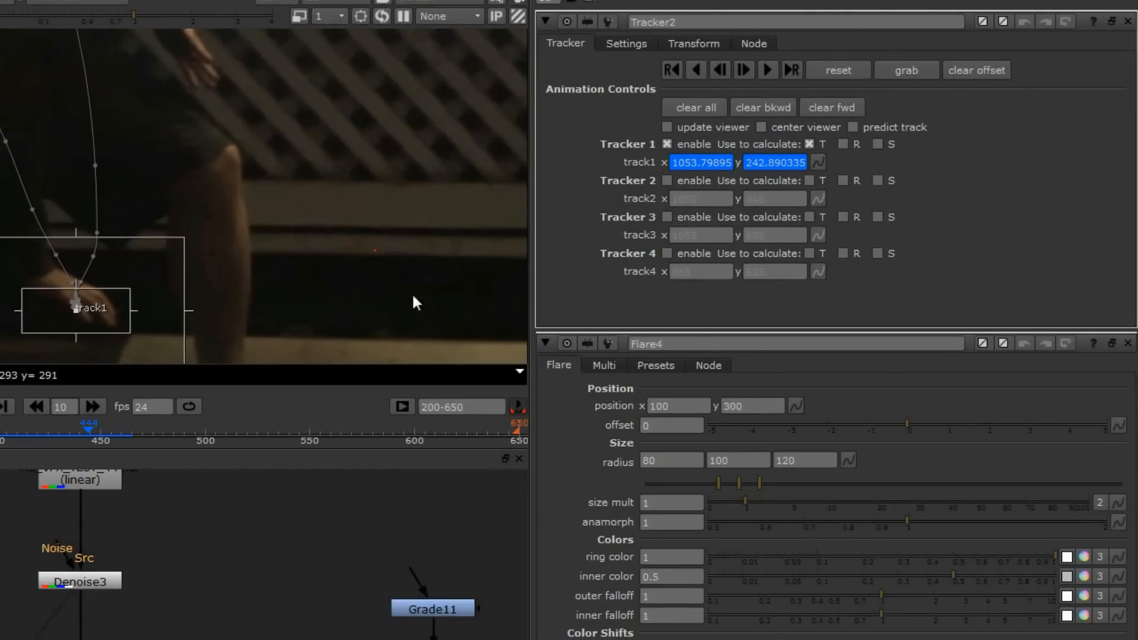
- In Tracker2's Transform settings make frame 444 the reference frame and keep match-move mode
{"action": "left_click", "coordinate": [694, 42]}
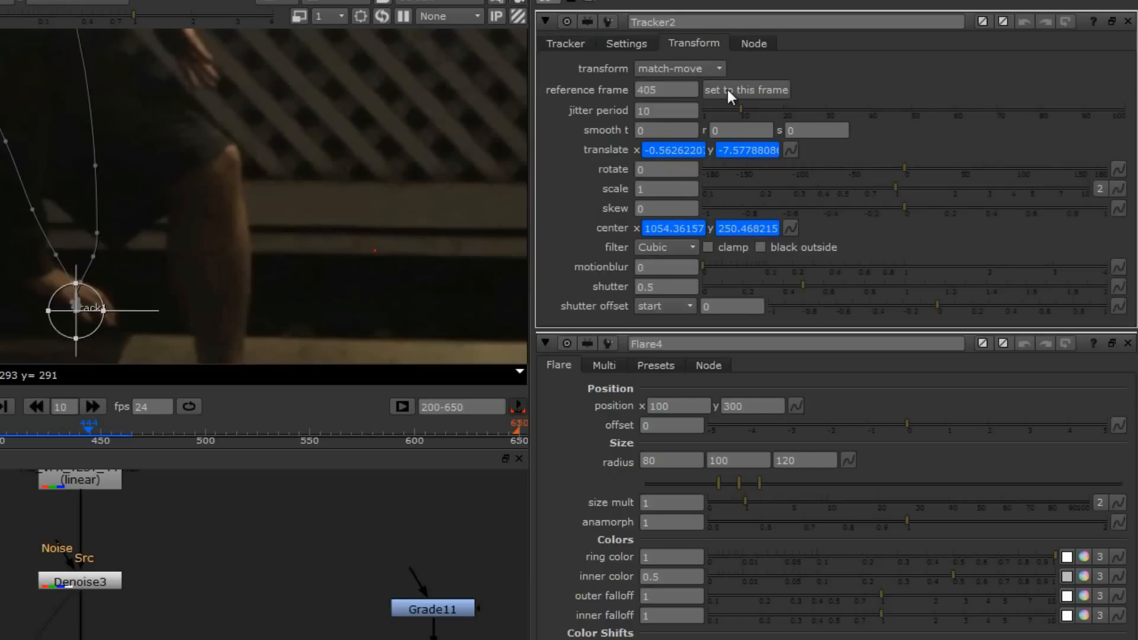
{"action": "left_click", "coordinate": [745, 89]}
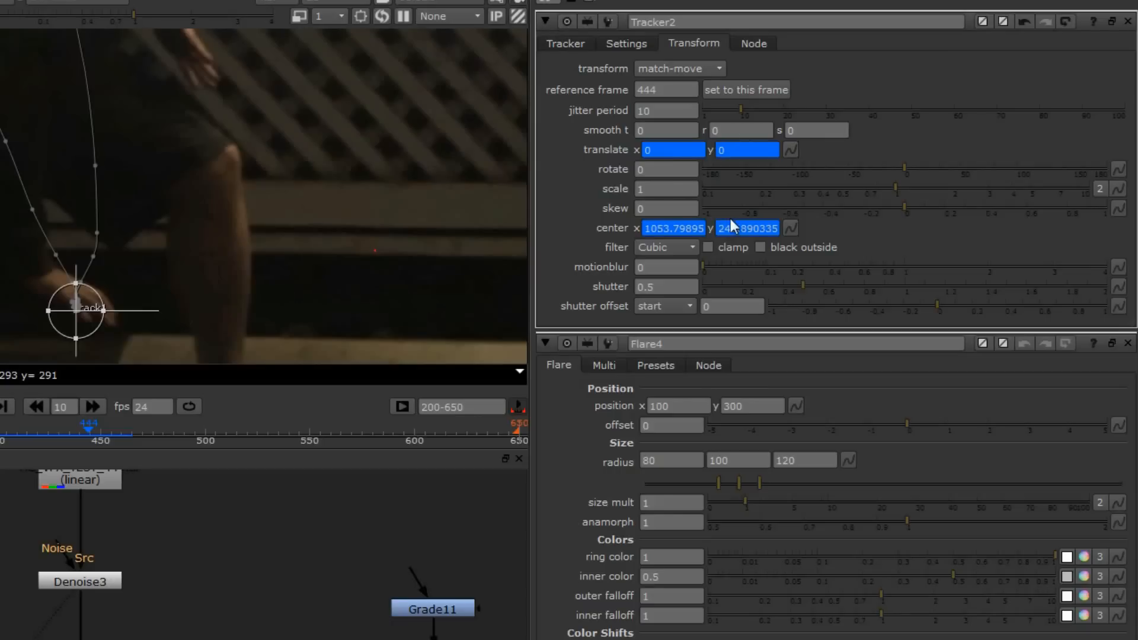
{"action": "mouse_move", "coordinate": [739, 236]}
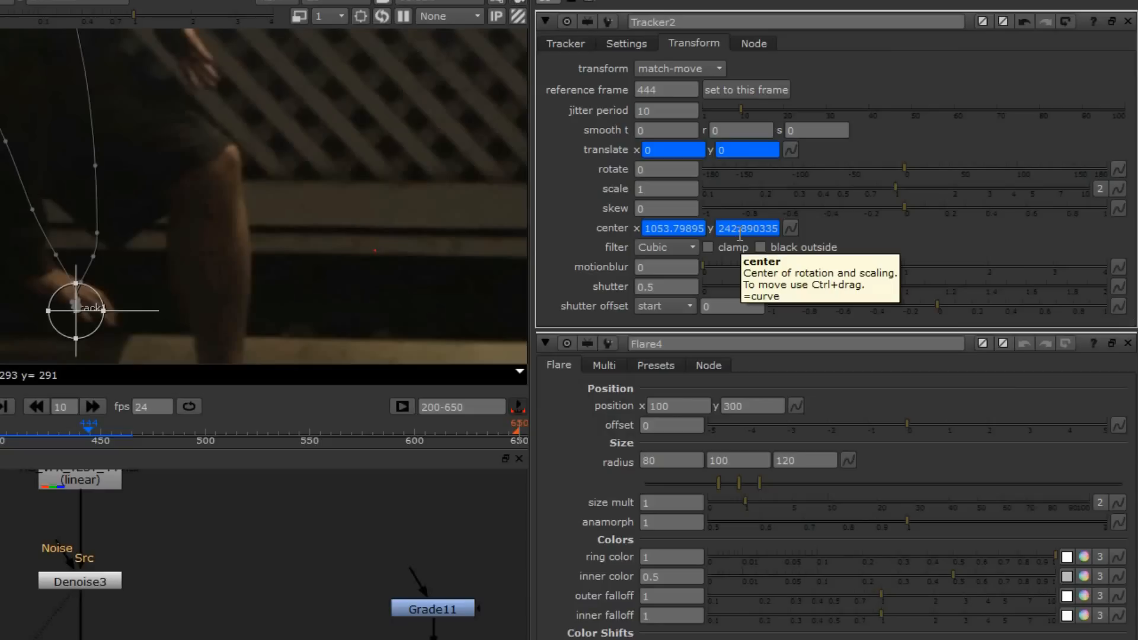
{"action": "mouse_move", "coordinate": [722, 102]}
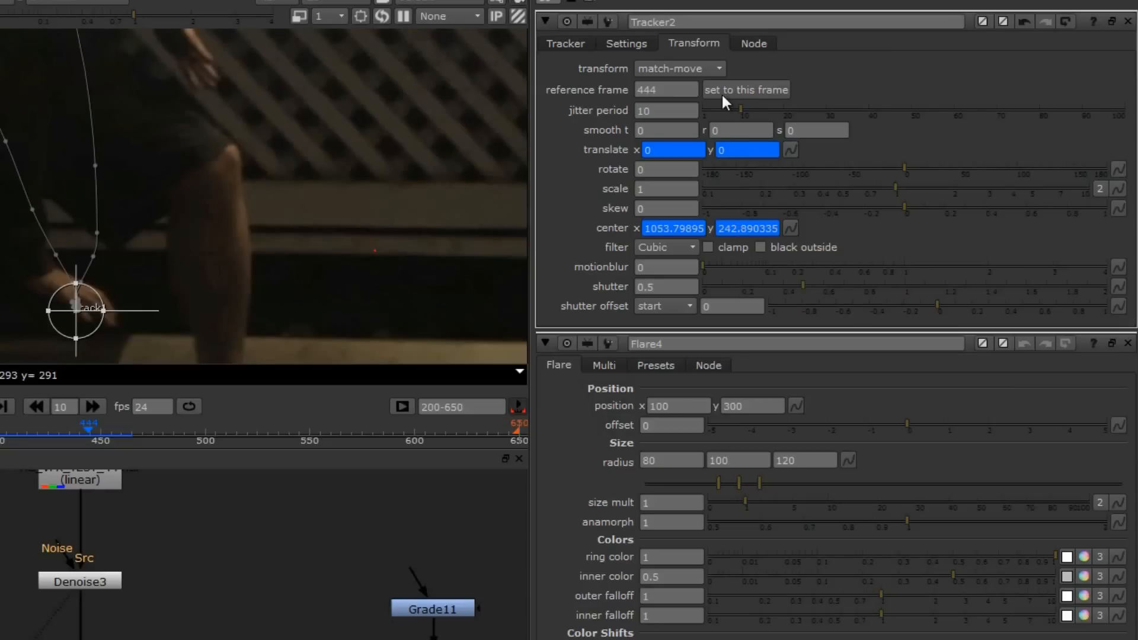
{"action": "left_click", "coordinate": [678, 67]}
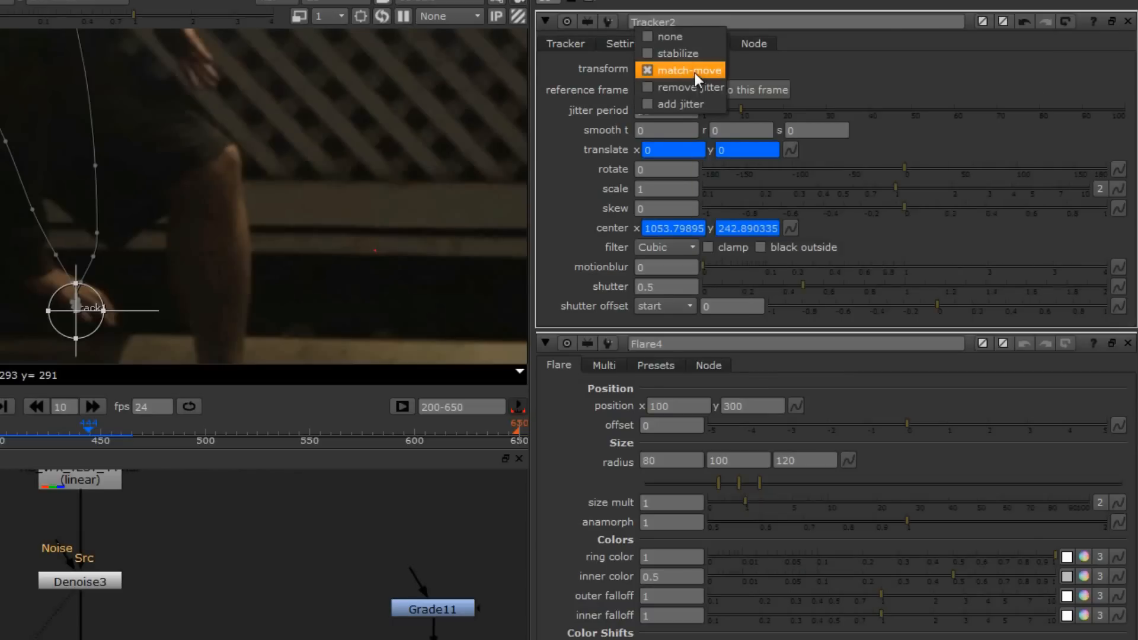
{"action": "left_click", "coordinate": [681, 70]}
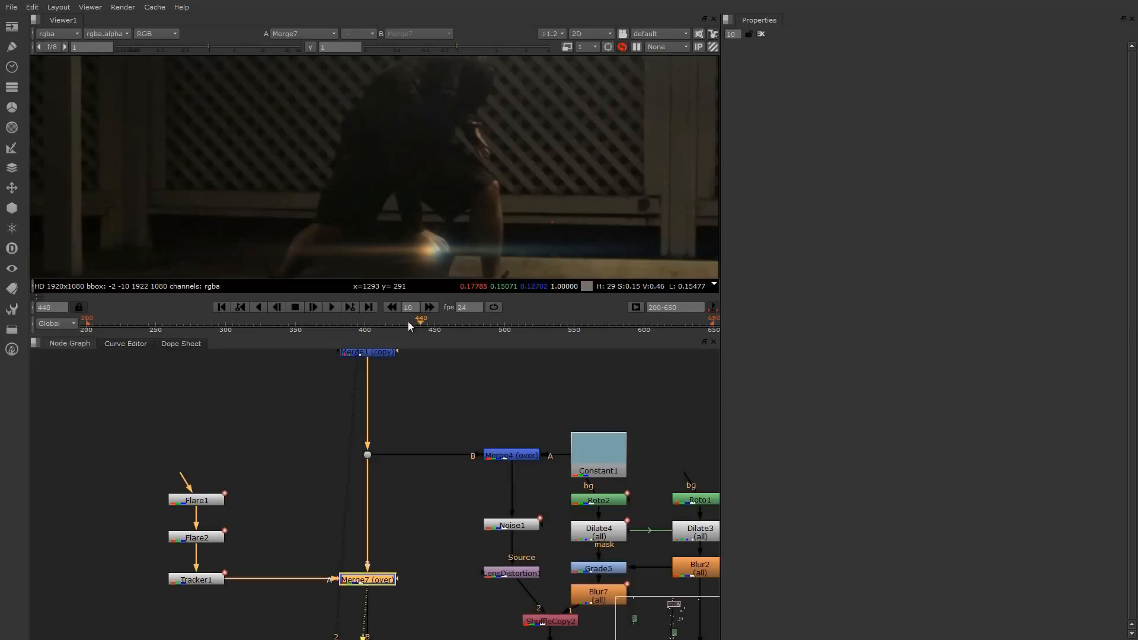
{"action": "left_click_drag", "start_coordinate": [421, 318], "coordinate": [375, 319]}
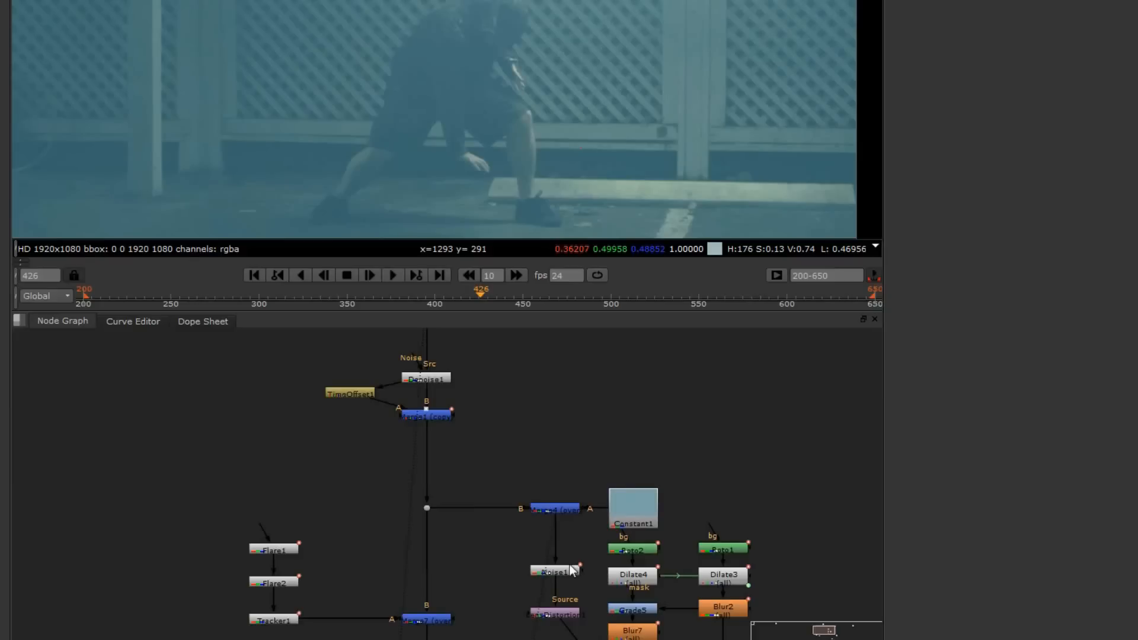
{"action": "mouse_move", "coordinate": [570, 570]}
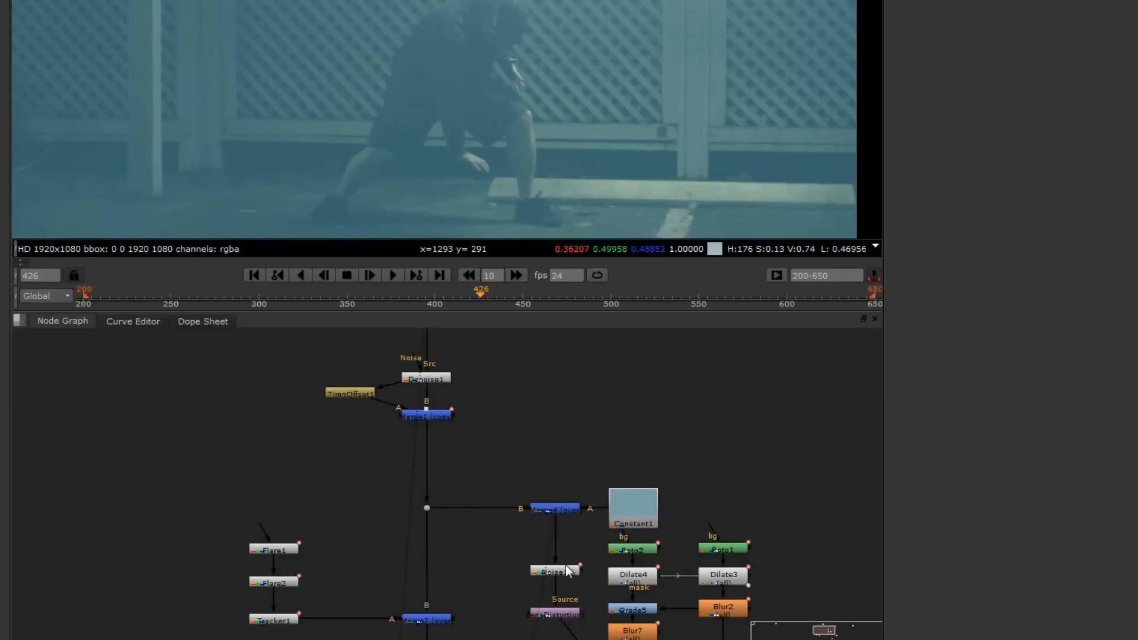
- View the soft white dome matte from the Roto2 branch in the viewer
{"action": "left_click", "coordinate": [555, 571]}
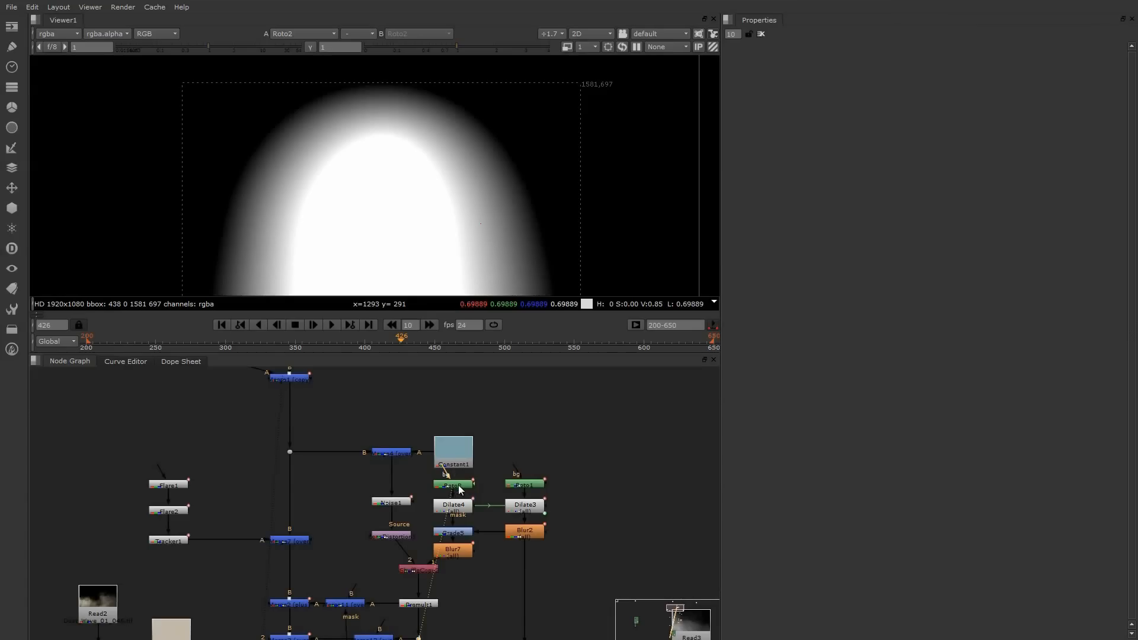
- Show Roto2's feathered ellipse shape settings over the dome matte
{"action": "double_click", "coordinate": [452, 485]}
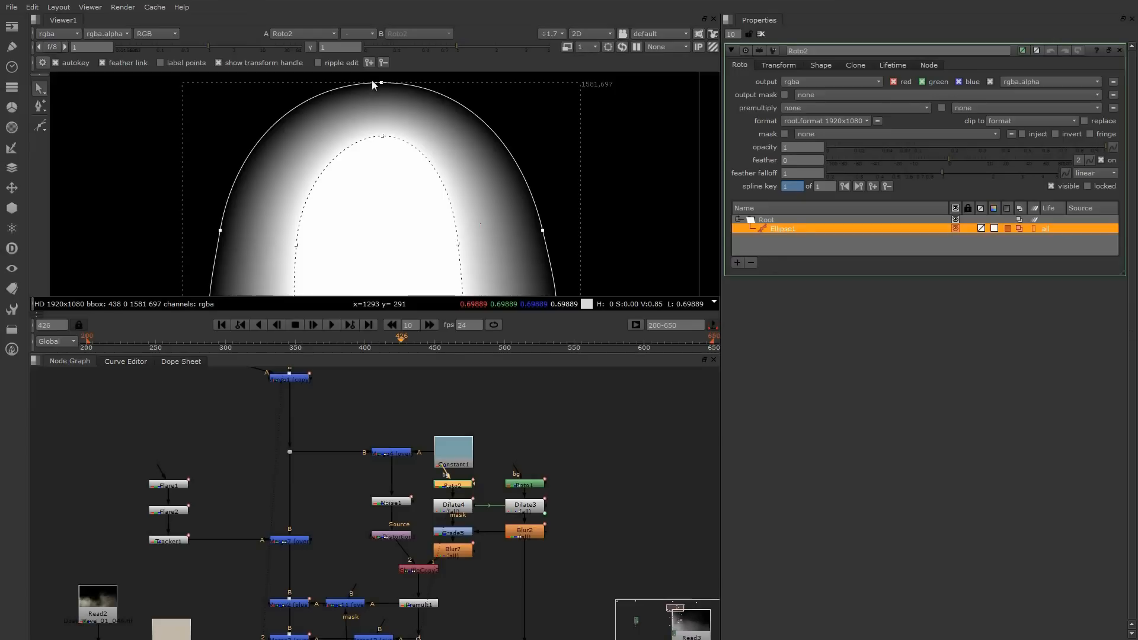
{"action": "mouse_move", "coordinate": [132, 256]}
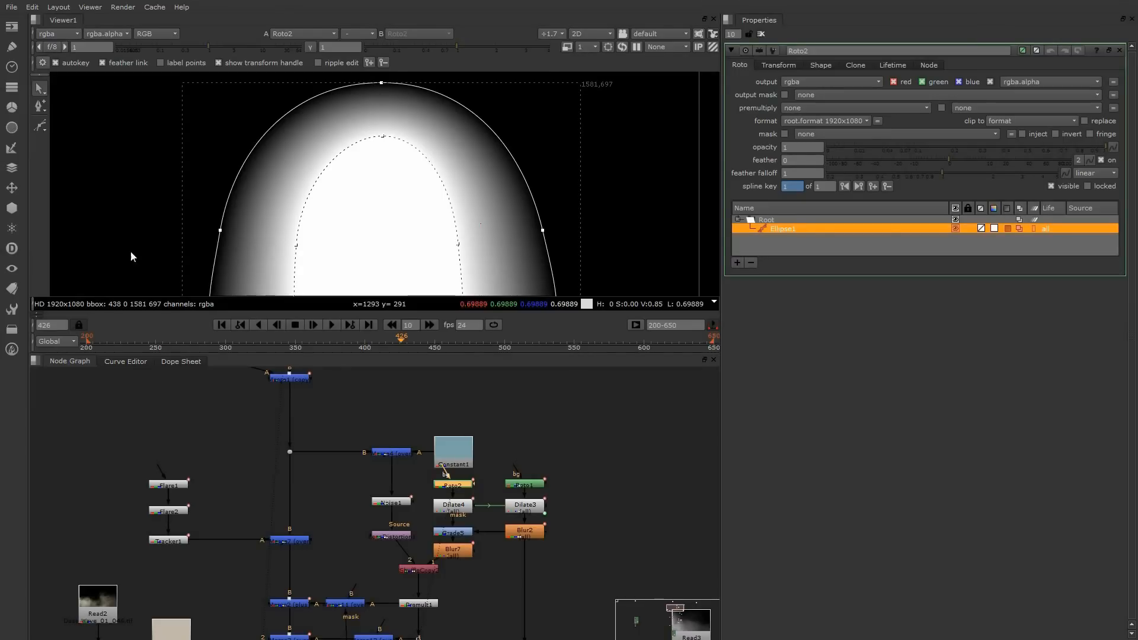
{"action": "mouse_move", "coordinate": [542, 434]}
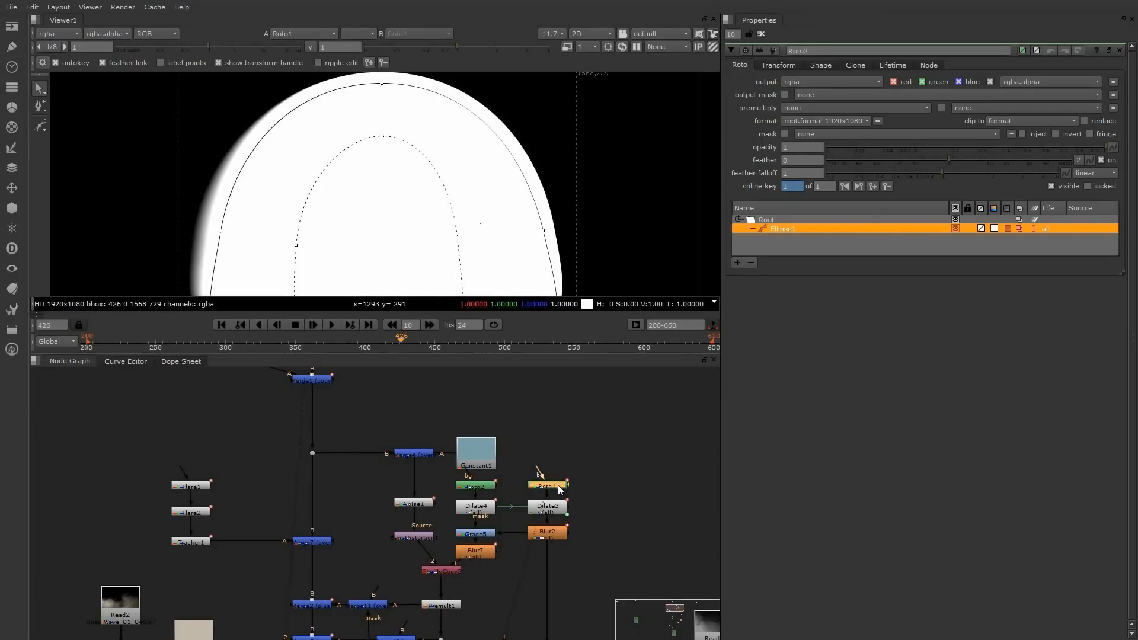
{"action": "mouse_move", "coordinate": [698, 454]}
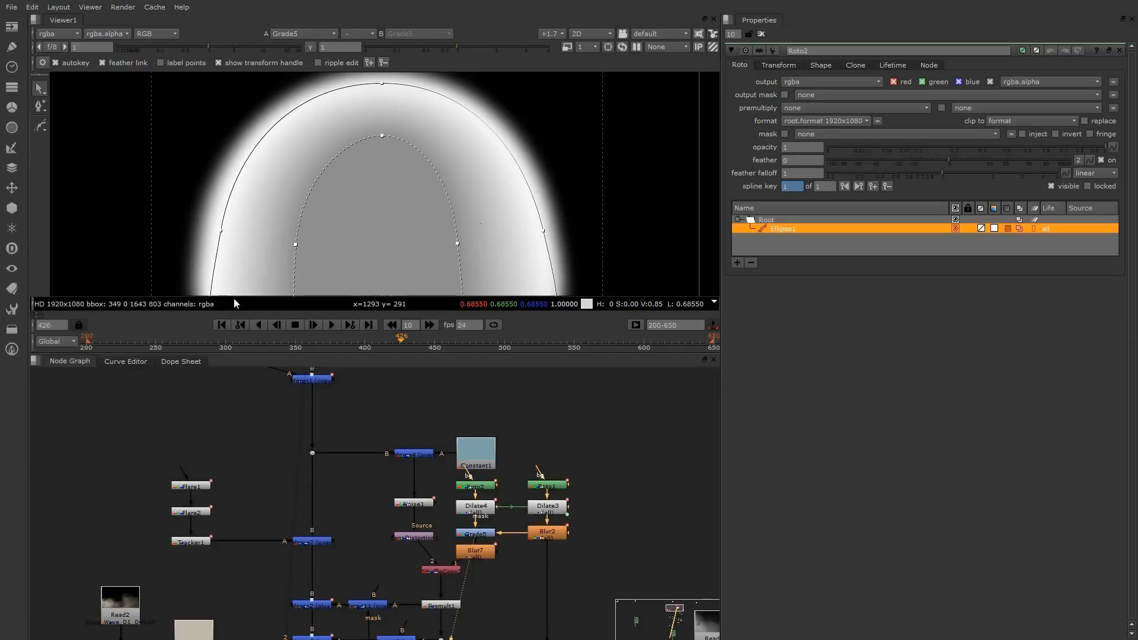
{"action": "mouse_move", "coordinate": [536, 236]}
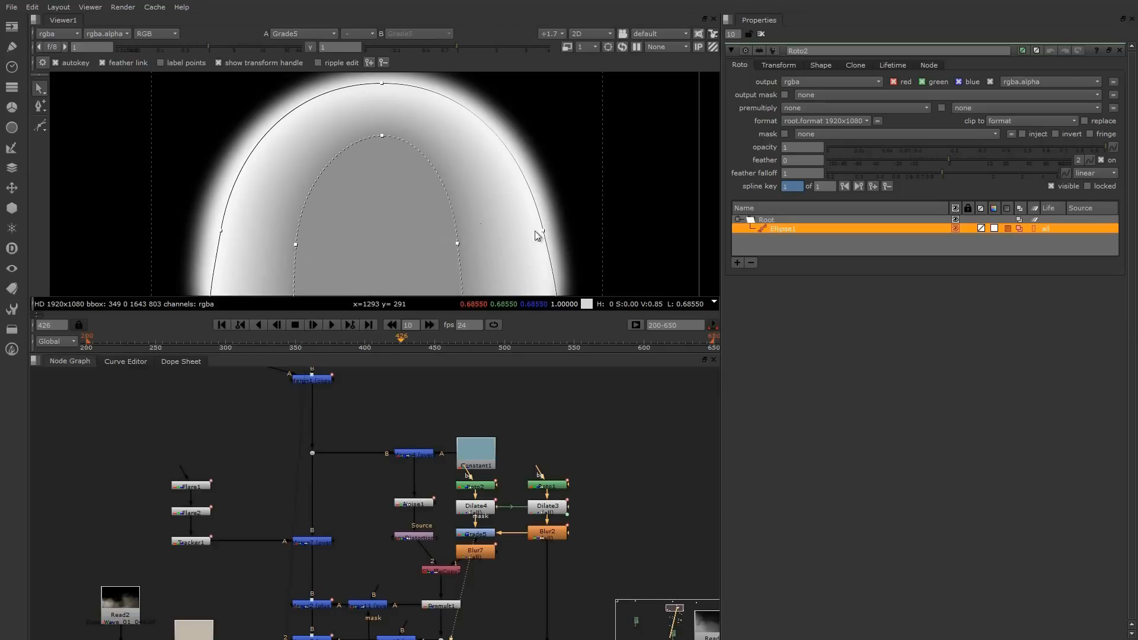
{"action": "mouse_move", "coordinate": [336, 34]}
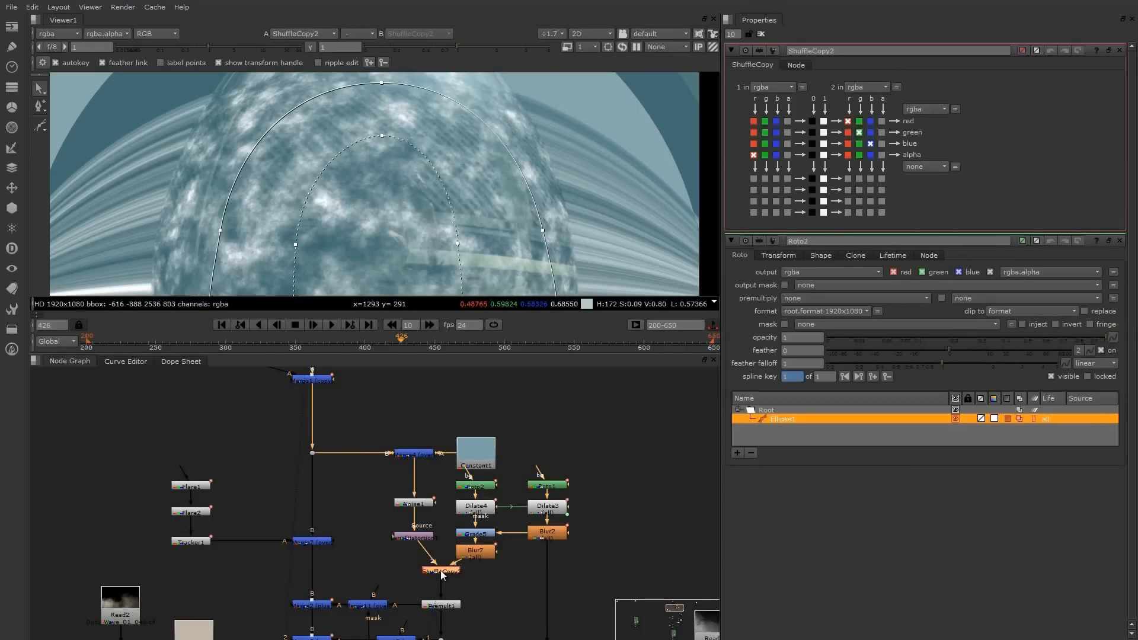
- Check ShuffleCopy2's dome alpha, then view Premult1's textured dome cut out against black
{"action": "left_click", "coordinate": [154, 33]}
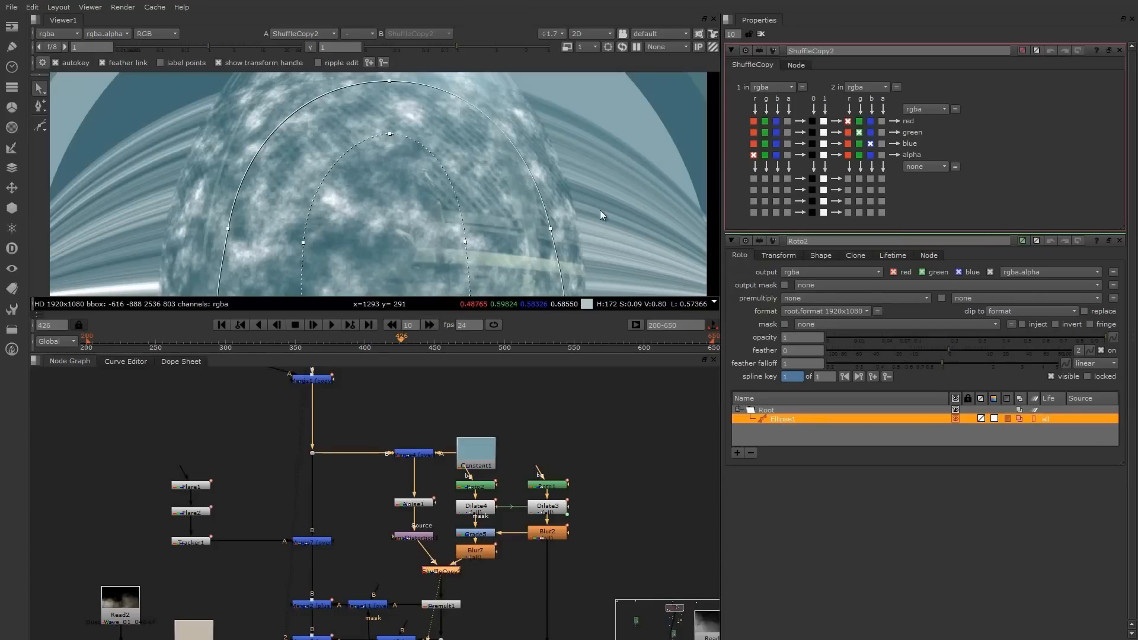
{"action": "left_click", "coordinate": [155, 33]}
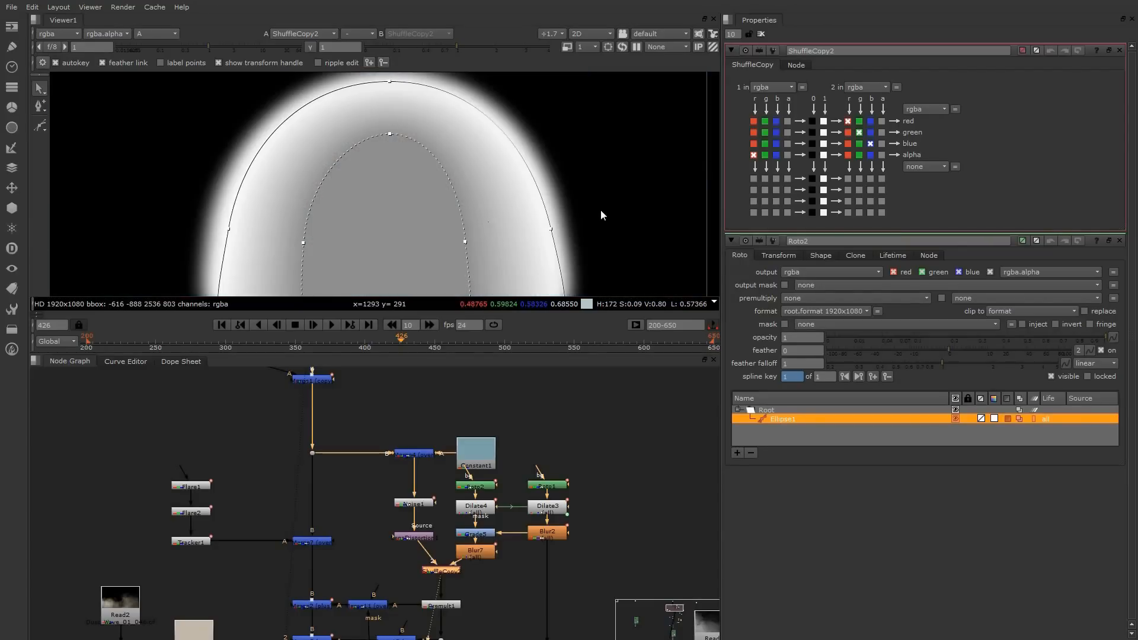
{"action": "left_click", "coordinate": [440, 604]}
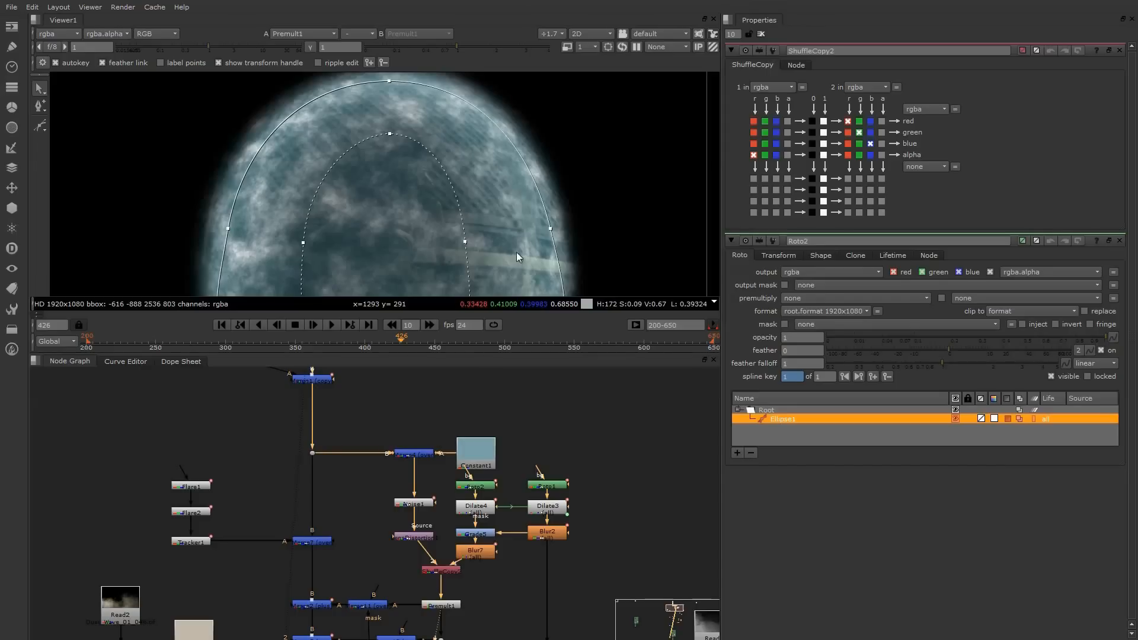
{"action": "mouse_move", "coordinate": [370, 583]}
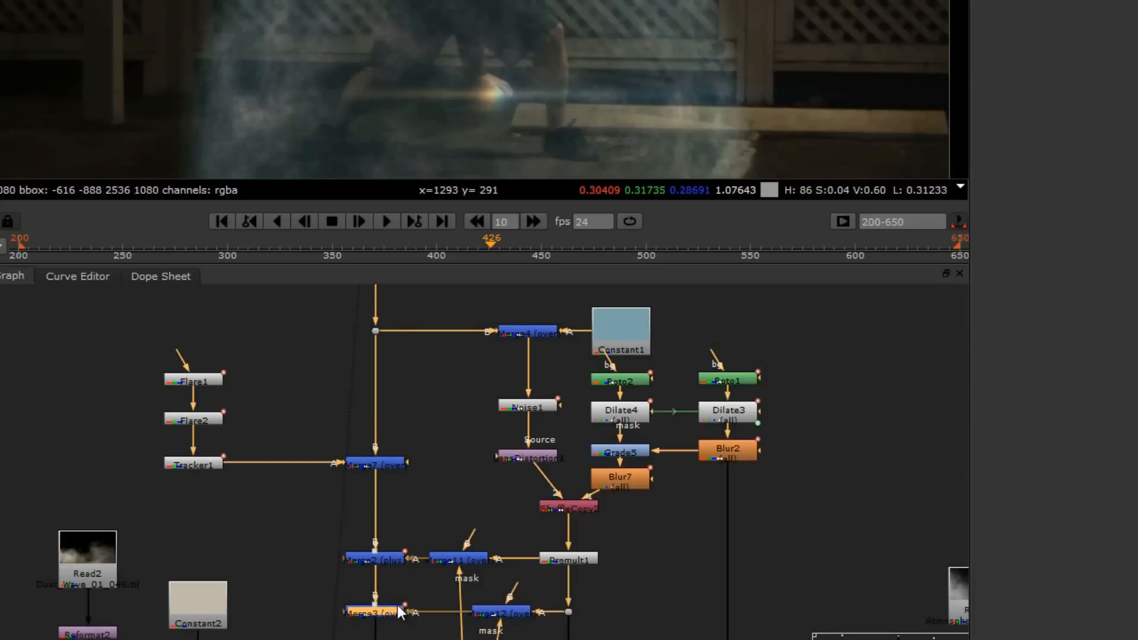
{"action": "mouse_move", "coordinate": [239, 160]}
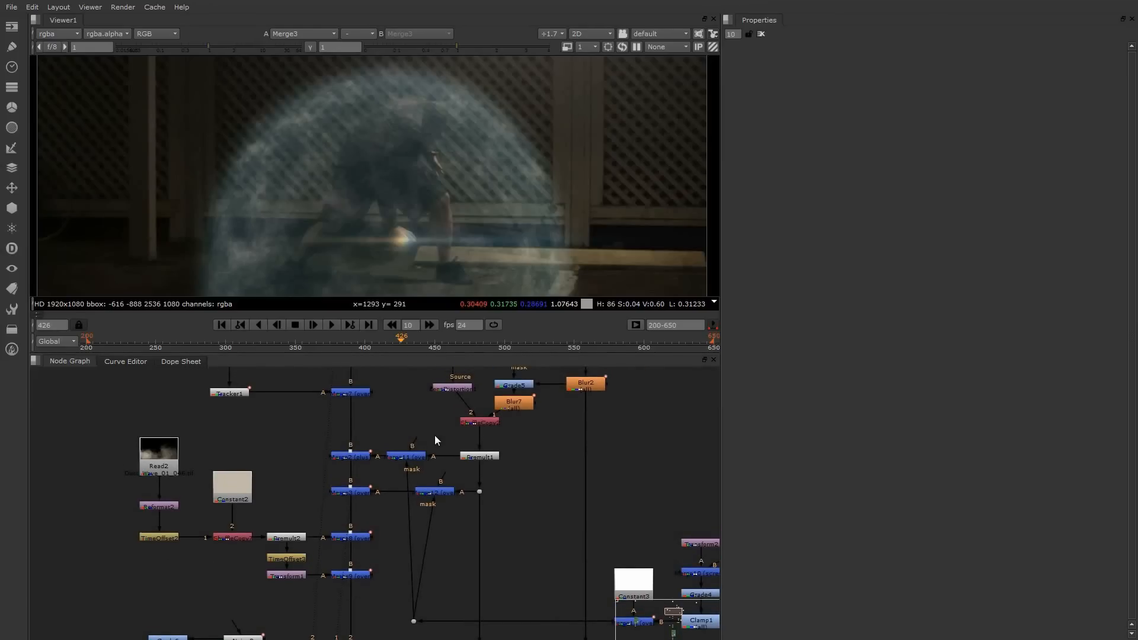
{"action": "mouse_move", "coordinate": [434, 436]}
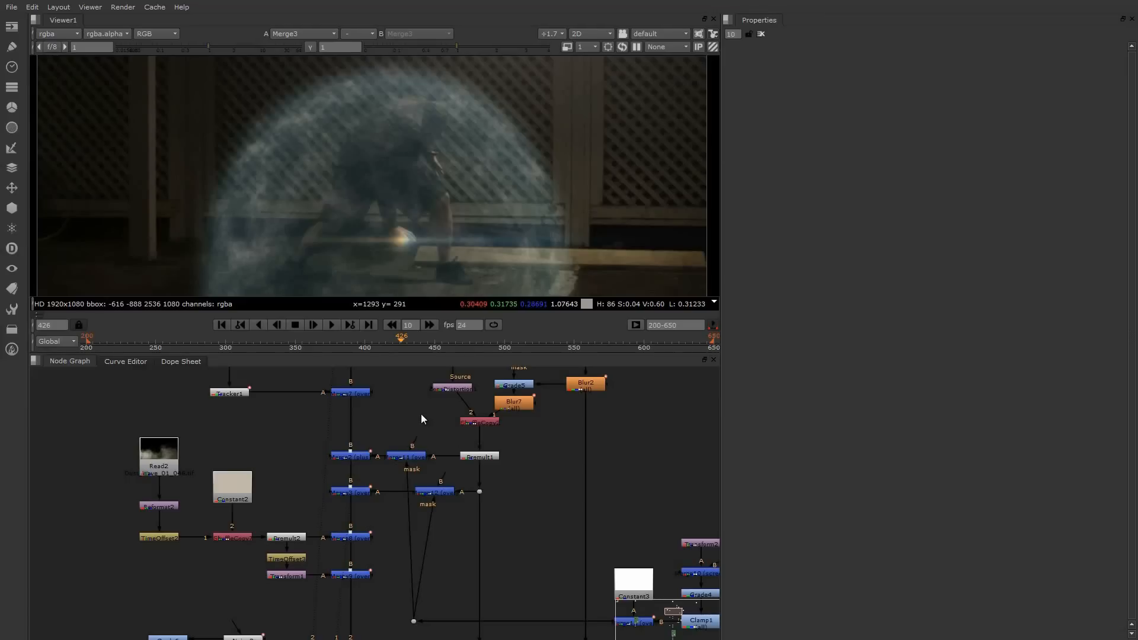
{"action": "mouse_move", "coordinate": [439, 436]}
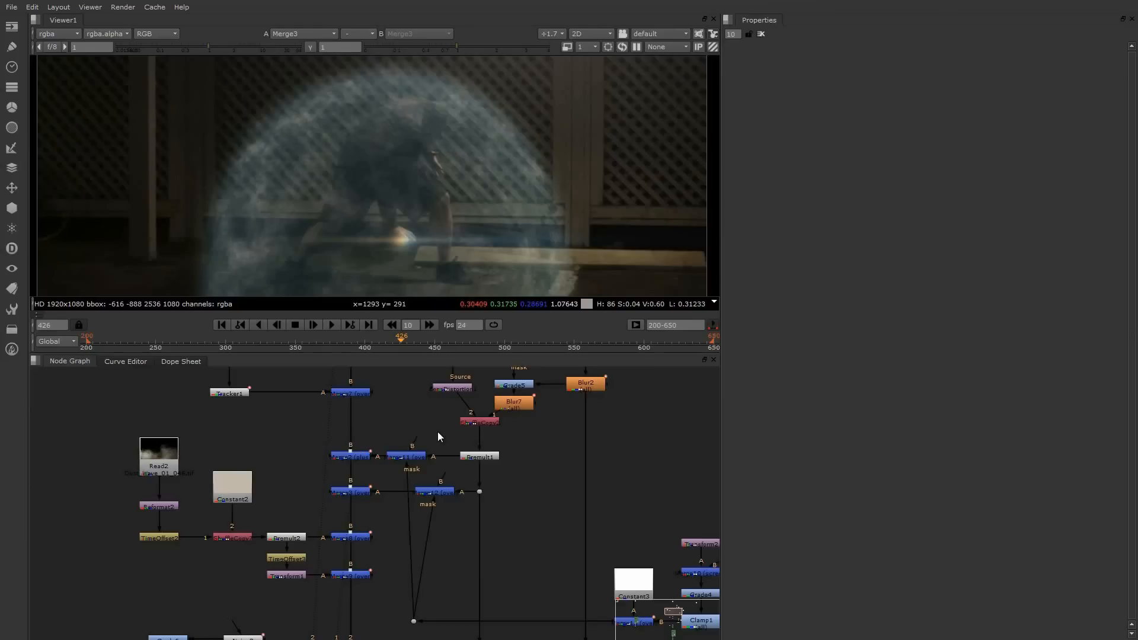
{"action": "mouse_move", "coordinate": [453, 441]}
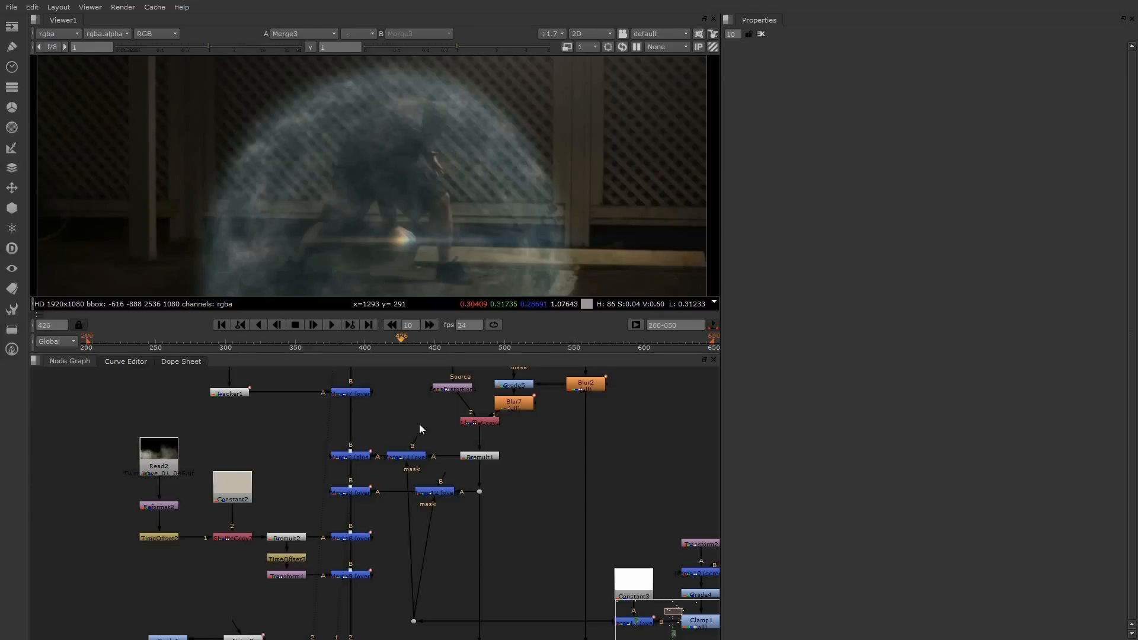
{"action": "mouse_move", "coordinate": [370, 555]}
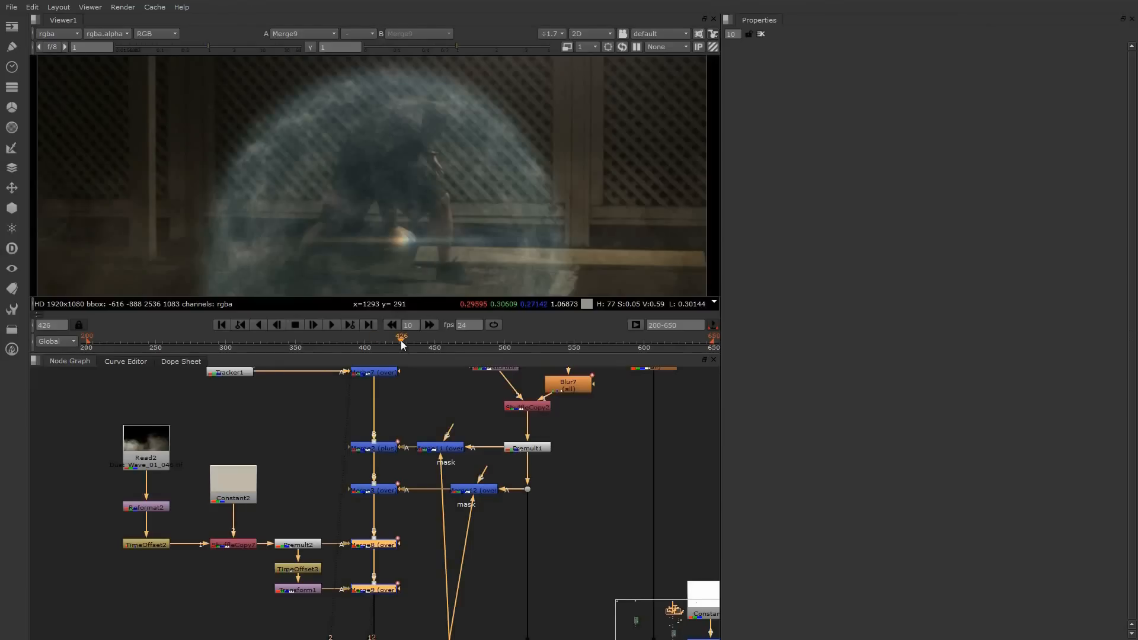
- Jump to an earlier frame in the timeline while viewing the dome composite
{"action": "left_click", "coordinate": [144, 458]}
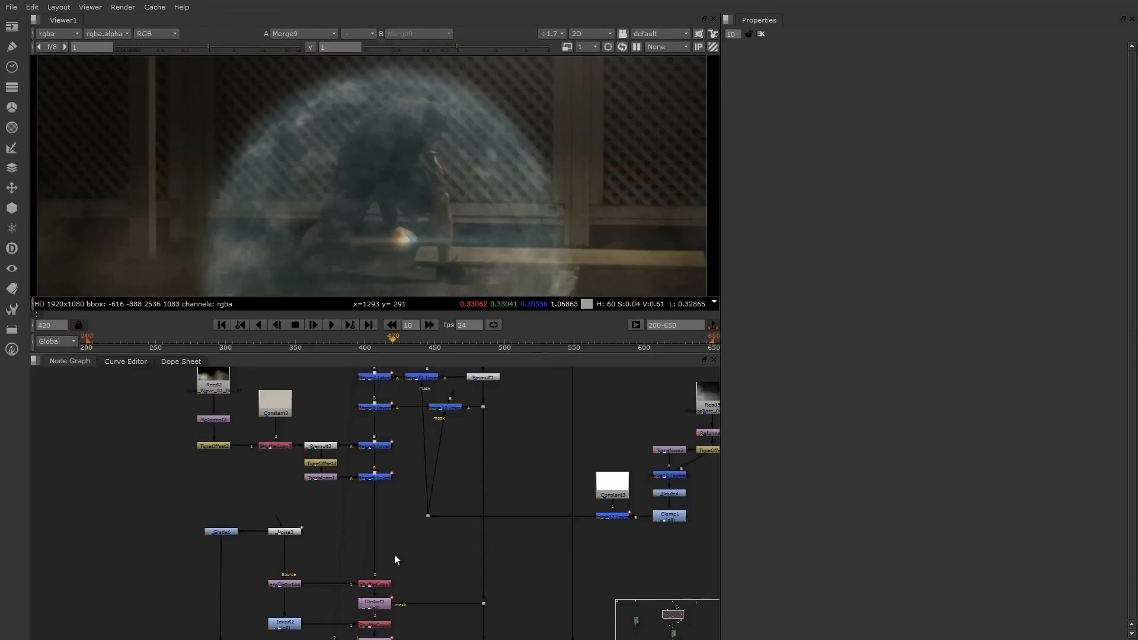
{"action": "mouse_move", "coordinate": [450, 570]}
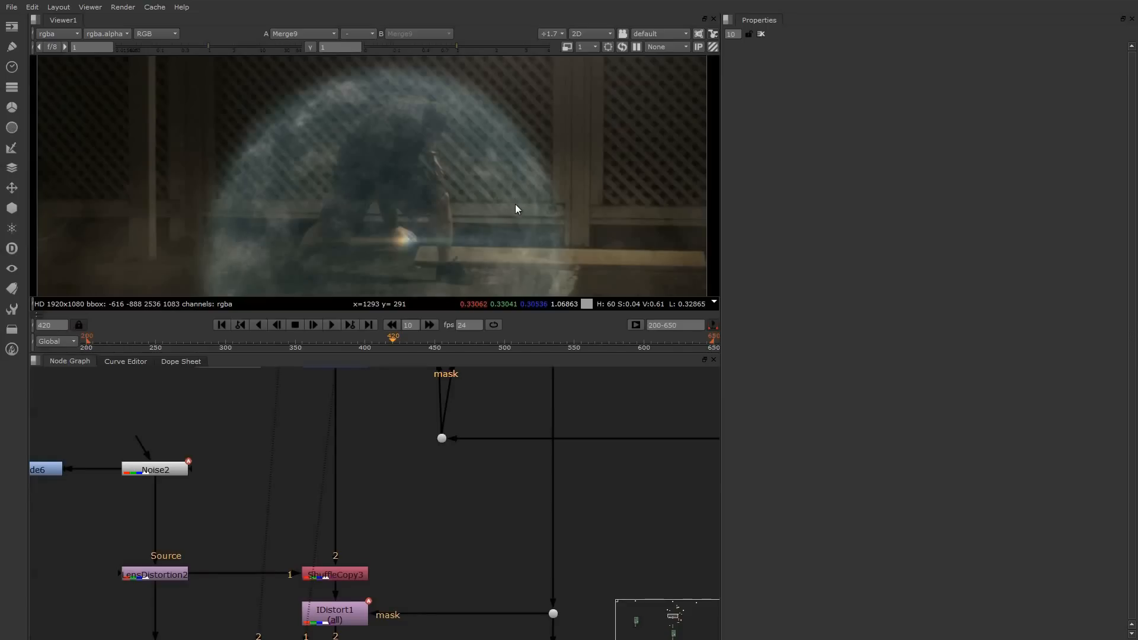
{"action": "mouse_move", "coordinate": [257, 127]}
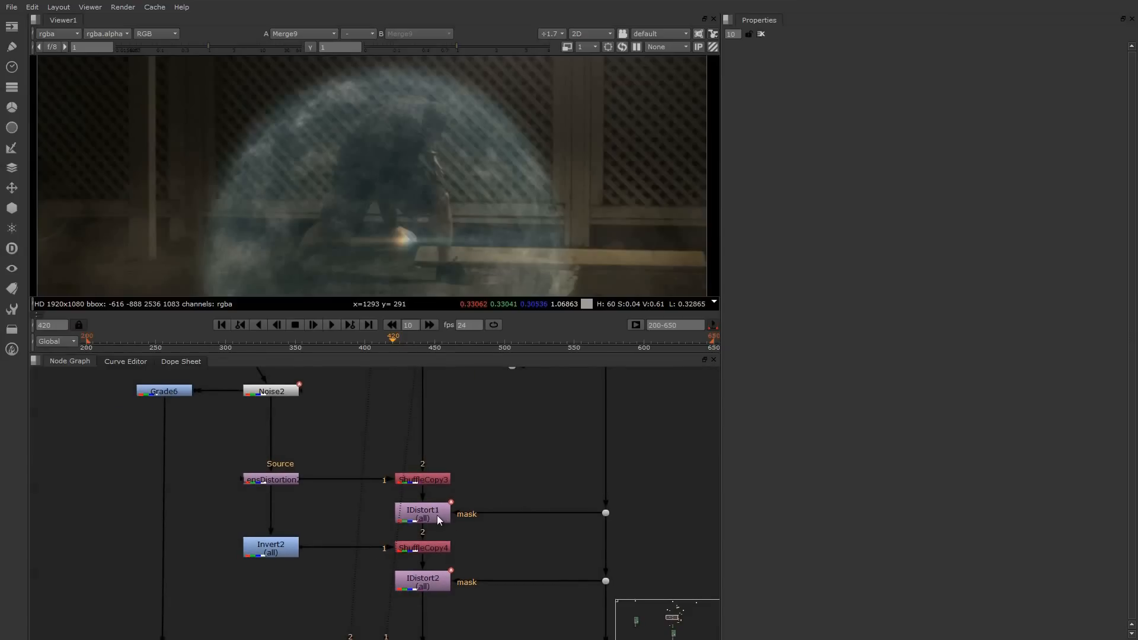
- Inspect ShuffleCopy3's red depth layer in the Viewer, then switch back to the rgba image
{"action": "left_click", "coordinate": [422, 513]}
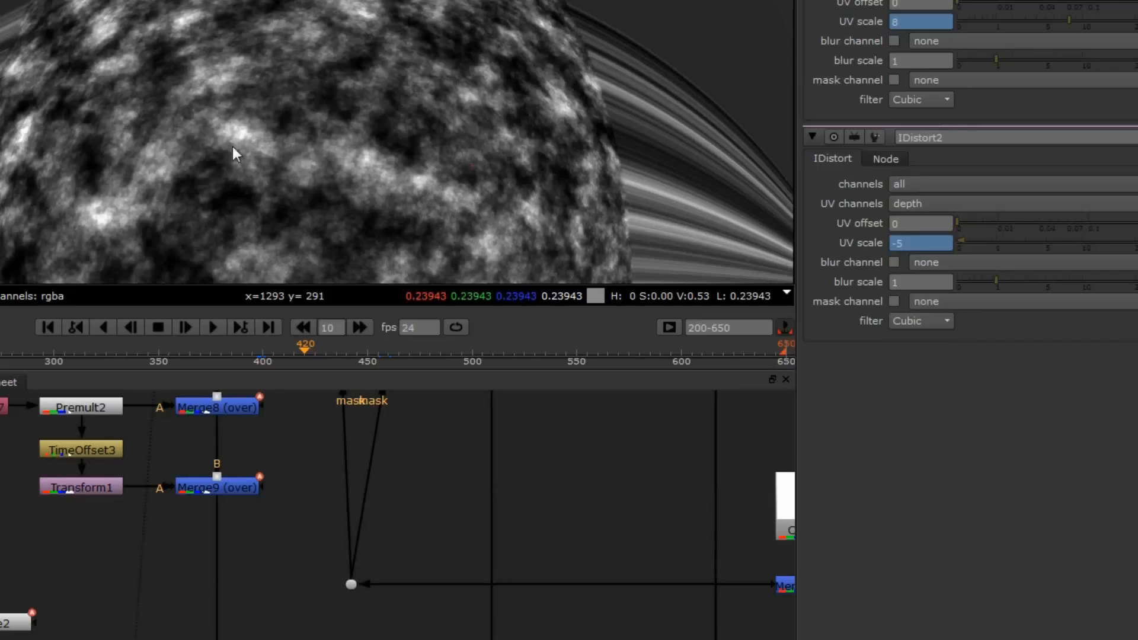
{"action": "mouse_move", "coordinate": [244, 142]}
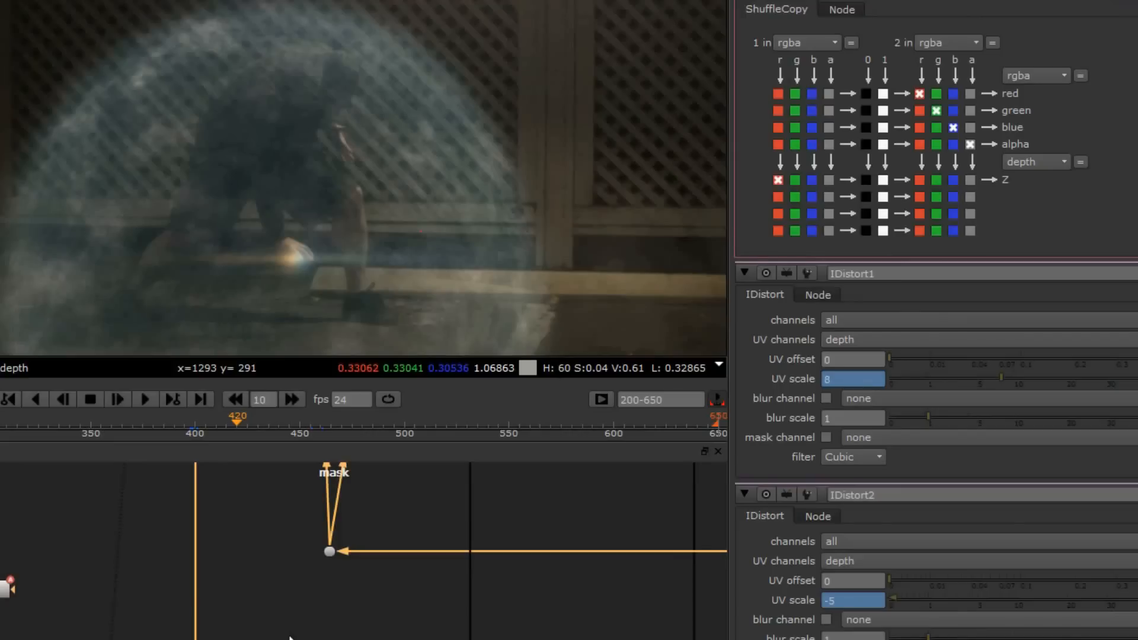
{"action": "left_click", "coordinate": [795, 179]}
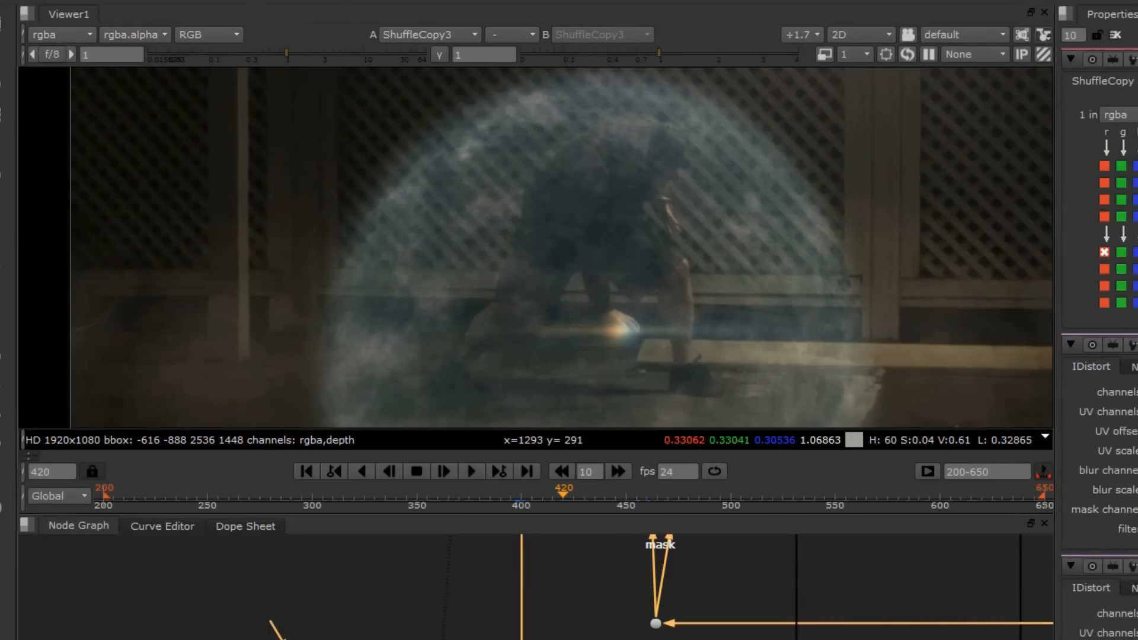
{"action": "mouse_move", "coordinate": [68, 79]}
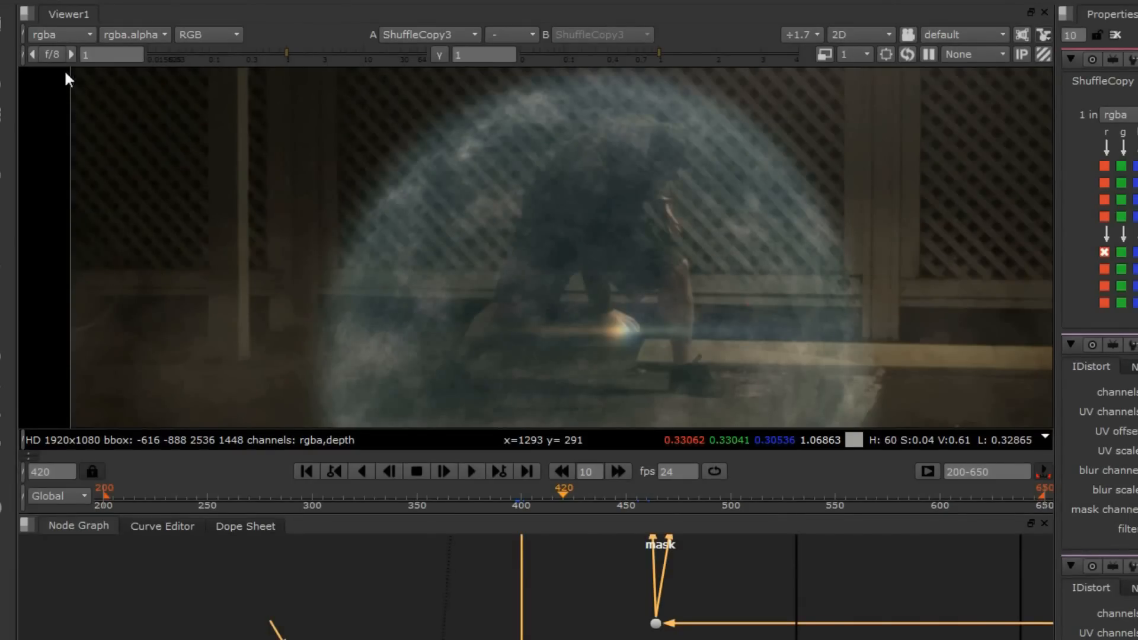
{"action": "left_click", "coordinate": [61, 34]}
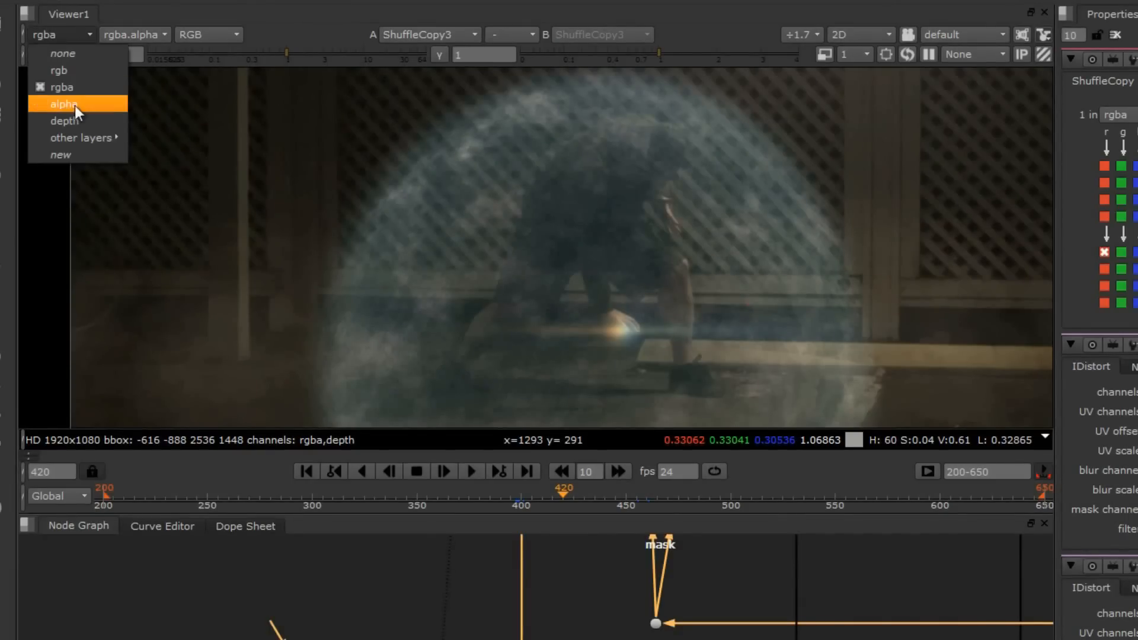
{"action": "left_click", "coordinate": [65, 121]}
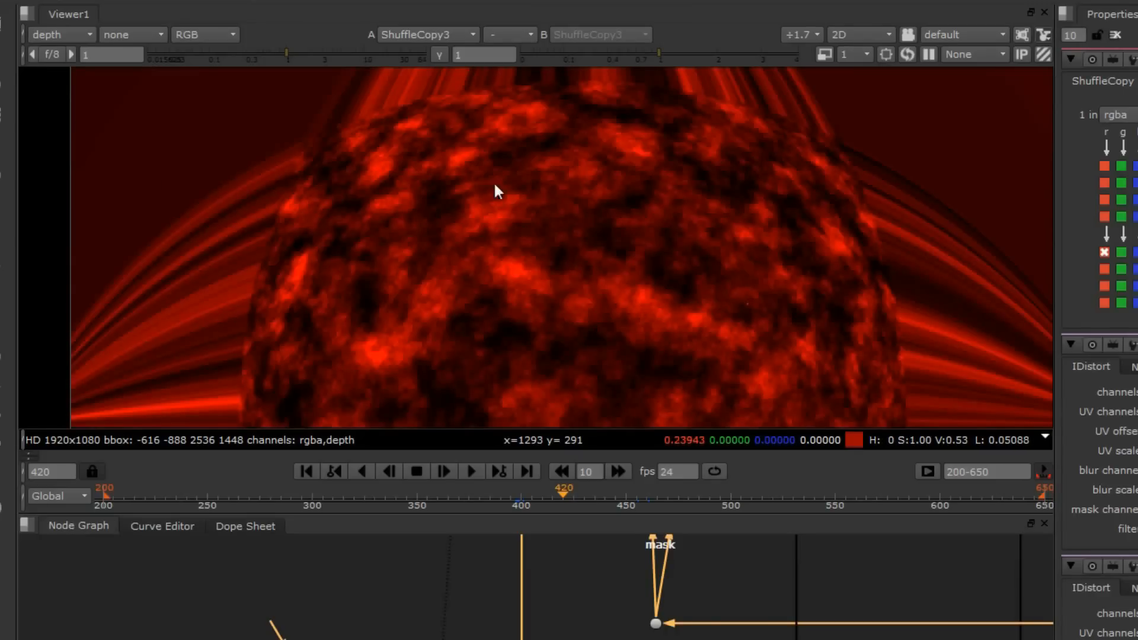
{"action": "mouse_move", "coordinate": [66, 40]}
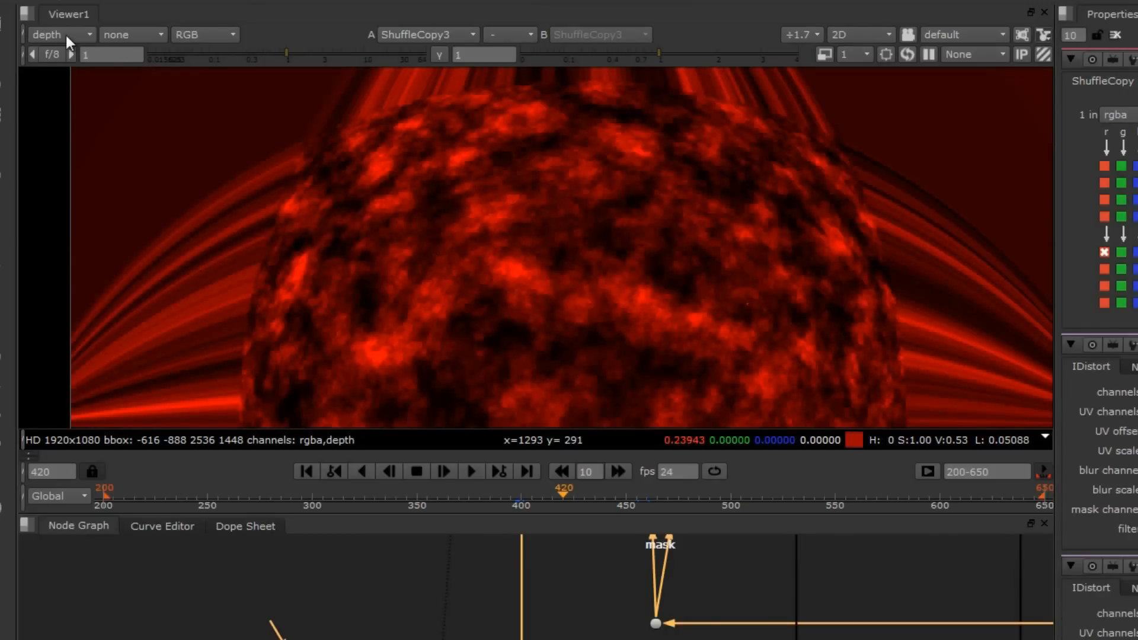
{"action": "left_click", "coordinate": [60, 34]}
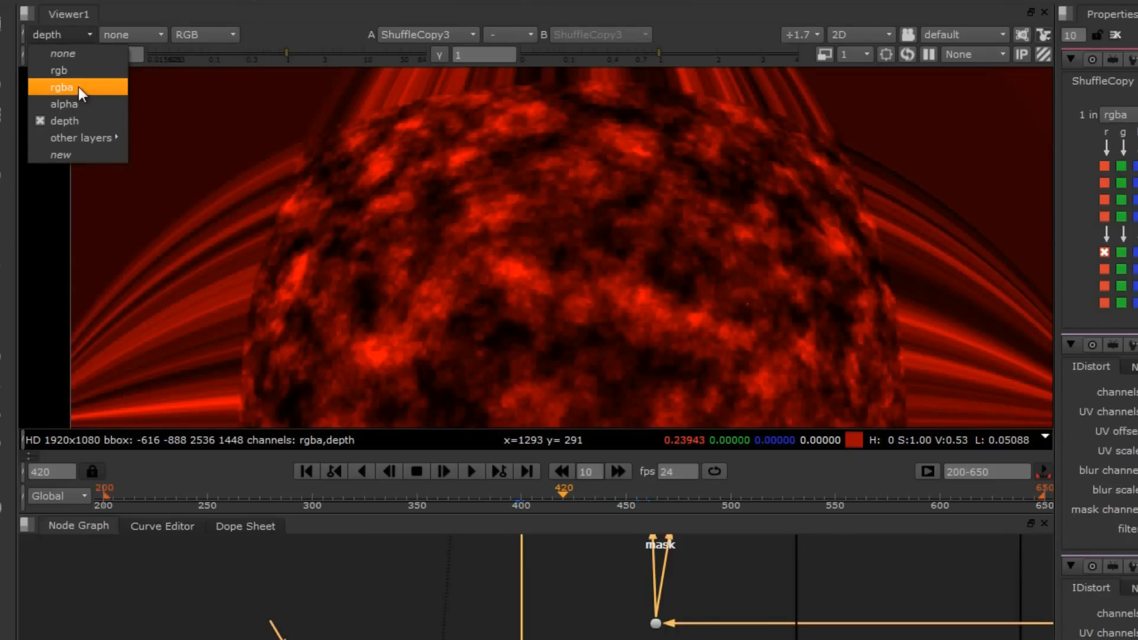
{"action": "left_click", "coordinate": [60, 87]}
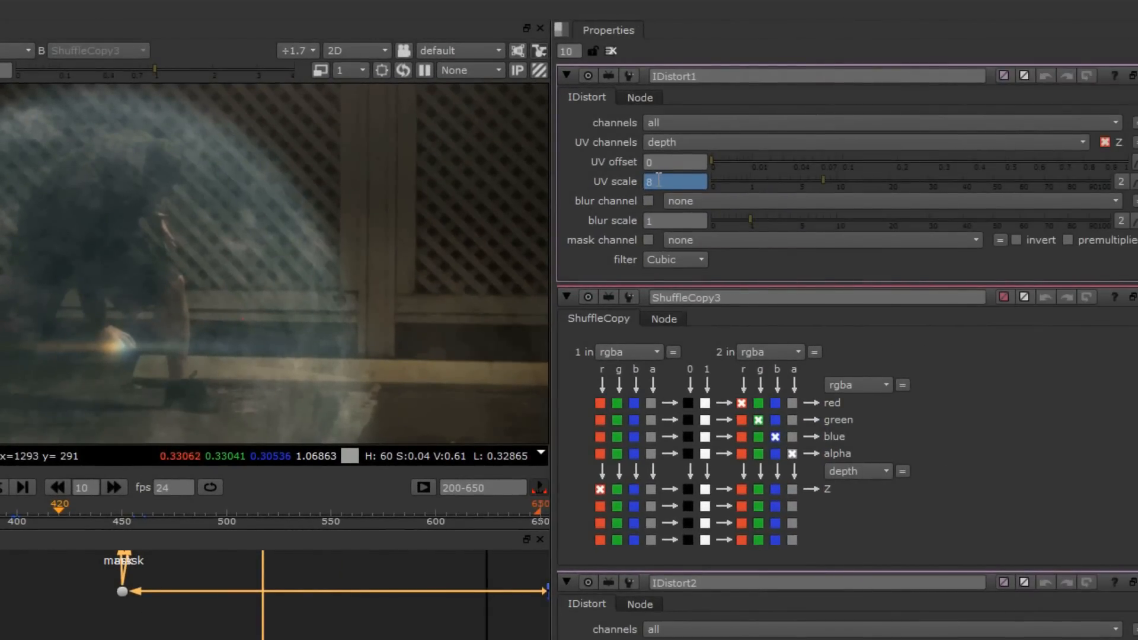
{"action": "mouse_move", "coordinate": [673, 180]}
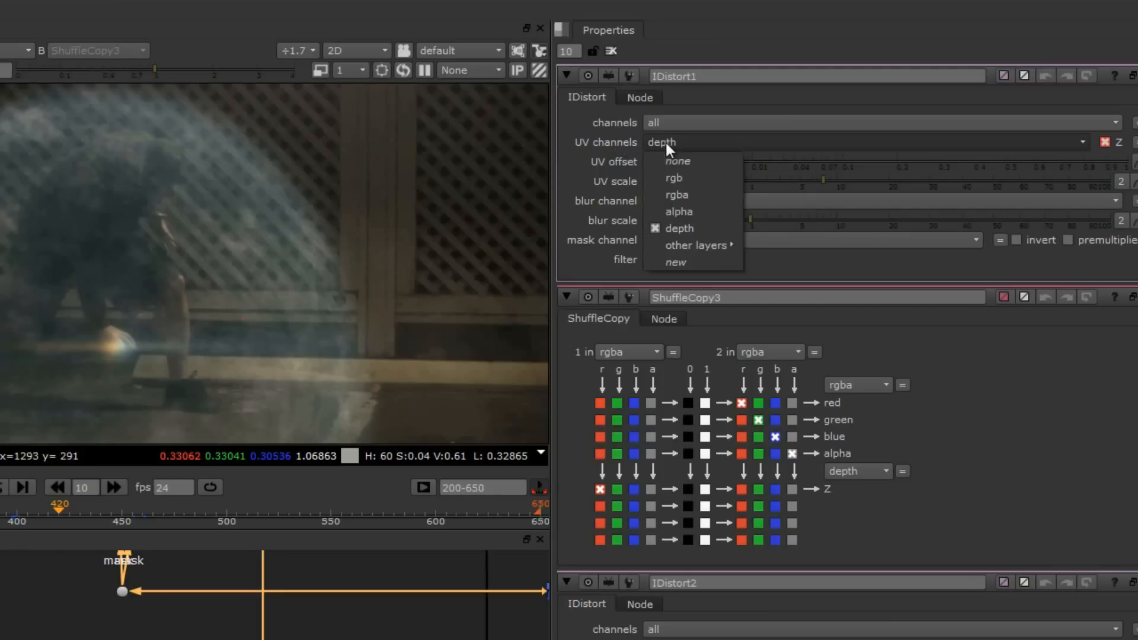
{"action": "mouse_move", "coordinate": [678, 228]}
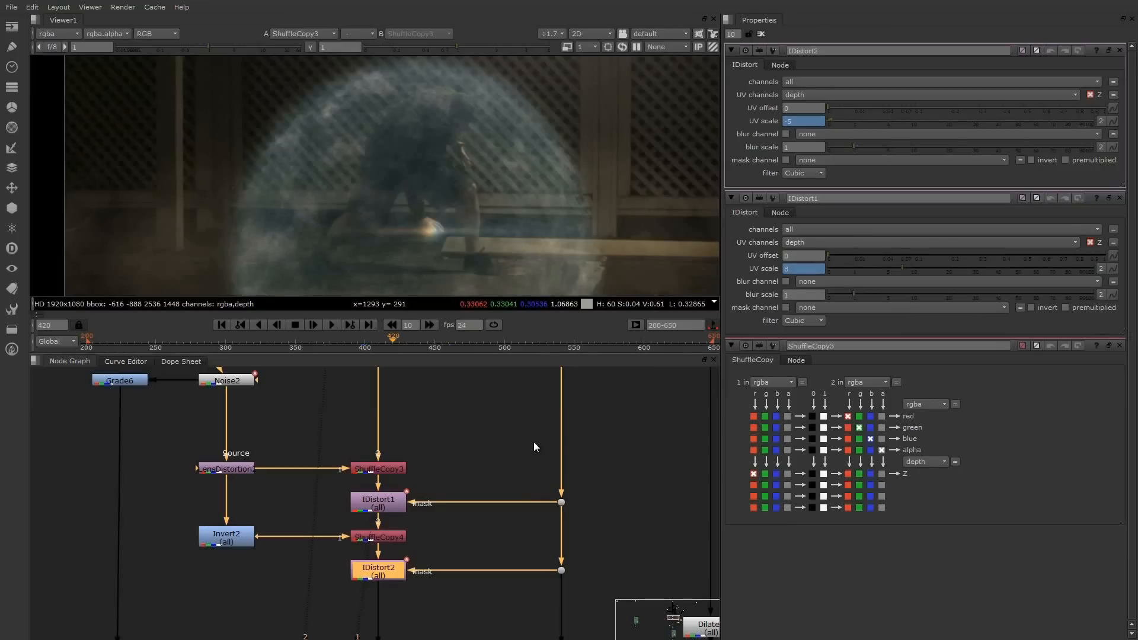
{"action": "mouse_move", "coordinate": [438, 460]}
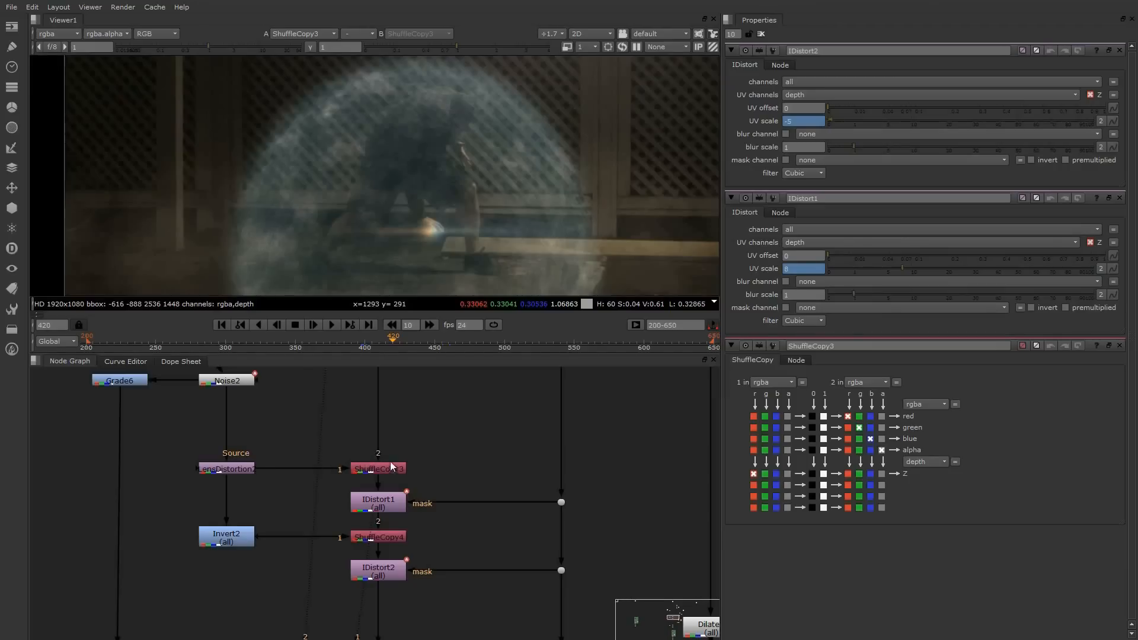
- Bring up the IDistort node feeding the depth-driven warp of the dome
{"action": "left_click", "coordinate": [225, 534]}
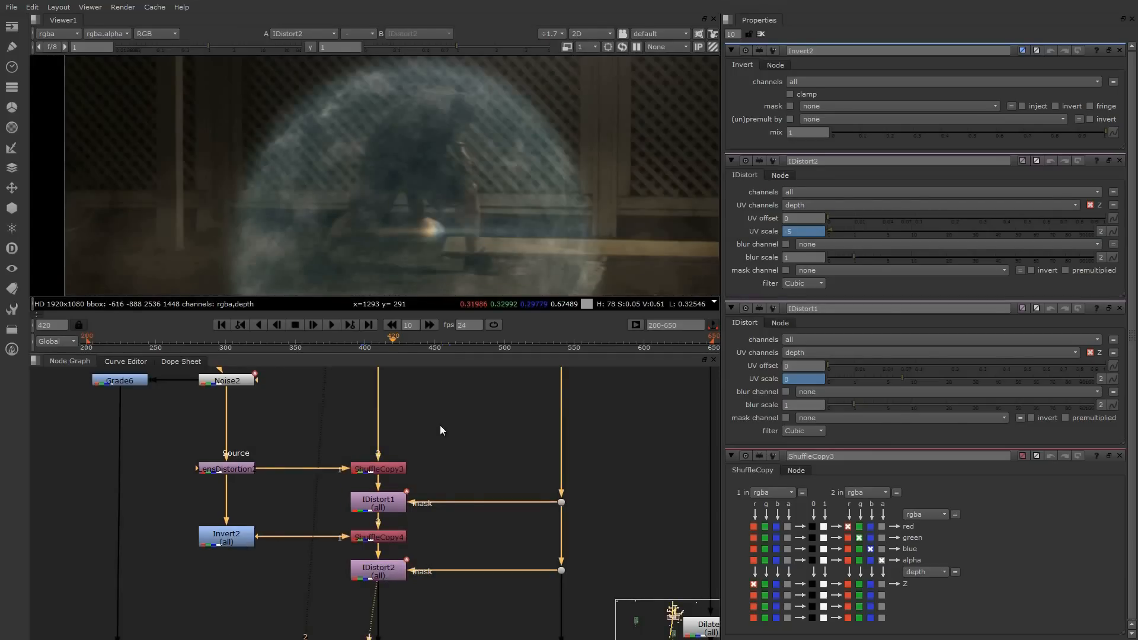
{"action": "mouse_move", "coordinate": [444, 434]}
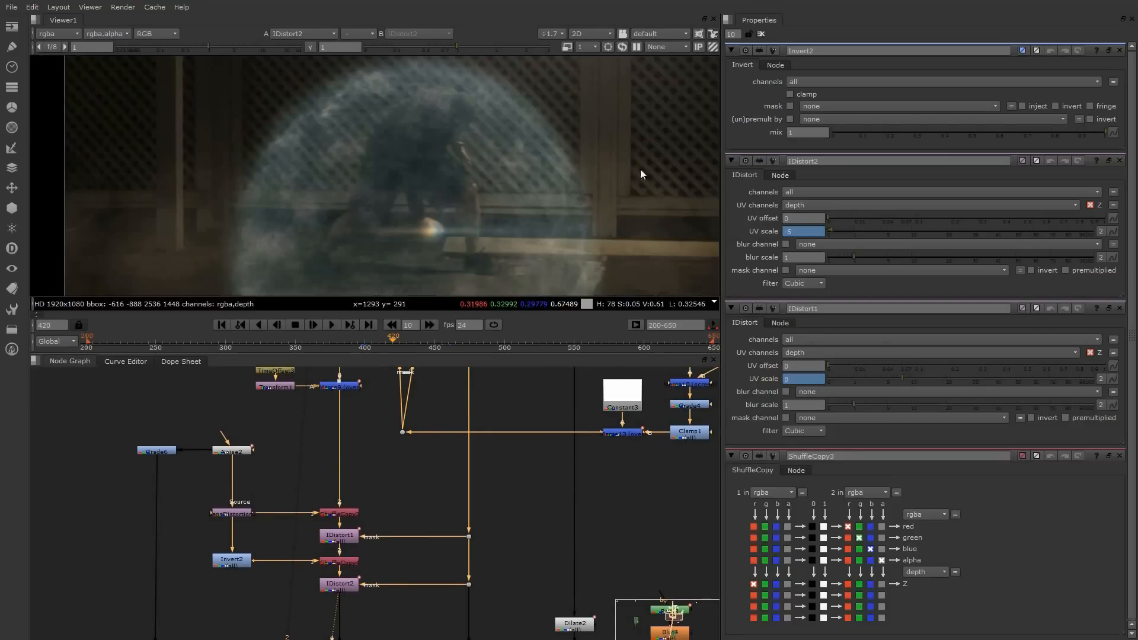
{"action": "mouse_move", "coordinate": [370, 544]}
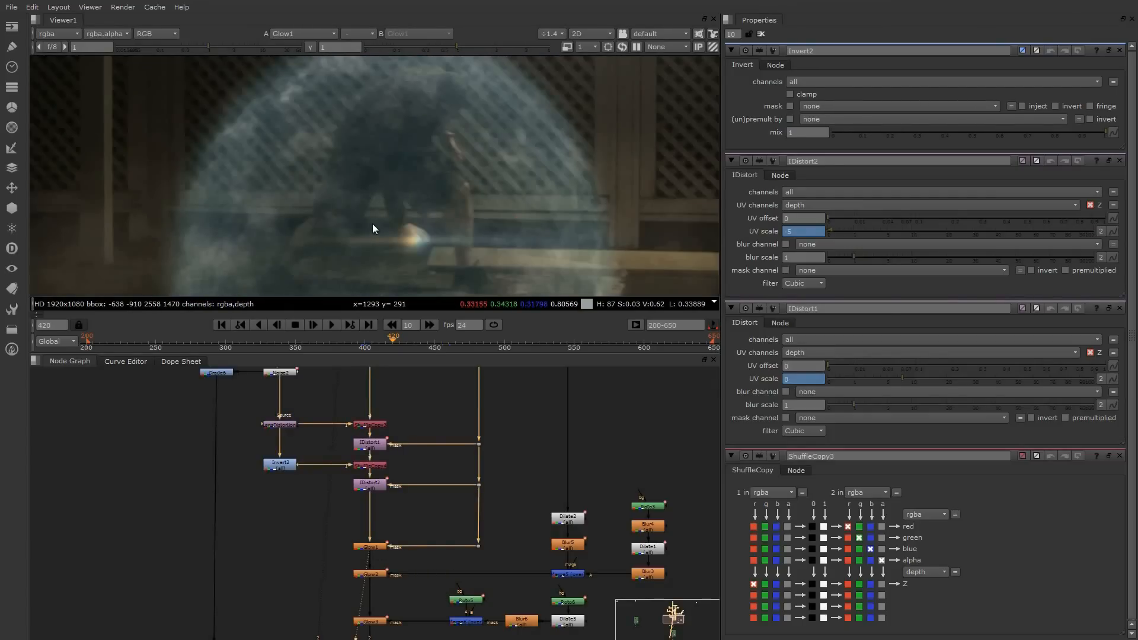
- Step through Glow1, Glow2 and the Dilate2 dome matte in the Viewer
{"action": "left_click", "coordinate": [368, 546]}
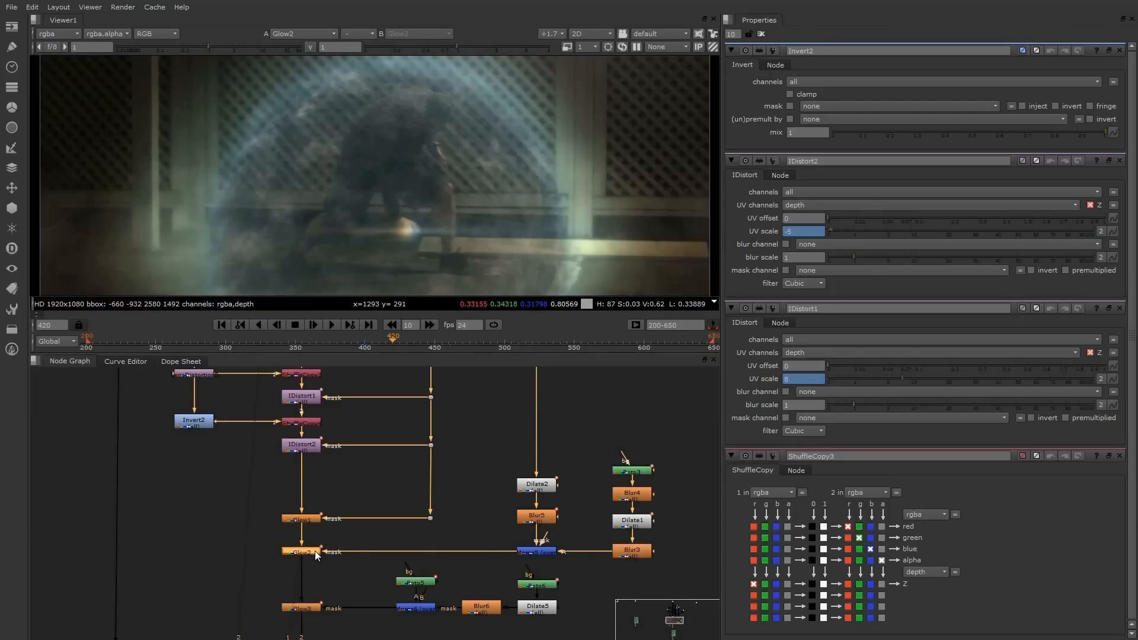
{"action": "left_click", "coordinate": [535, 484]}
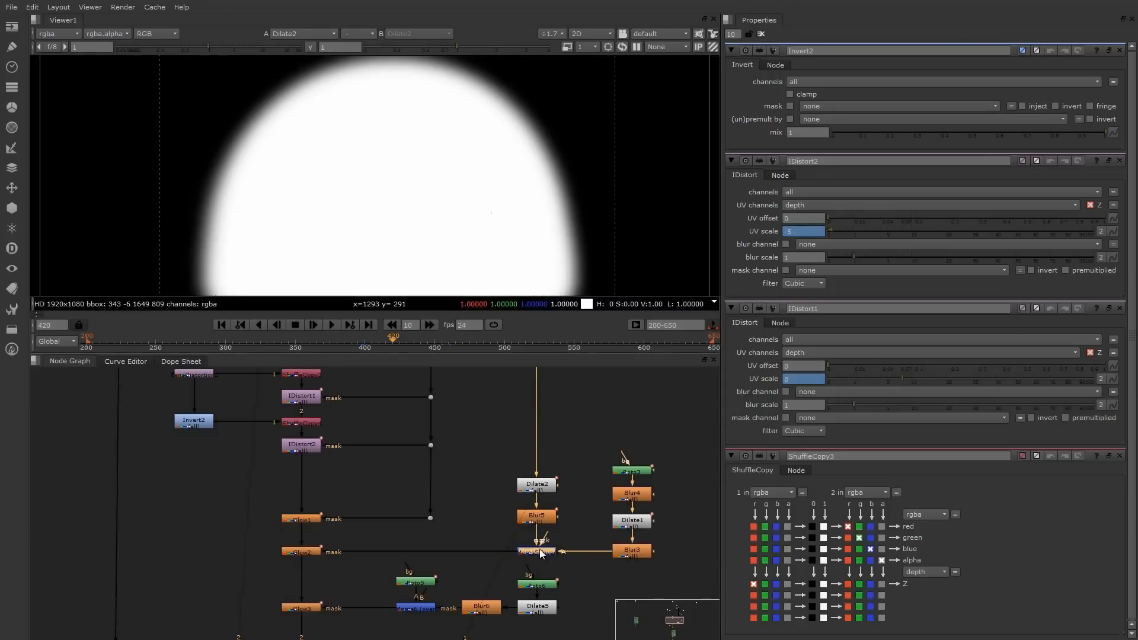
{"action": "left_click", "coordinate": [537, 551]}
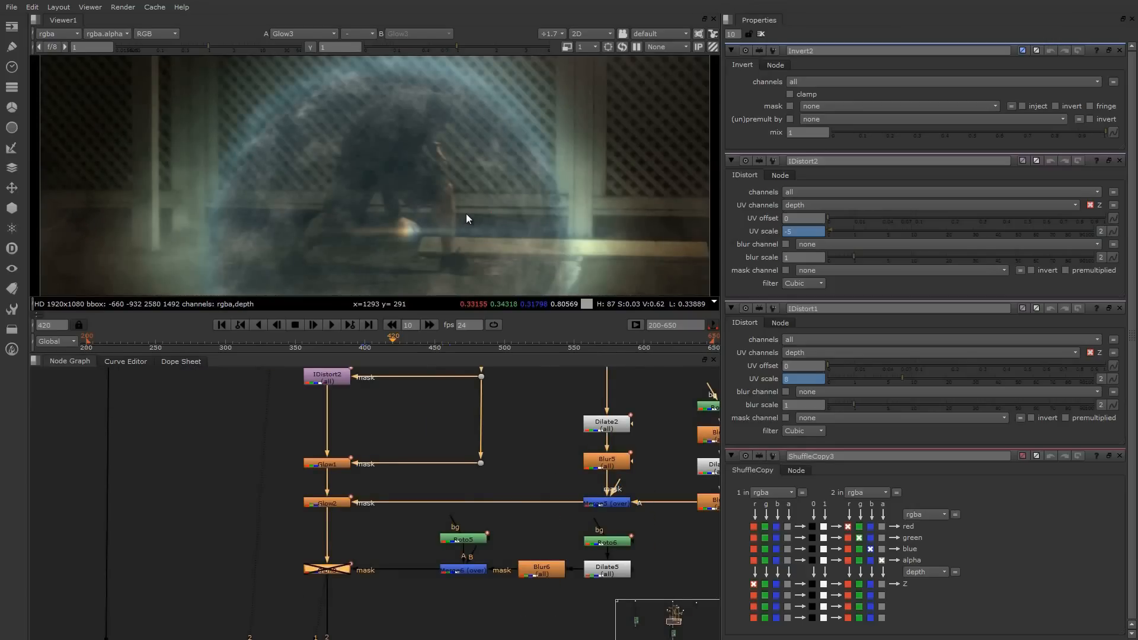
{"action": "mouse_move", "coordinate": [474, 223]}
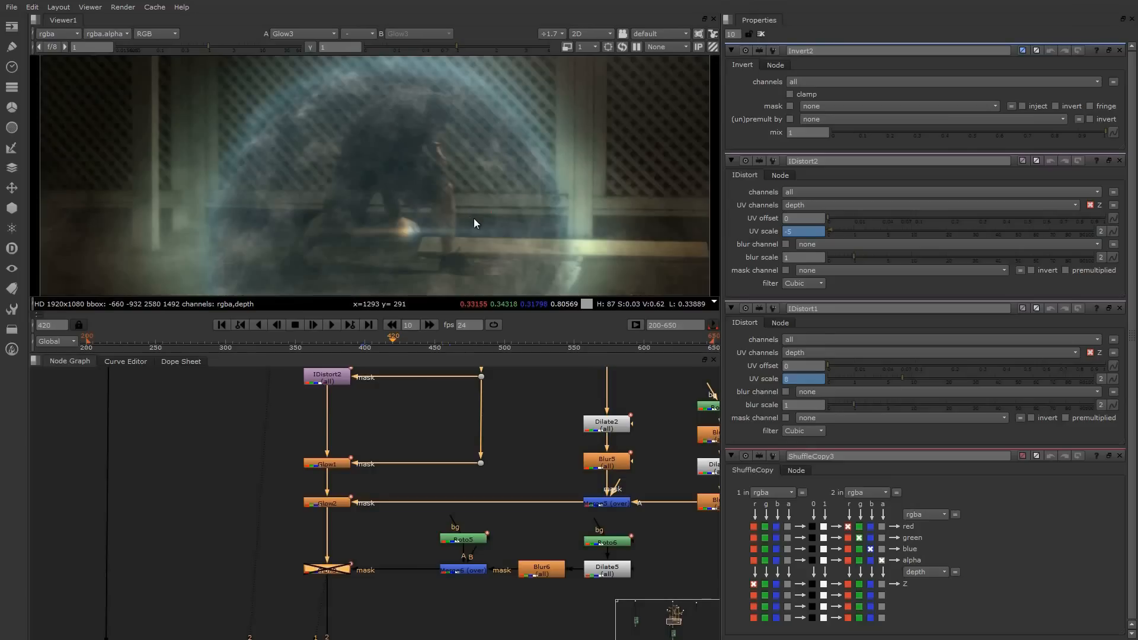
{"action": "mouse_move", "coordinate": [457, 233]}
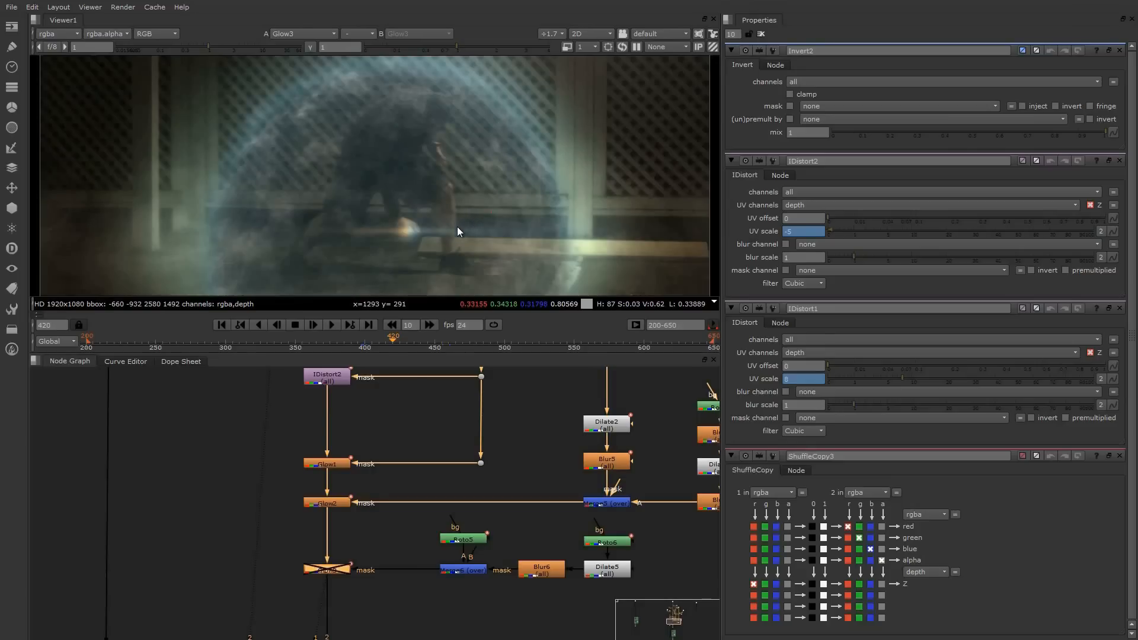
{"action": "mouse_move", "coordinate": [341, 550]}
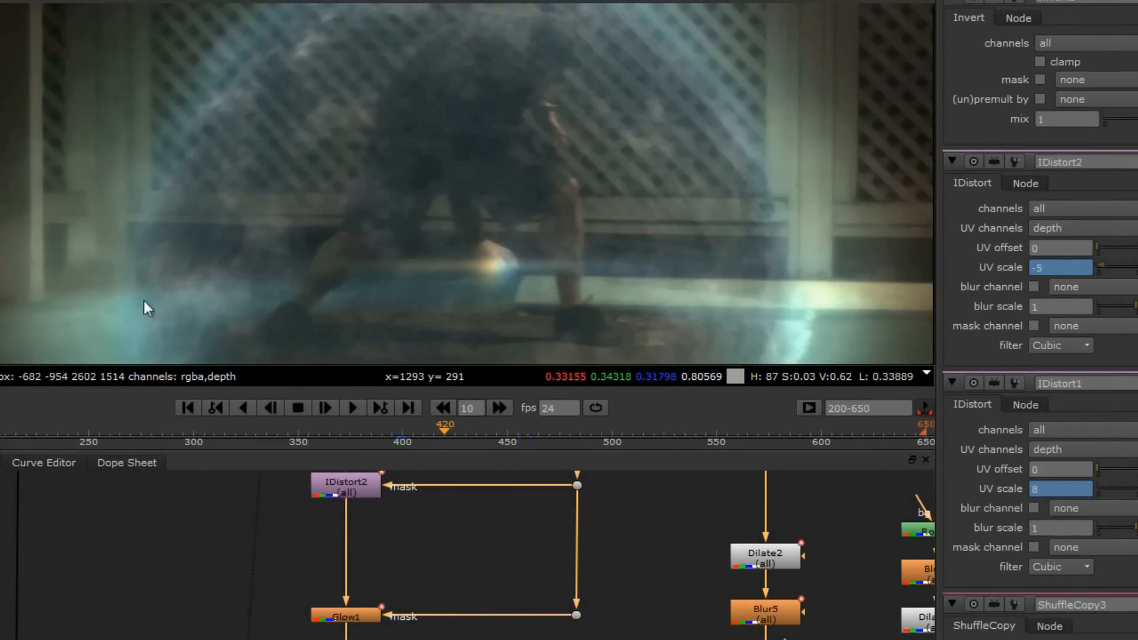
{"action": "mouse_move", "coordinate": [311, 261]}
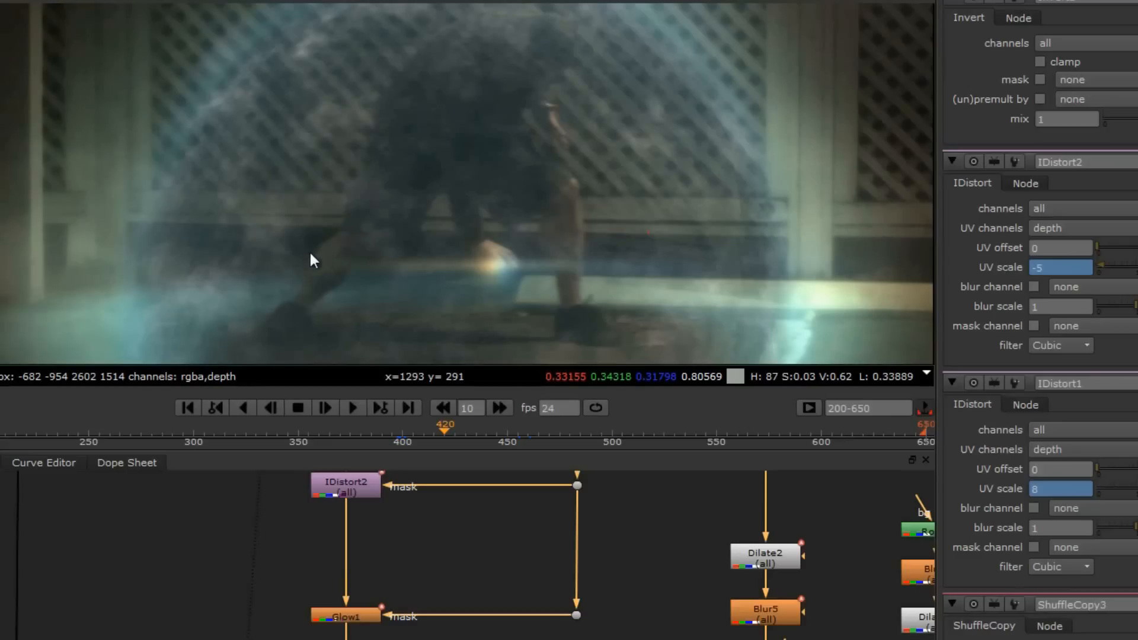
{"action": "mouse_move", "coordinate": [553, 274]}
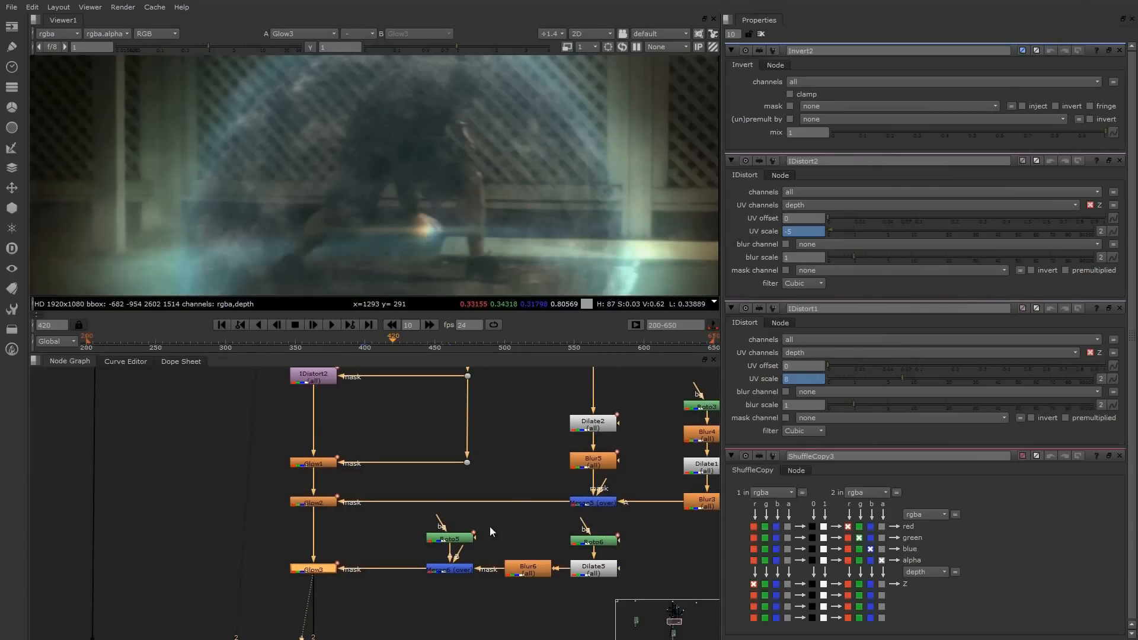
- Display Roto6's white two-leg matte in the Viewer at frame 444
{"action": "left_click", "coordinate": [593, 541]}
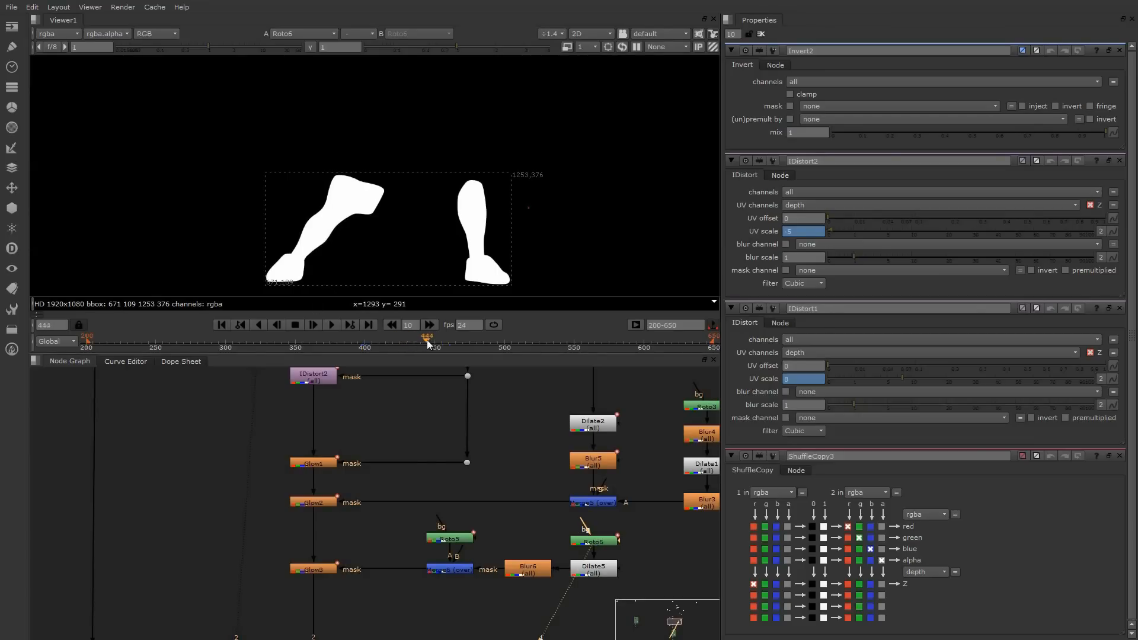
- Wire Roto6 into Merge6's mask input so the legs hold out the dome
{"action": "left_click_drag", "start_coordinate": [428, 338], "coordinate": [399, 338]}
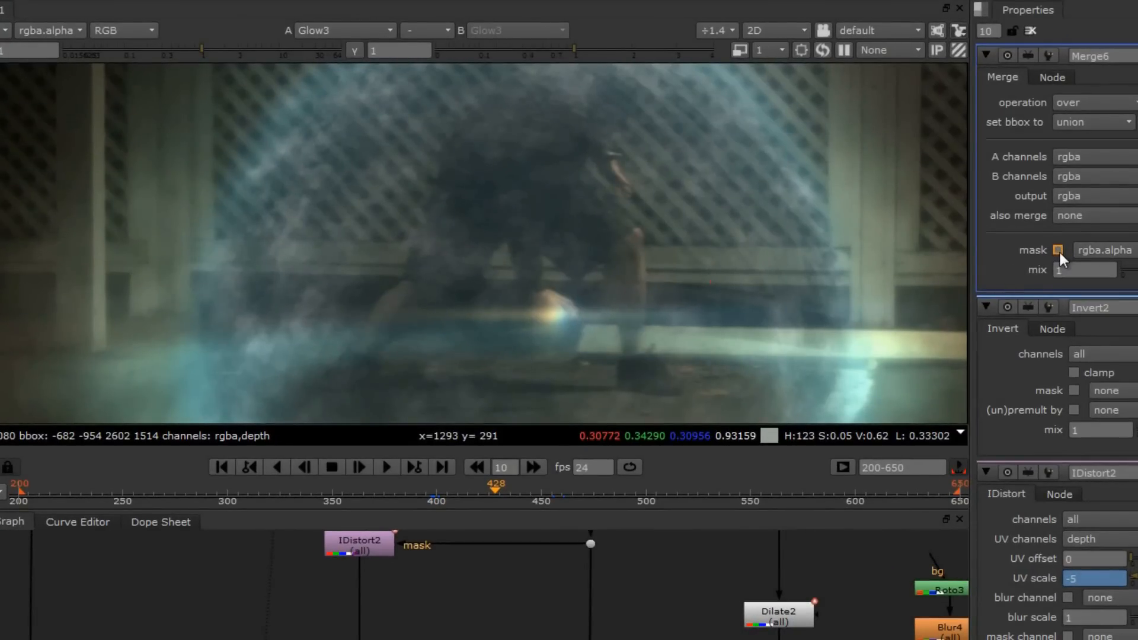
{"action": "left_click", "coordinate": [1056, 250]}
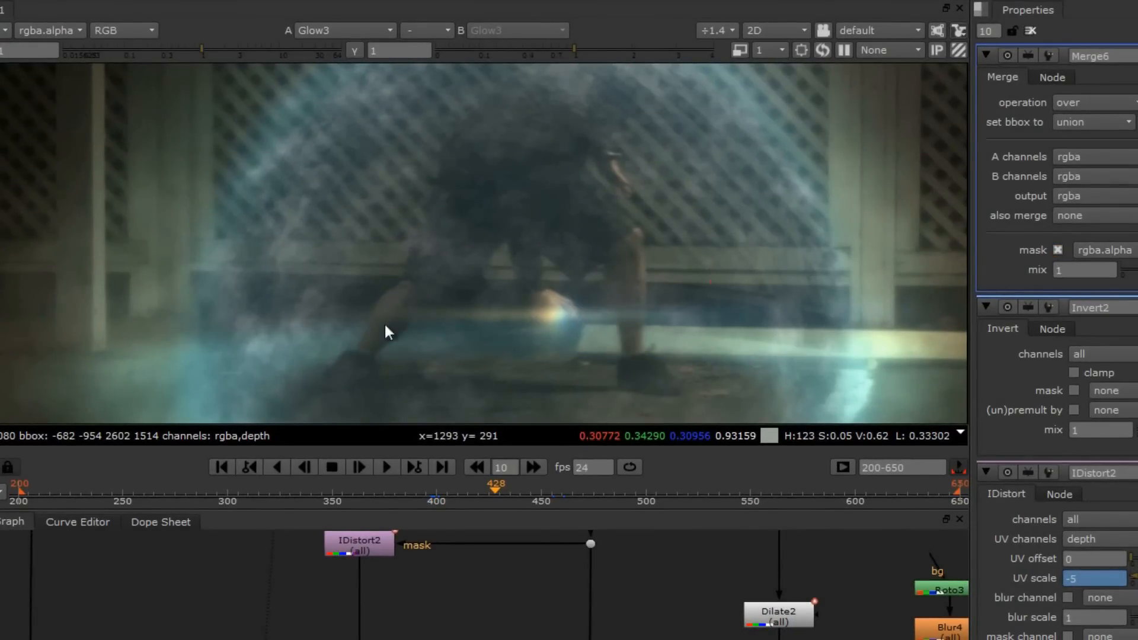
{"action": "left_click", "coordinate": [1056, 250]}
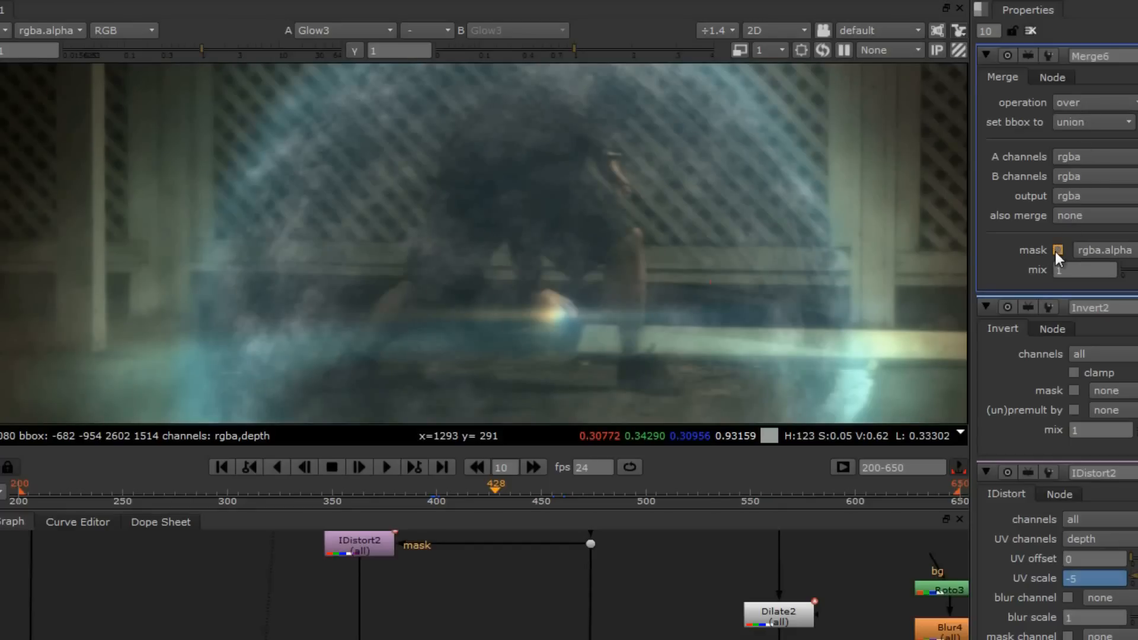
{"action": "left_click", "coordinate": [1058, 250]}
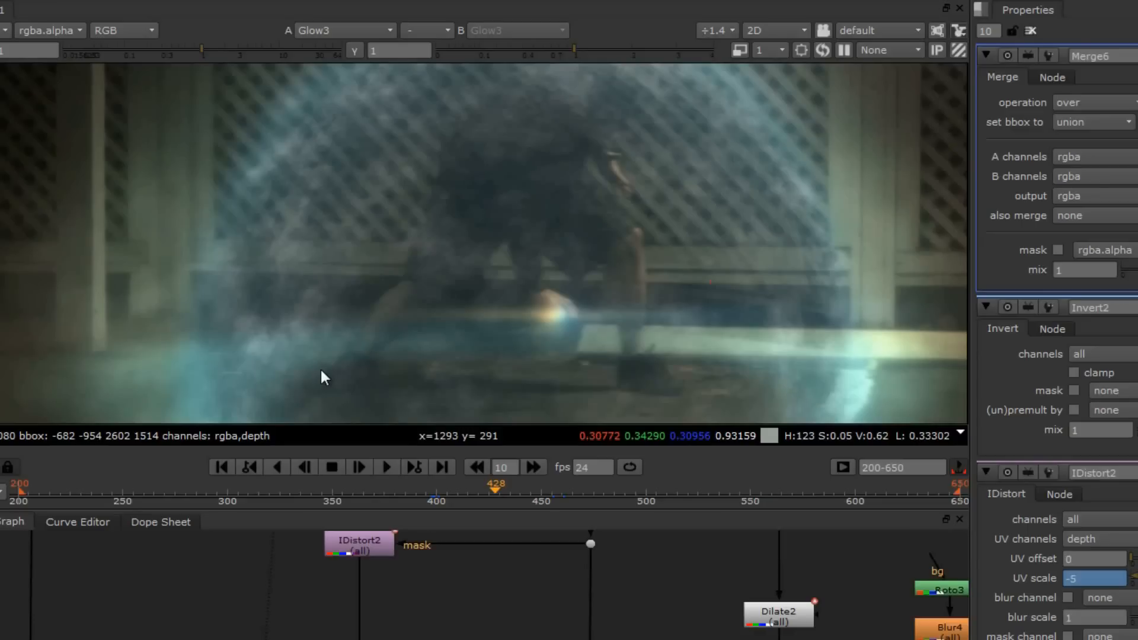
{"action": "mouse_move", "coordinate": [442, 319]}
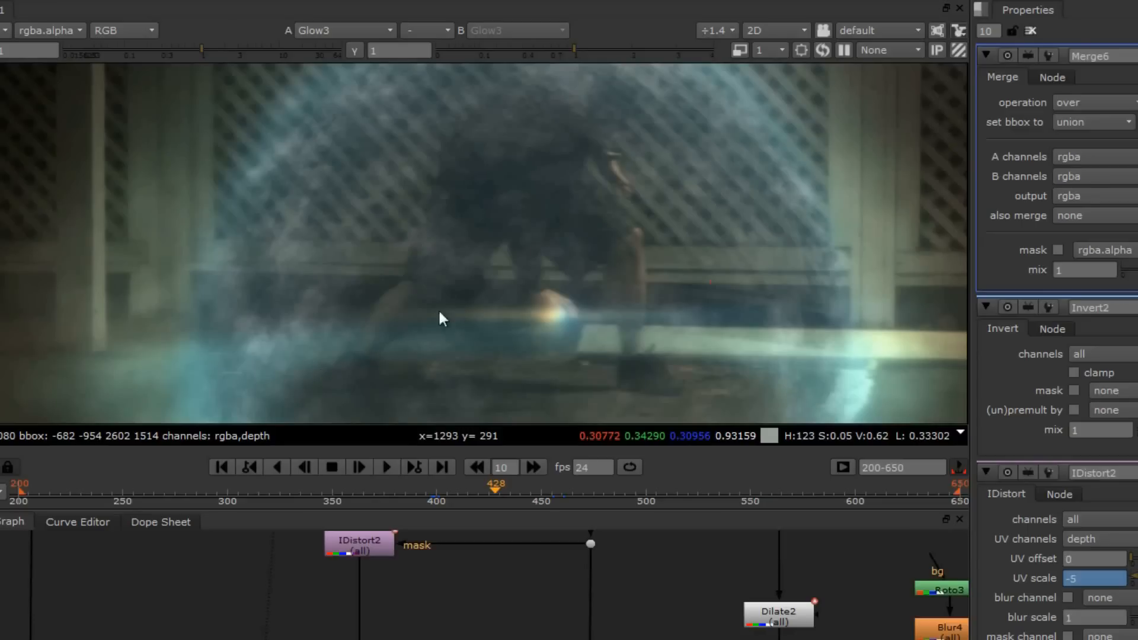
{"action": "left_click", "coordinate": [1057, 250]}
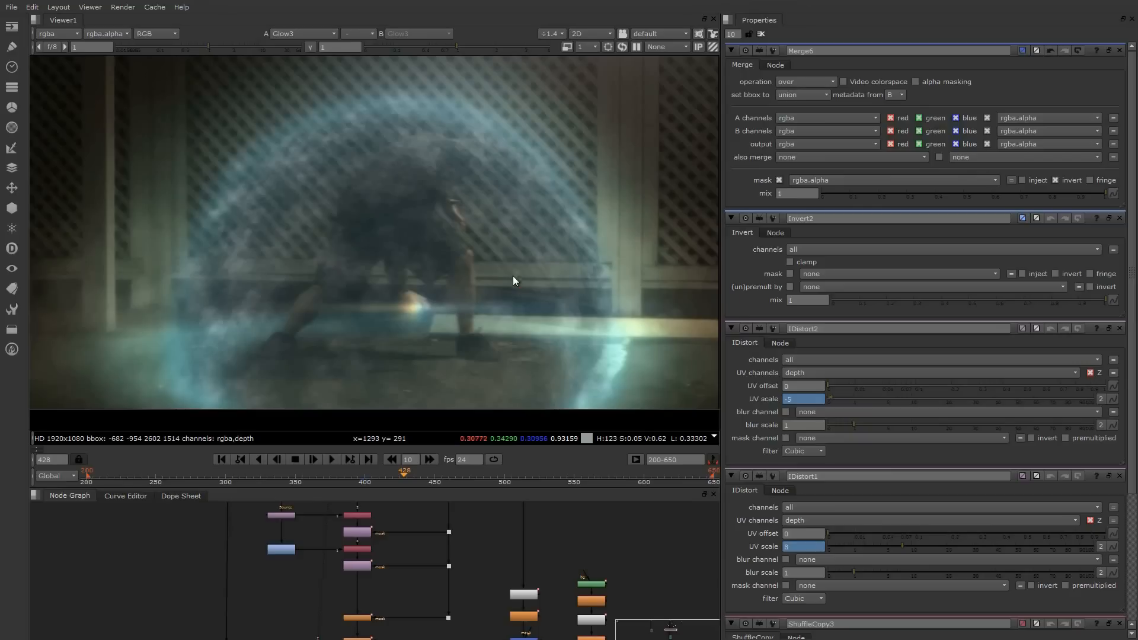
{"action": "mouse_move", "coordinate": [444, 299]}
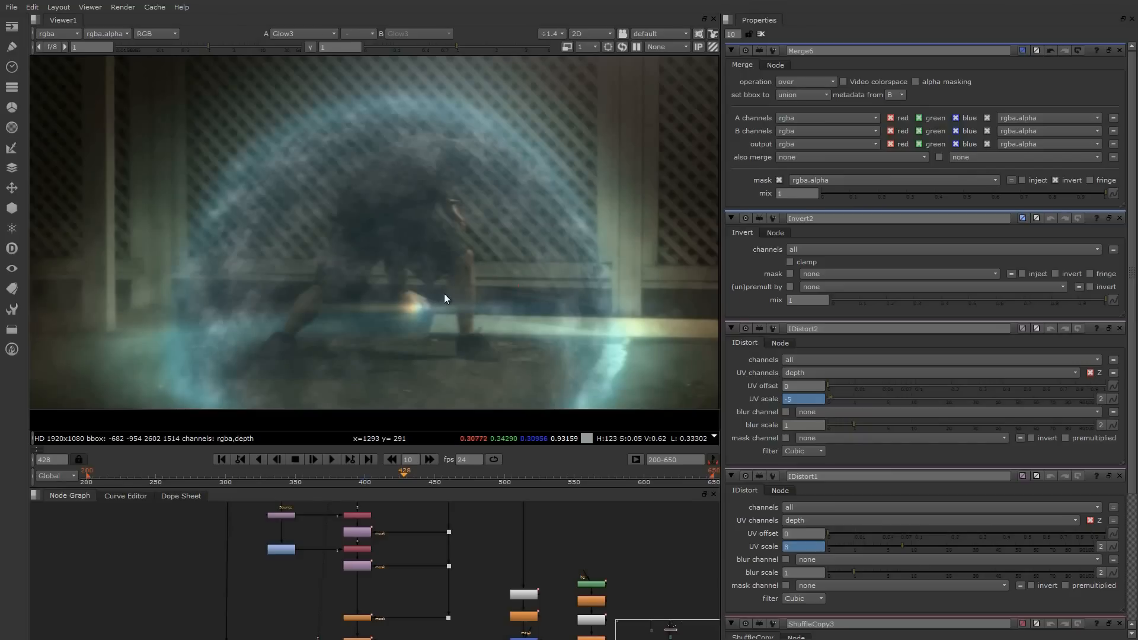
{"action": "mouse_move", "coordinate": [525, 376]}
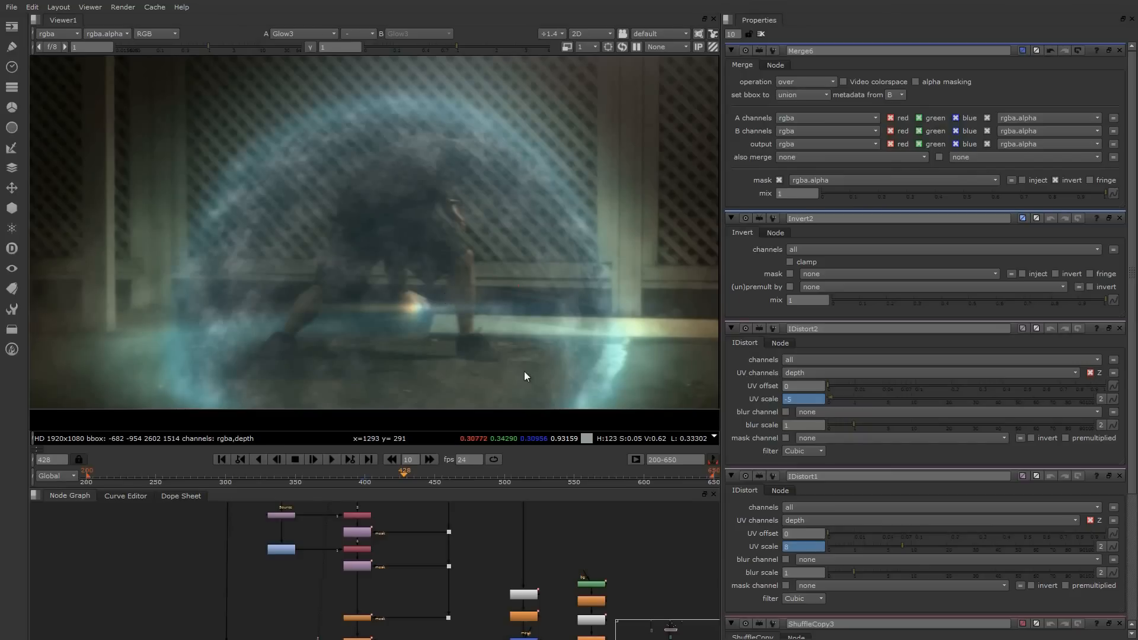